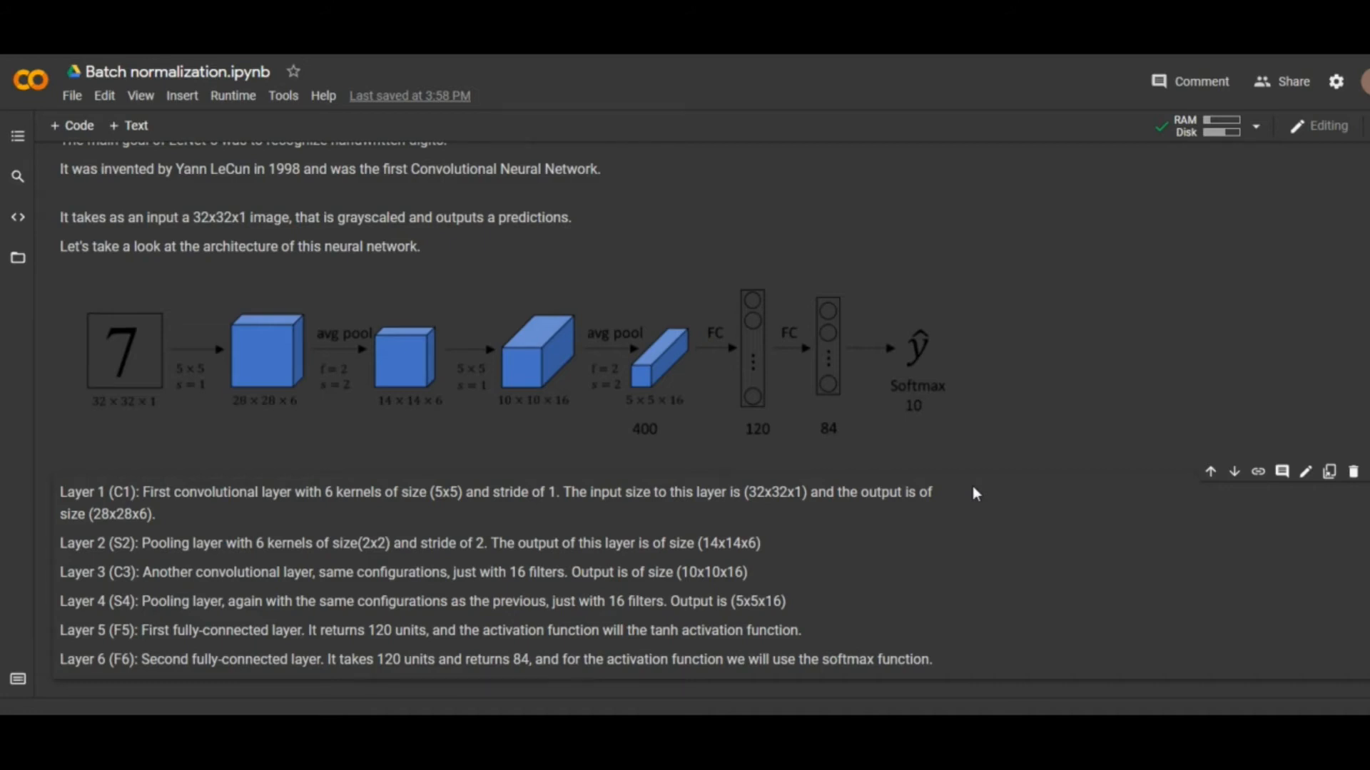
Step: Scroll past the six LeNet-5 layer notes and kernel/stride parameters to the imports cell
{"action": "scroll", "scroll_direction": "down", "scroll_amount": 3}
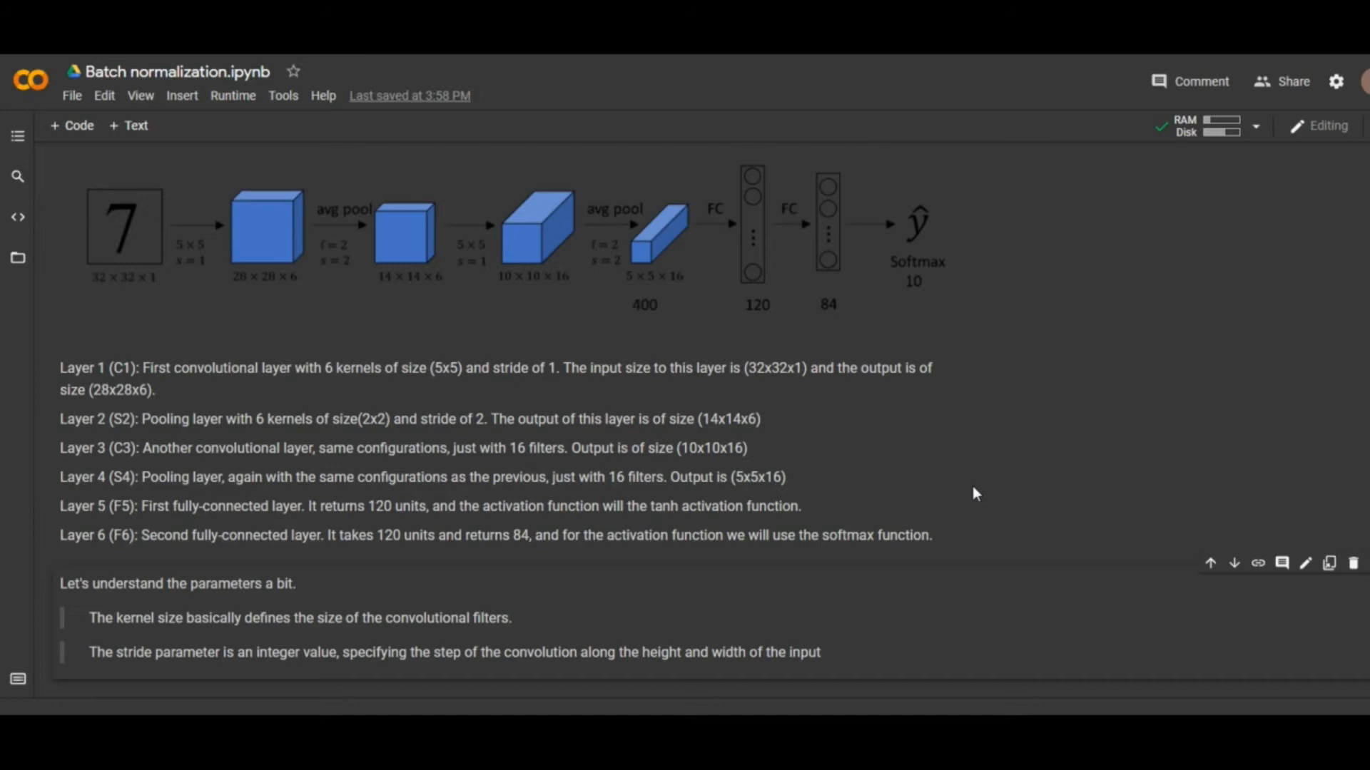
{"action": "scroll", "scroll_direction": "down", "scroll_amount": 3}
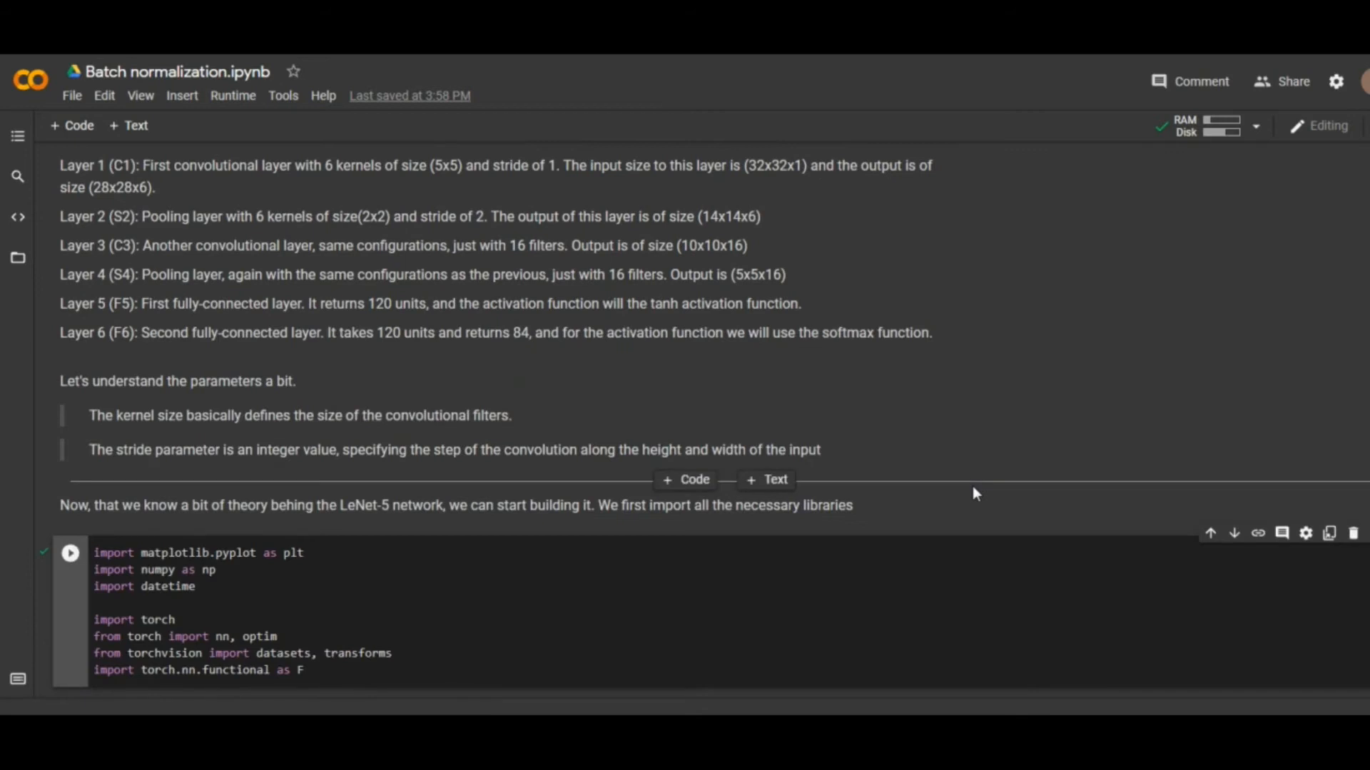
Step: Scroll through the device, dataset download and LeNet5 class cells back to the transform cell
{"action": "scroll", "scroll_direction": "down", "scroll_amount": 3}
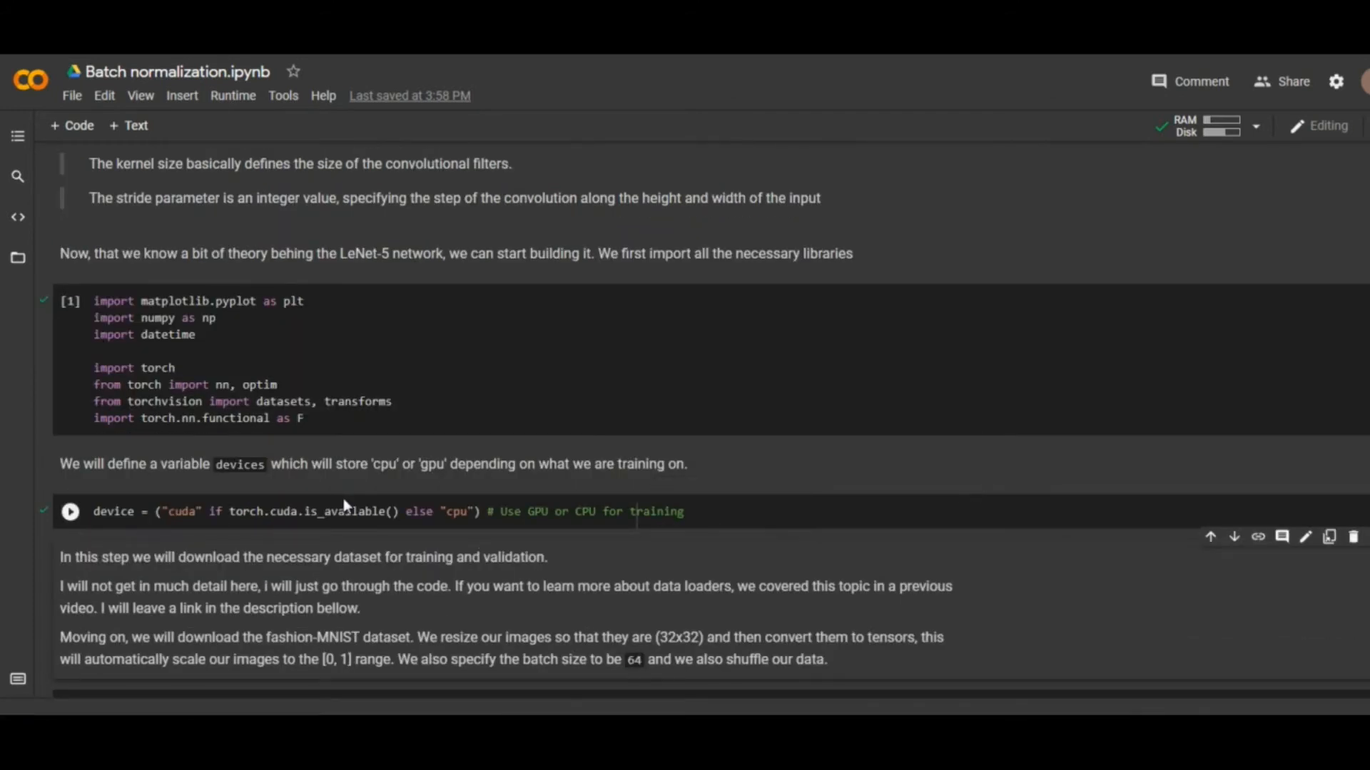
{"action": "mouse_move", "coordinate": [357, 499]}
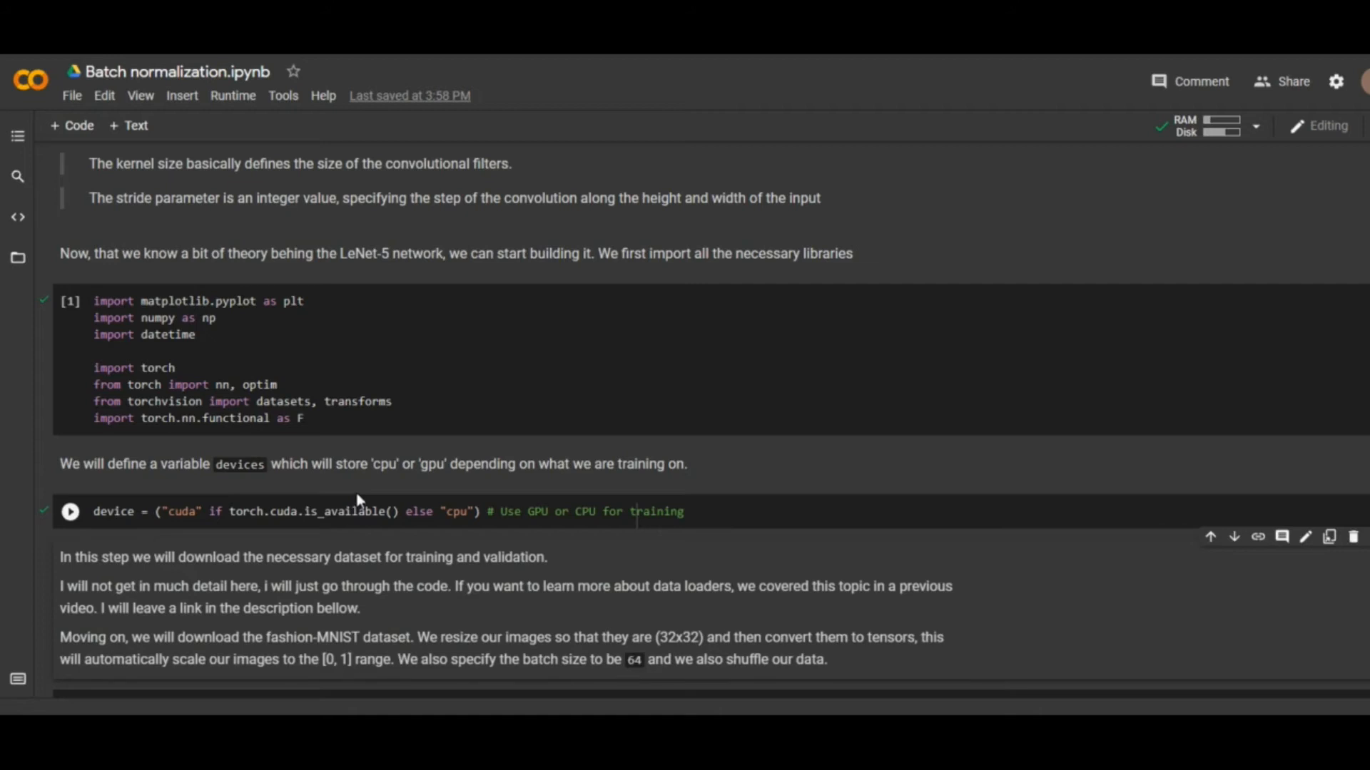
{"action": "left_click", "coordinate": [70, 510]}
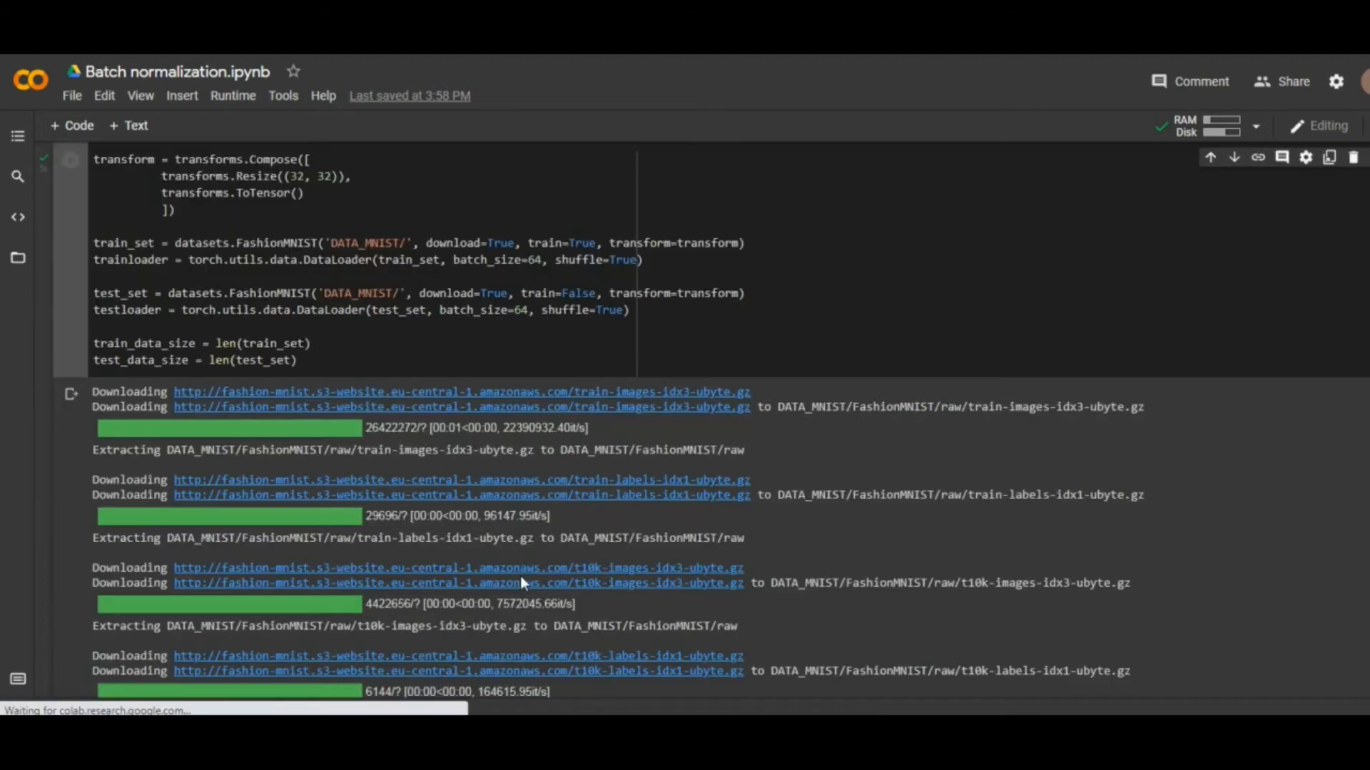
{"action": "scroll", "scroll_direction": "down", "scroll_amount": 3}
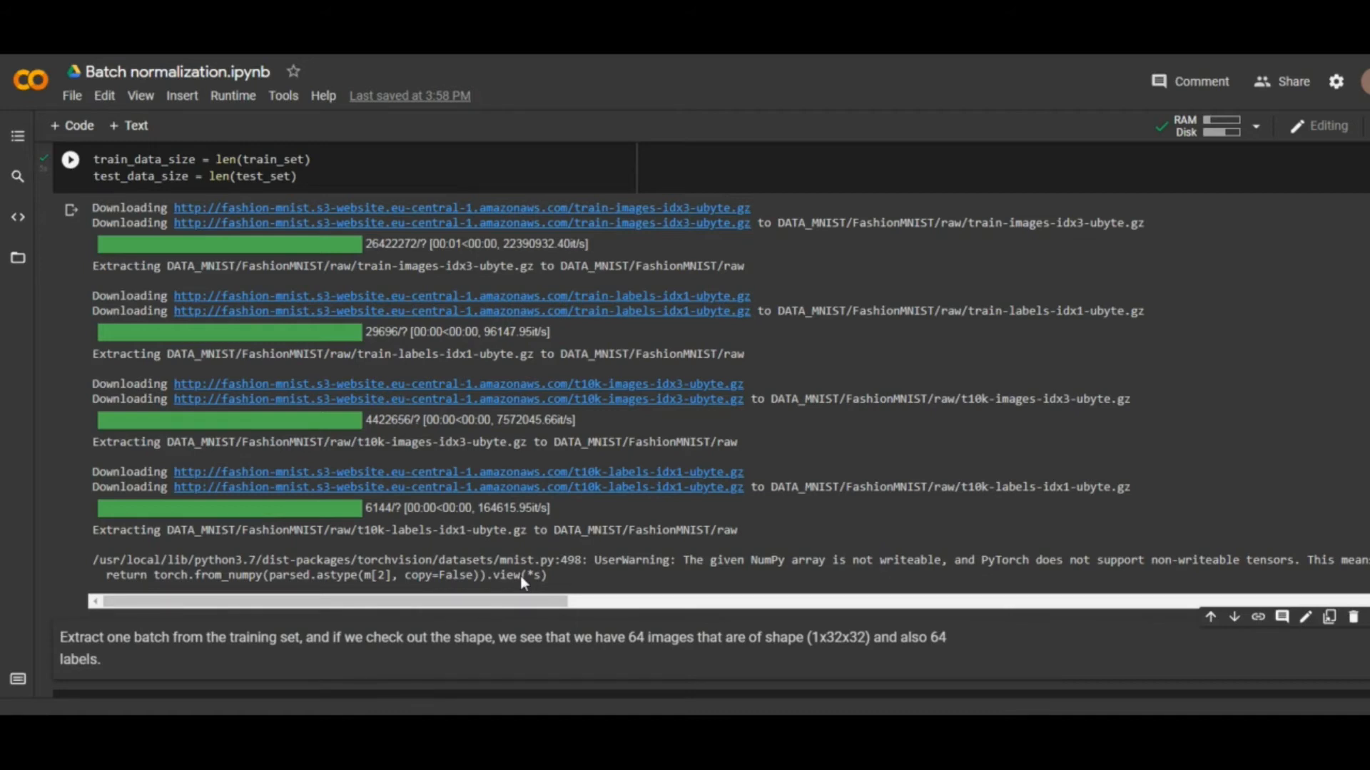
{"action": "scroll", "scroll_direction": "down", "scroll_amount": 3}
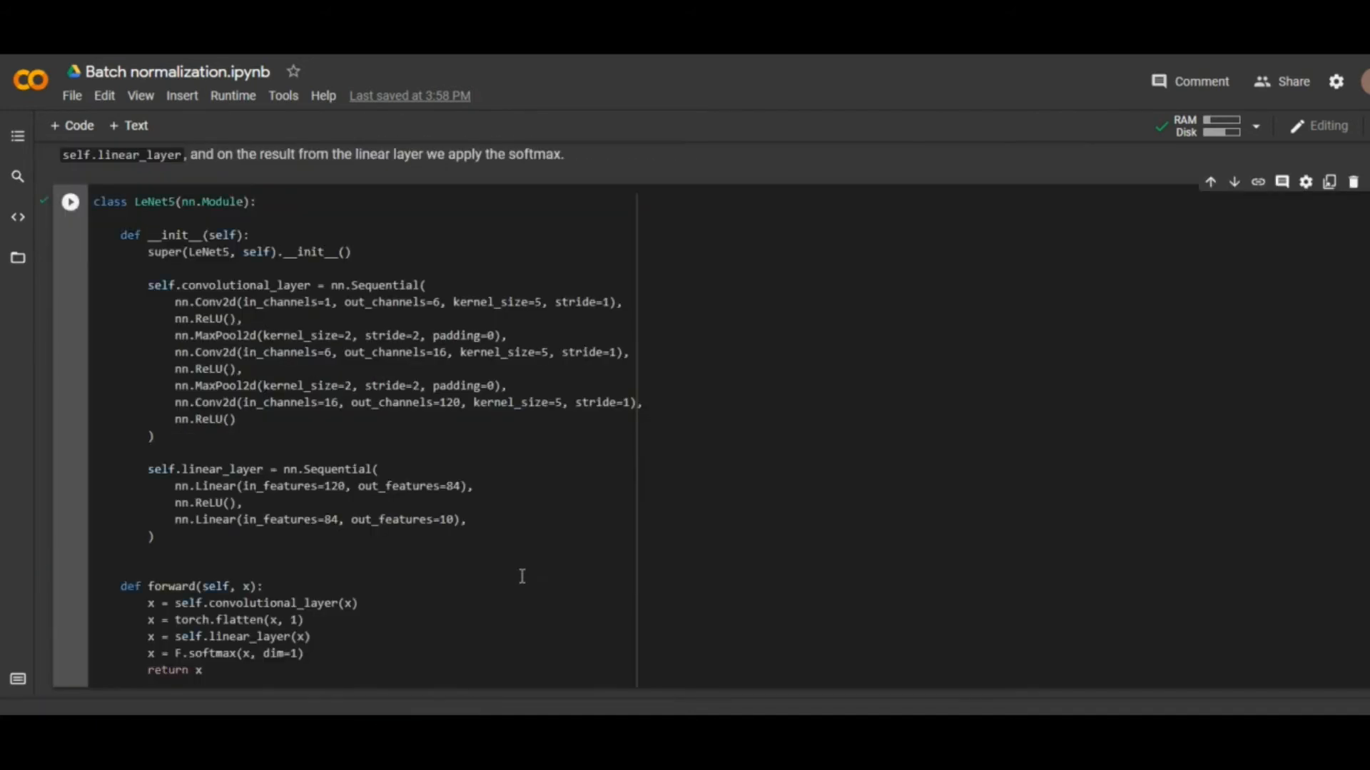
{"action": "scroll", "scroll_direction": "down", "scroll_amount": 3}
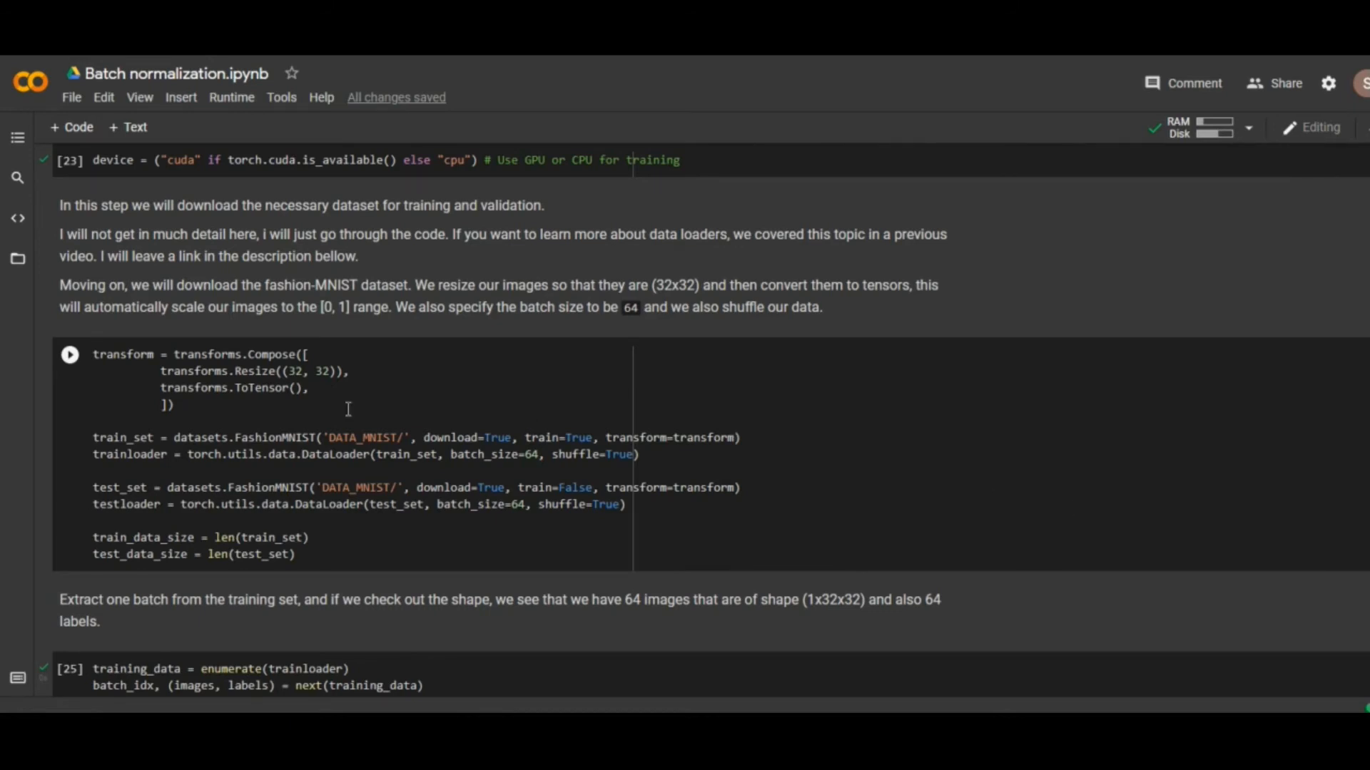
Step: Add transforms.Normalize((0.5),(0.5)) on a new line after ToTensor in the dataset transform
{"action": "left_click", "coordinate": [314, 389]}
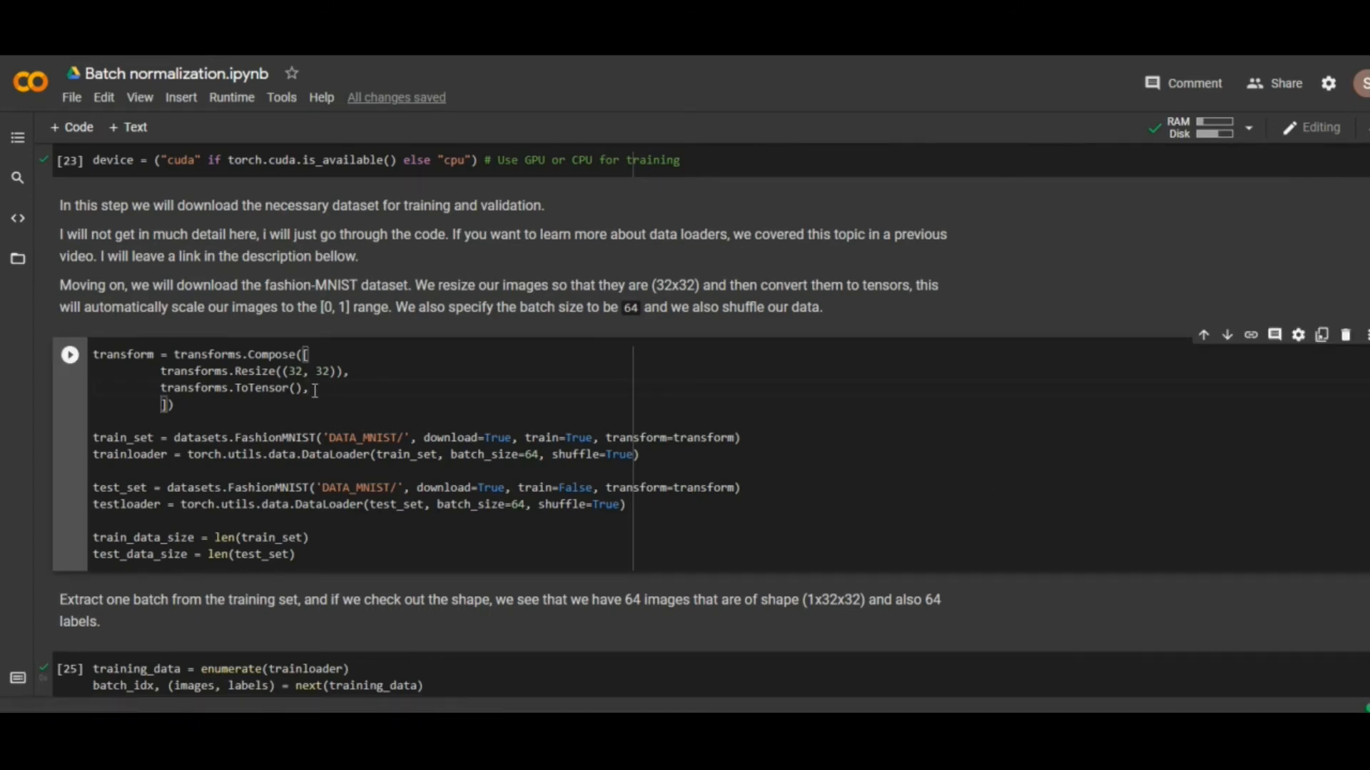
{"action": "key", "text": "Enter"}
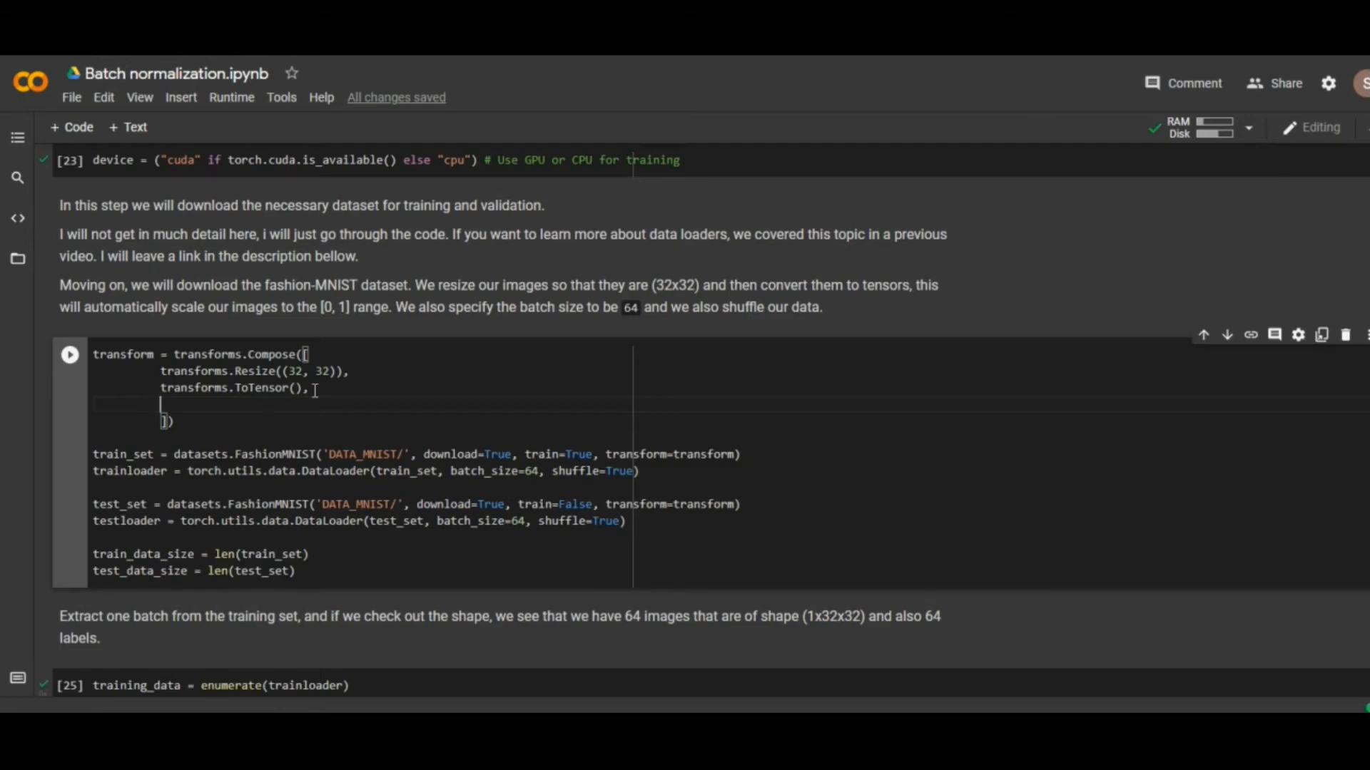
{"action": "type", "text": "tr"}
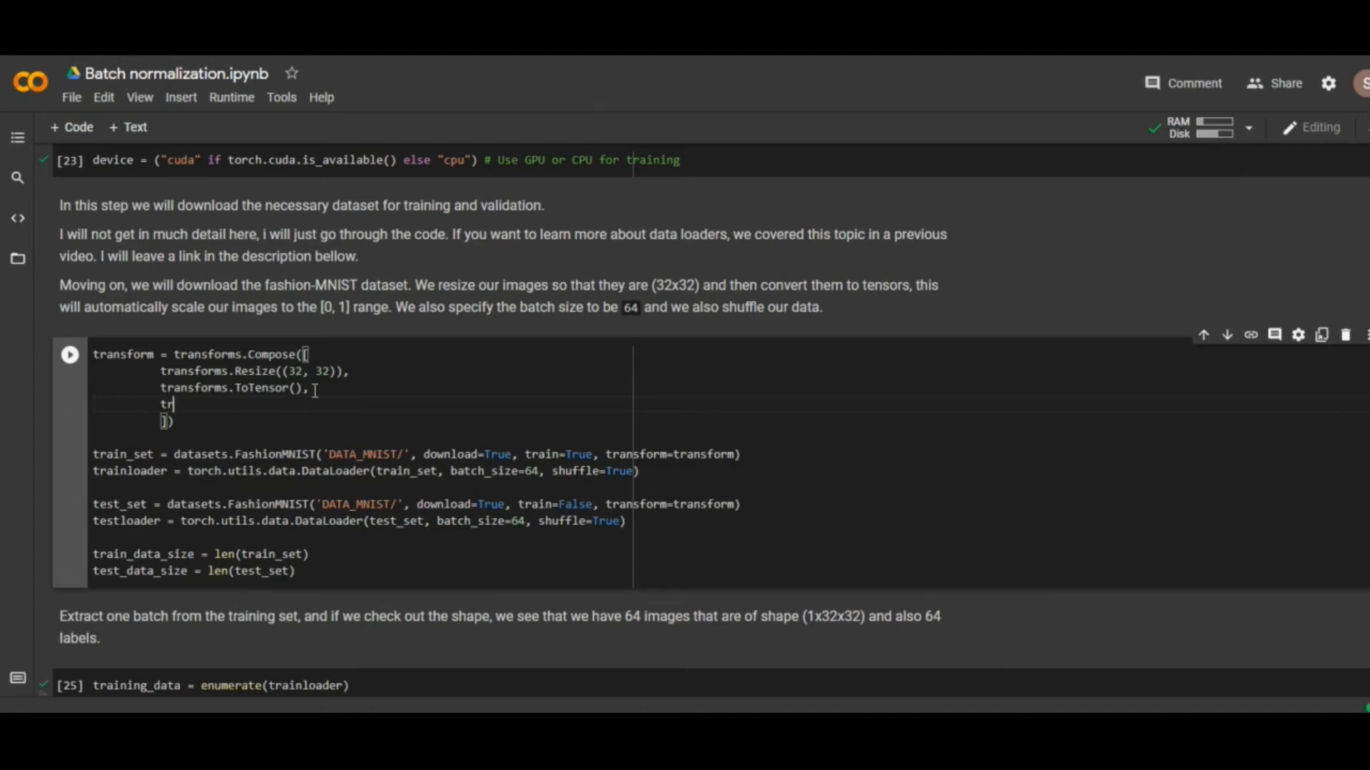
{"action": "type", "text": "ansform"}
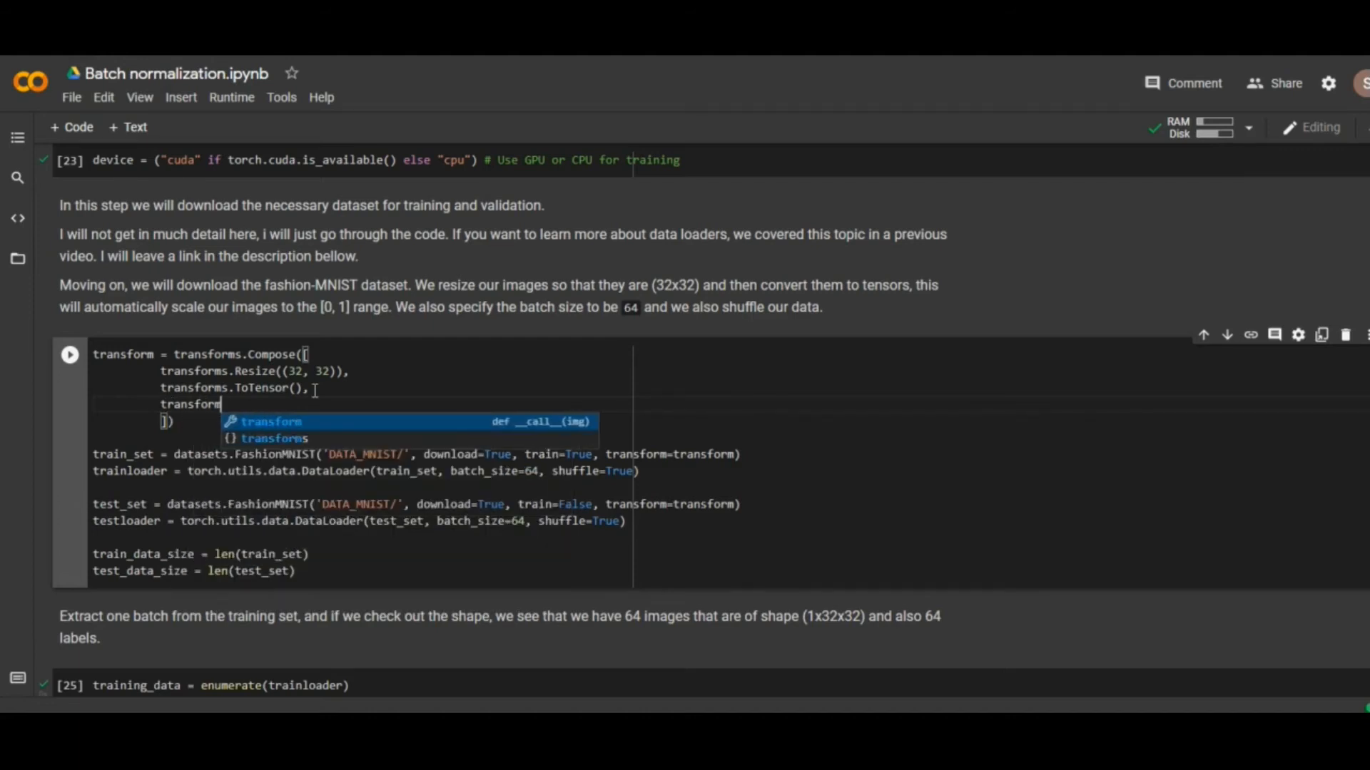
{"action": "type", "text": "."}
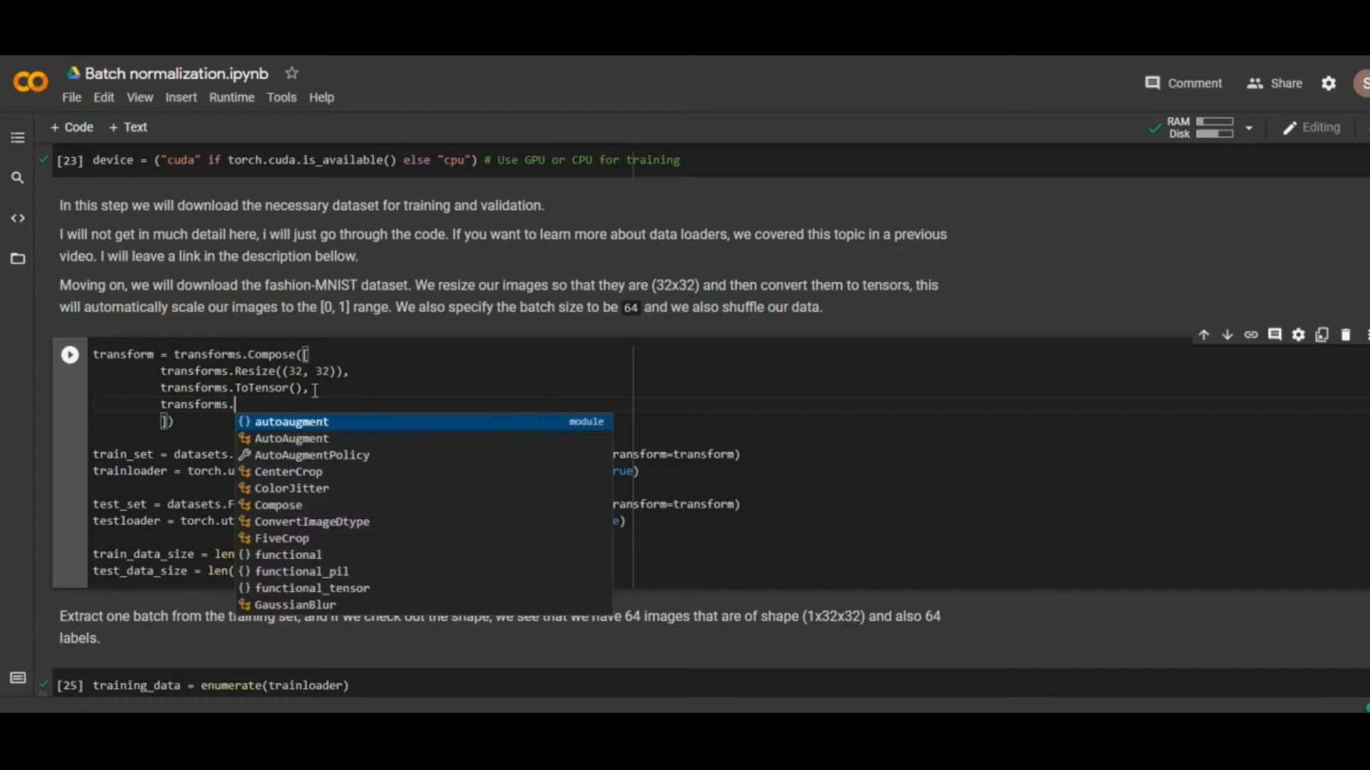
{"action": "type", "text": "Nor"}
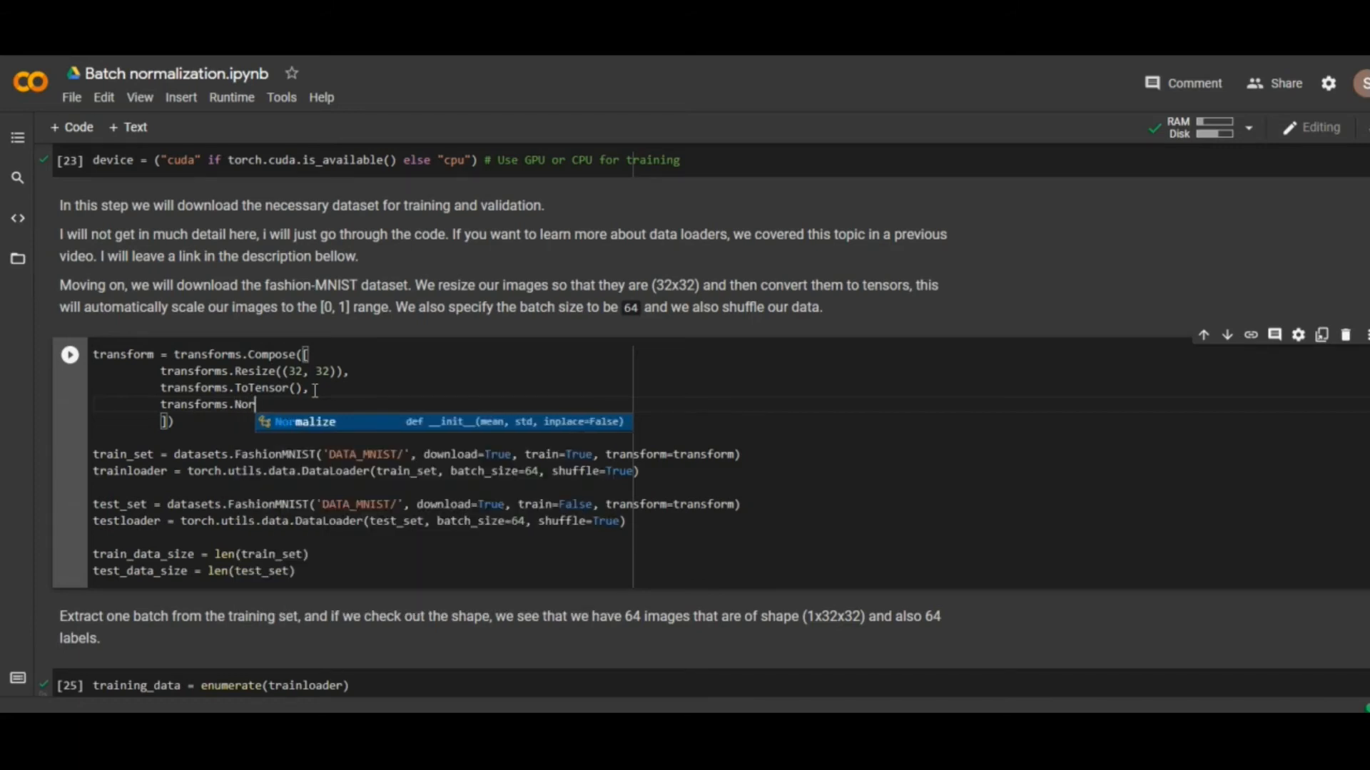
{"action": "type", "text": "malize"}
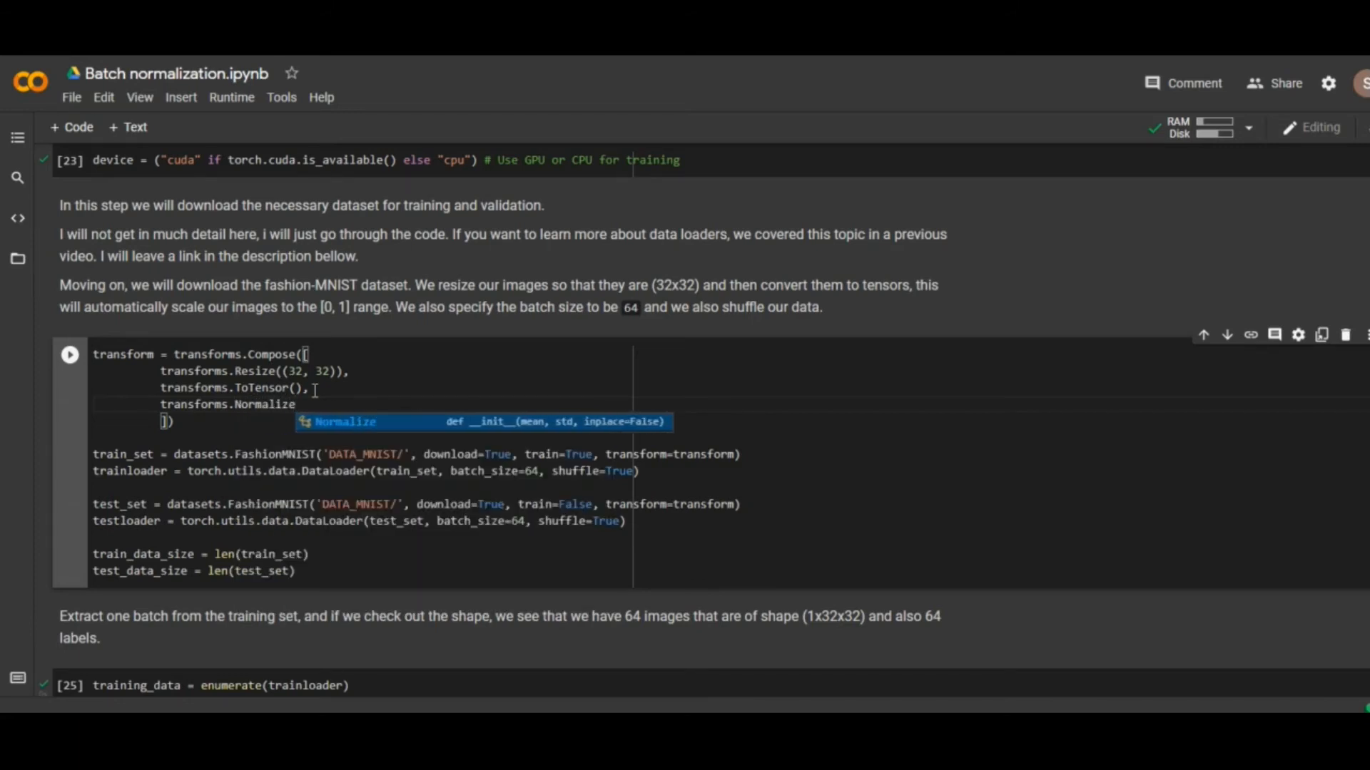
{"action": "type", "text": "(("}
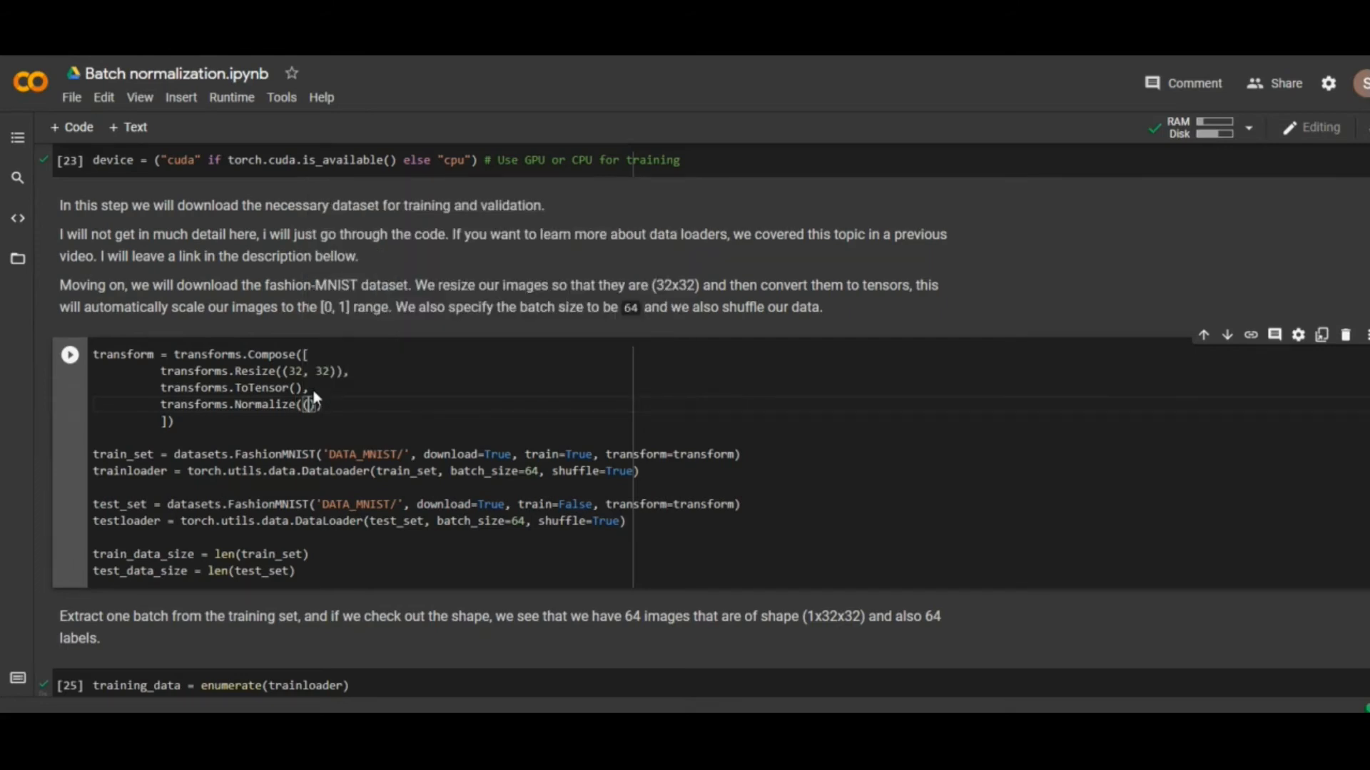
{"action": "type", "text": "0.5"}
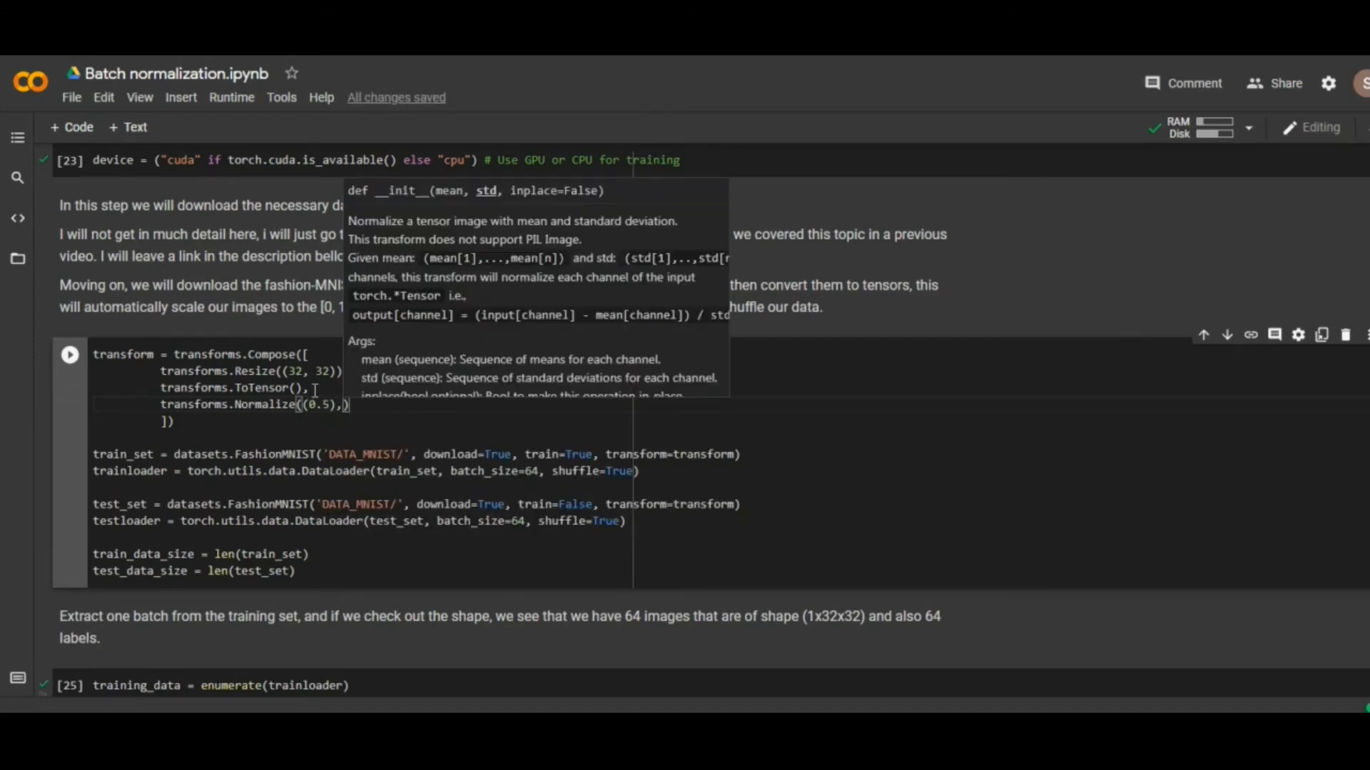
{"action": "type", "text": "()"}
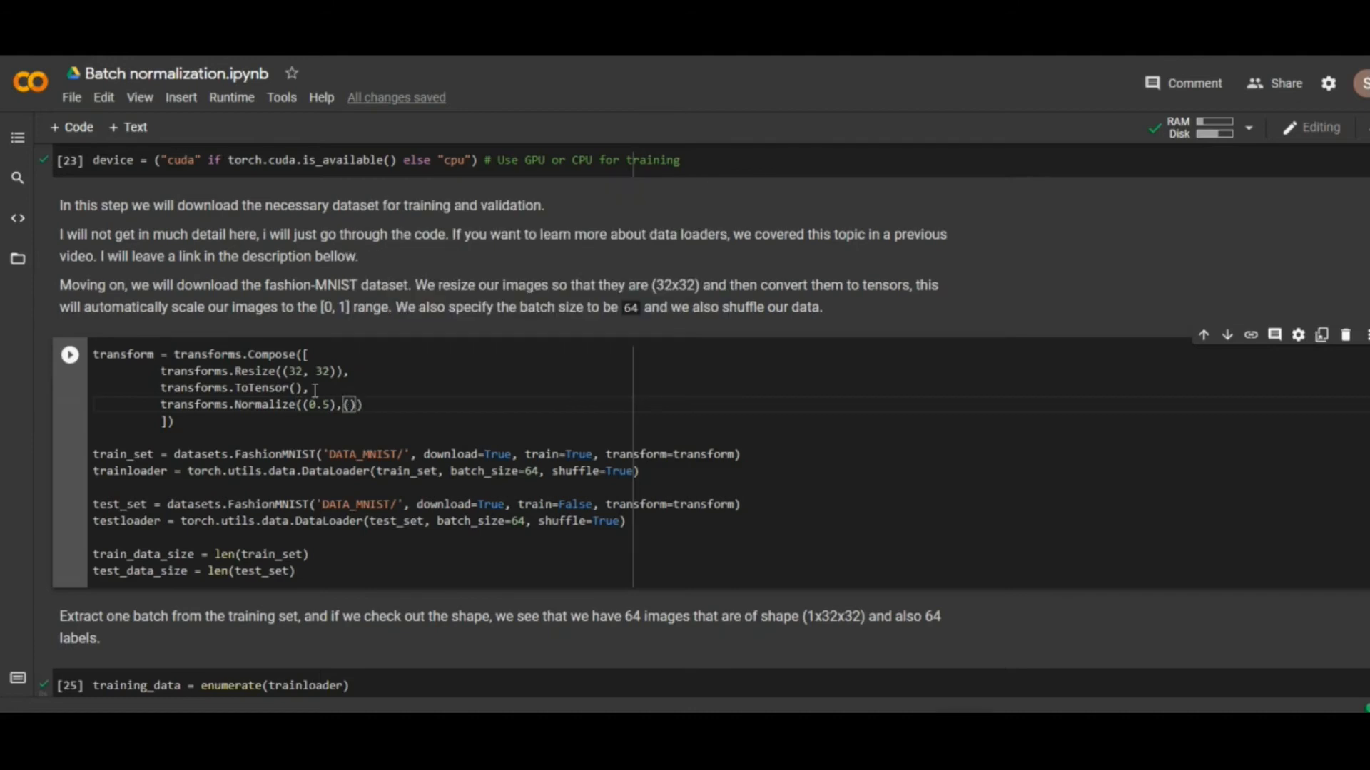
{"action": "type", "text": "0.5"}
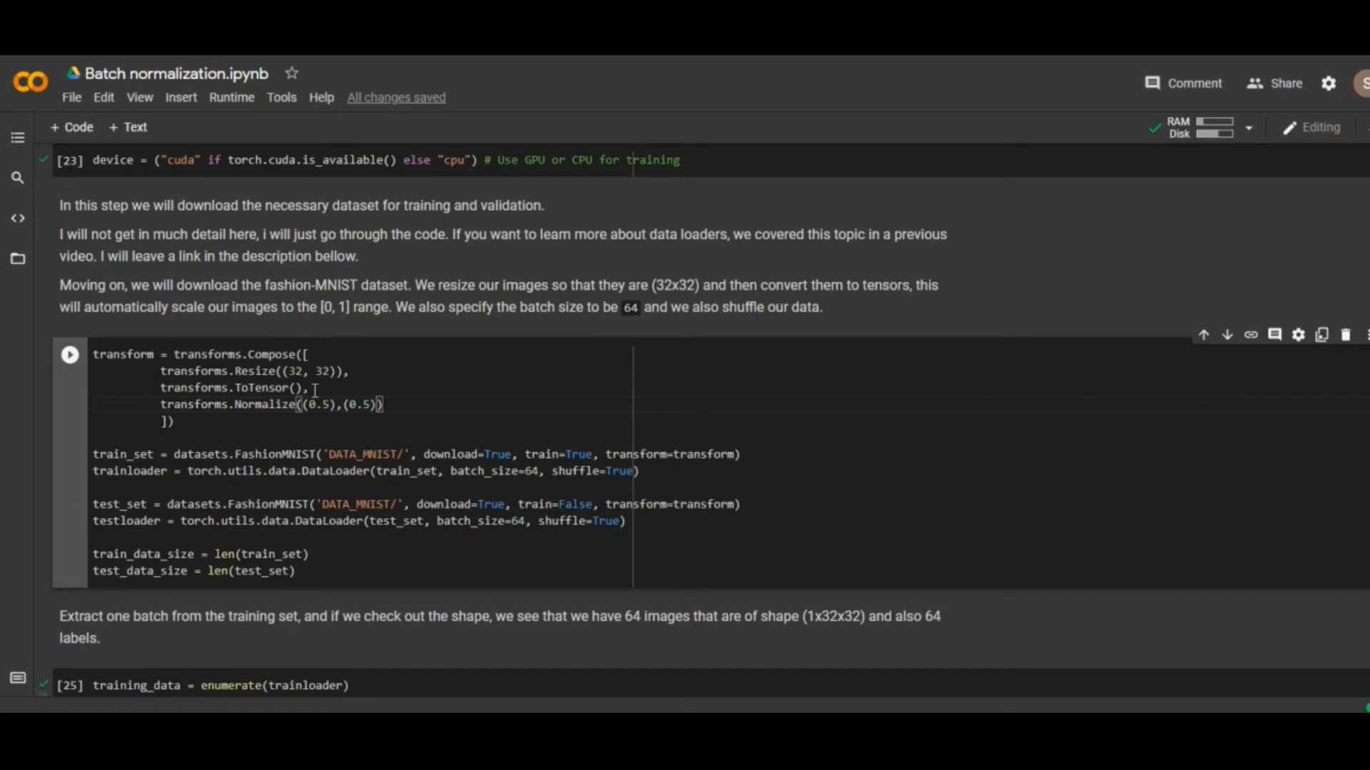
{"action": "mouse_move", "coordinate": [70, 354]}
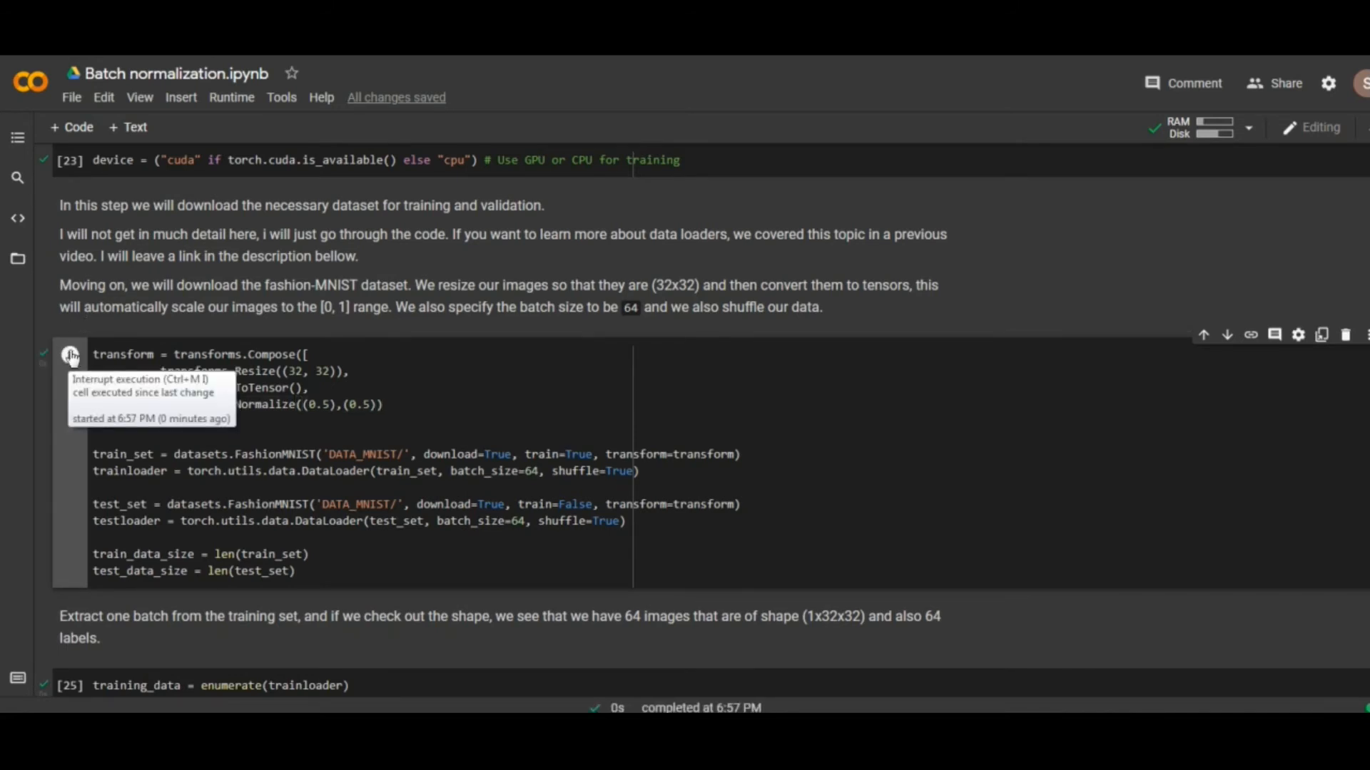
{"action": "mouse_move", "coordinate": [411, 411]}
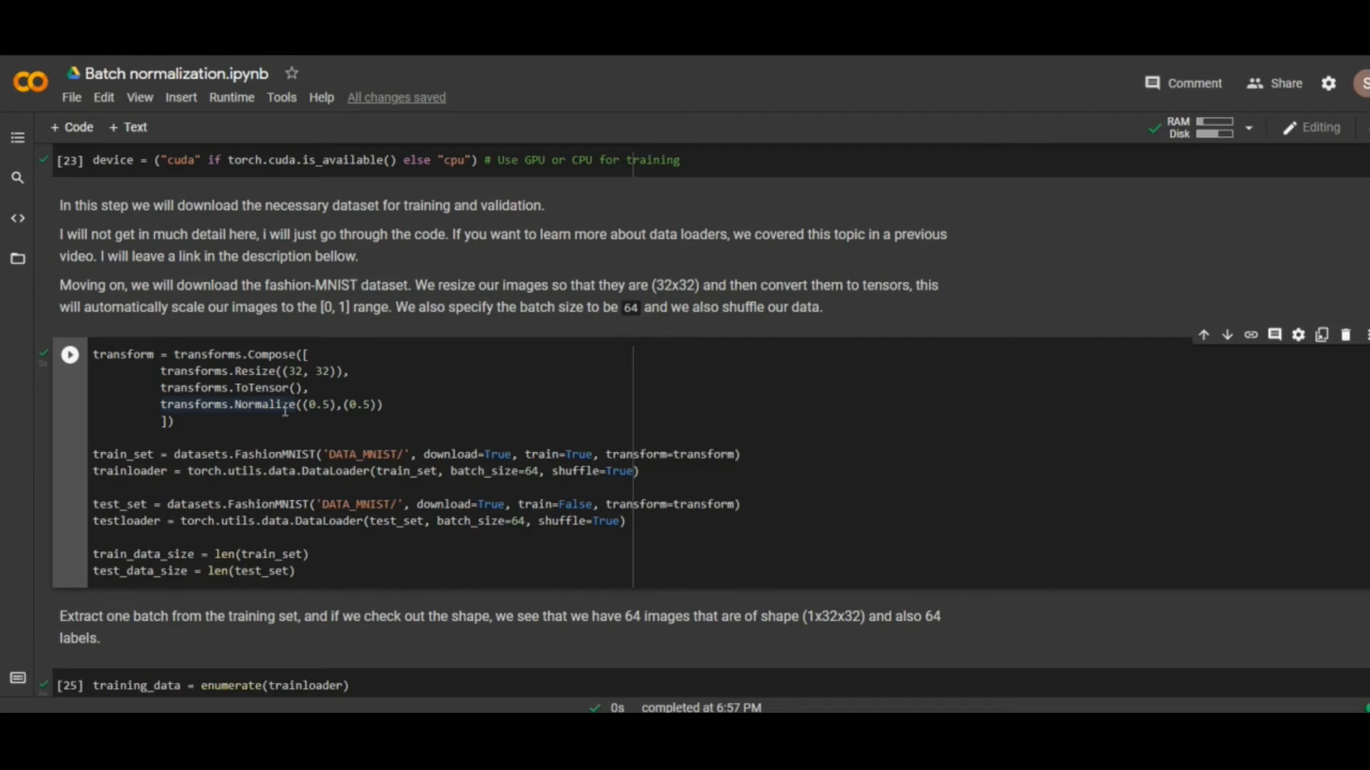
{"action": "mouse_move", "coordinate": [357, 407]}
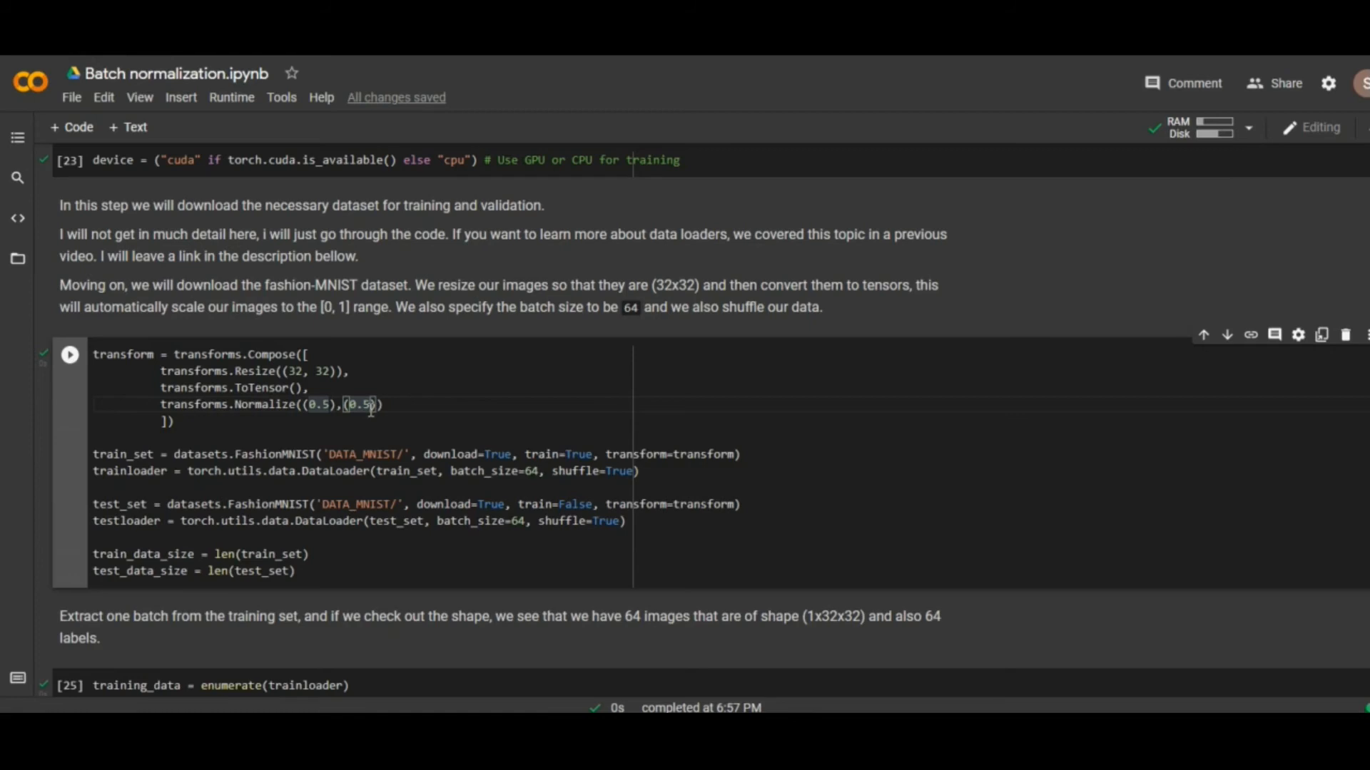
{"action": "mouse_move", "coordinate": [220, 436]}
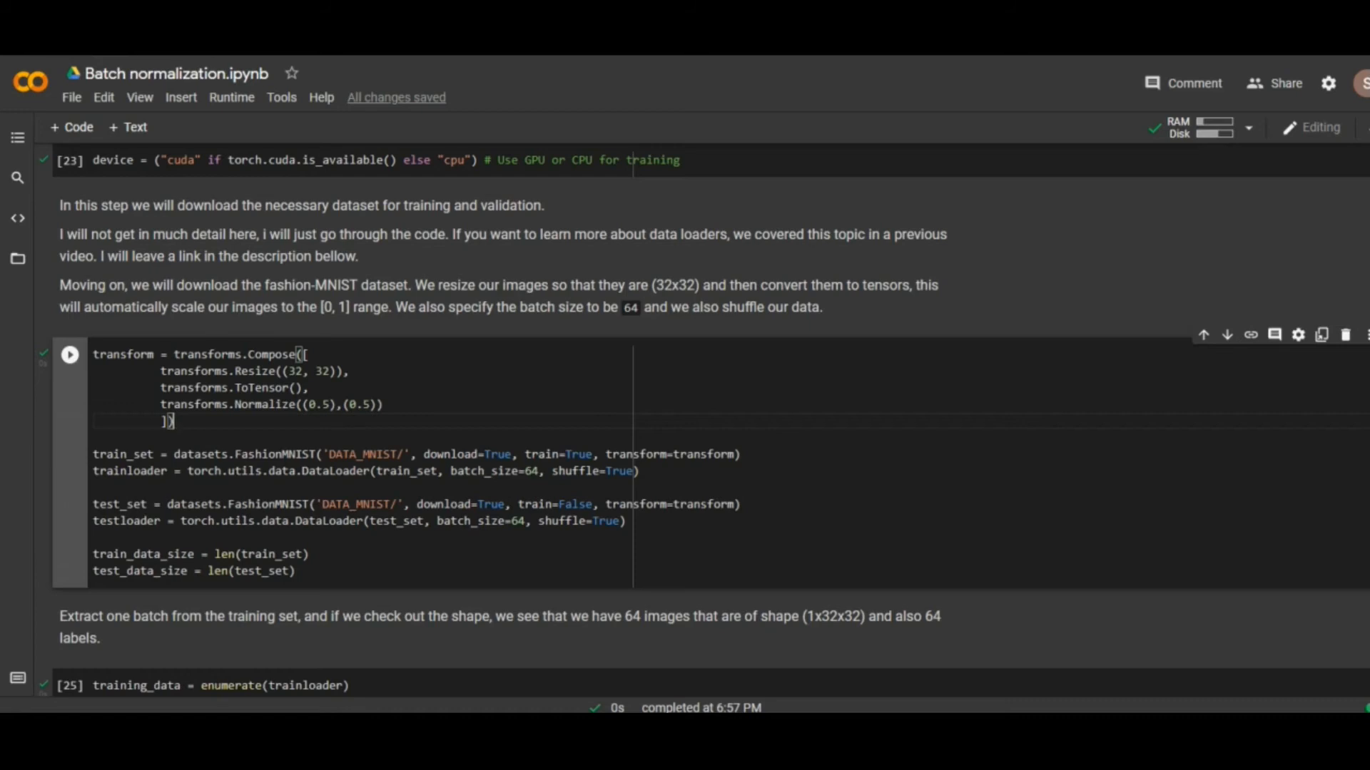
Step: Scroll to the training_data batch cell showing torch.Size outputs for images and labels
{"action": "scroll", "scroll_direction": "down", "scroll_amount": 3}
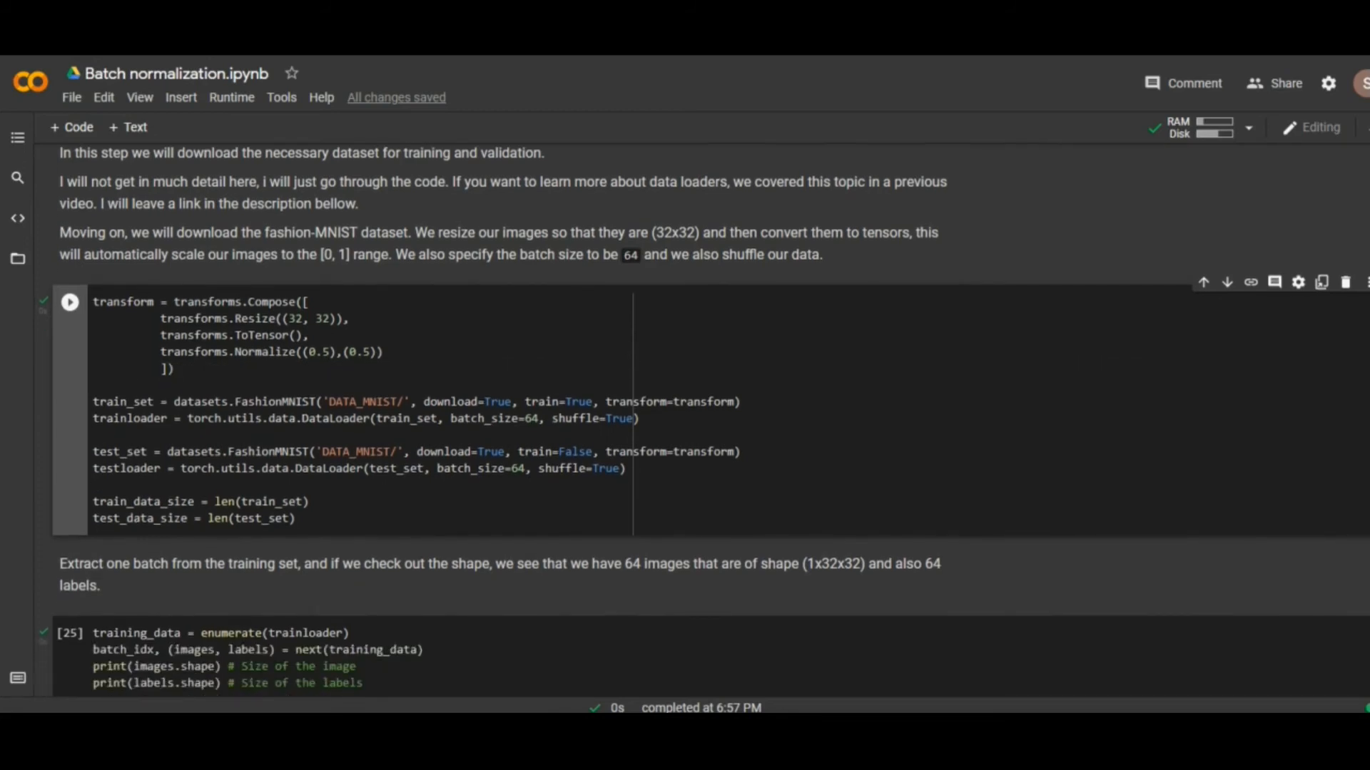
{"action": "scroll", "scroll_direction": "down", "scroll_amount": 3}
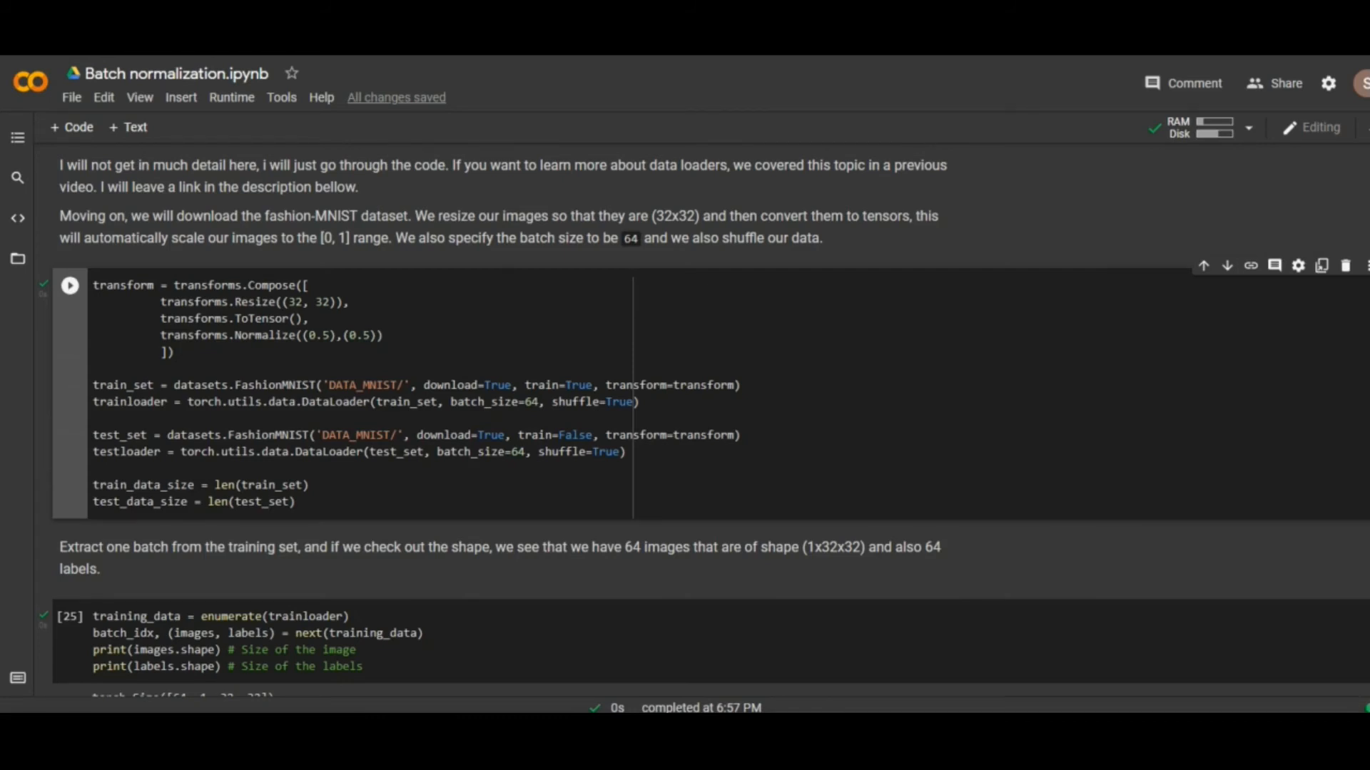
{"action": "scroll", "scroll_direction": "down", "scroll_amount": 3}
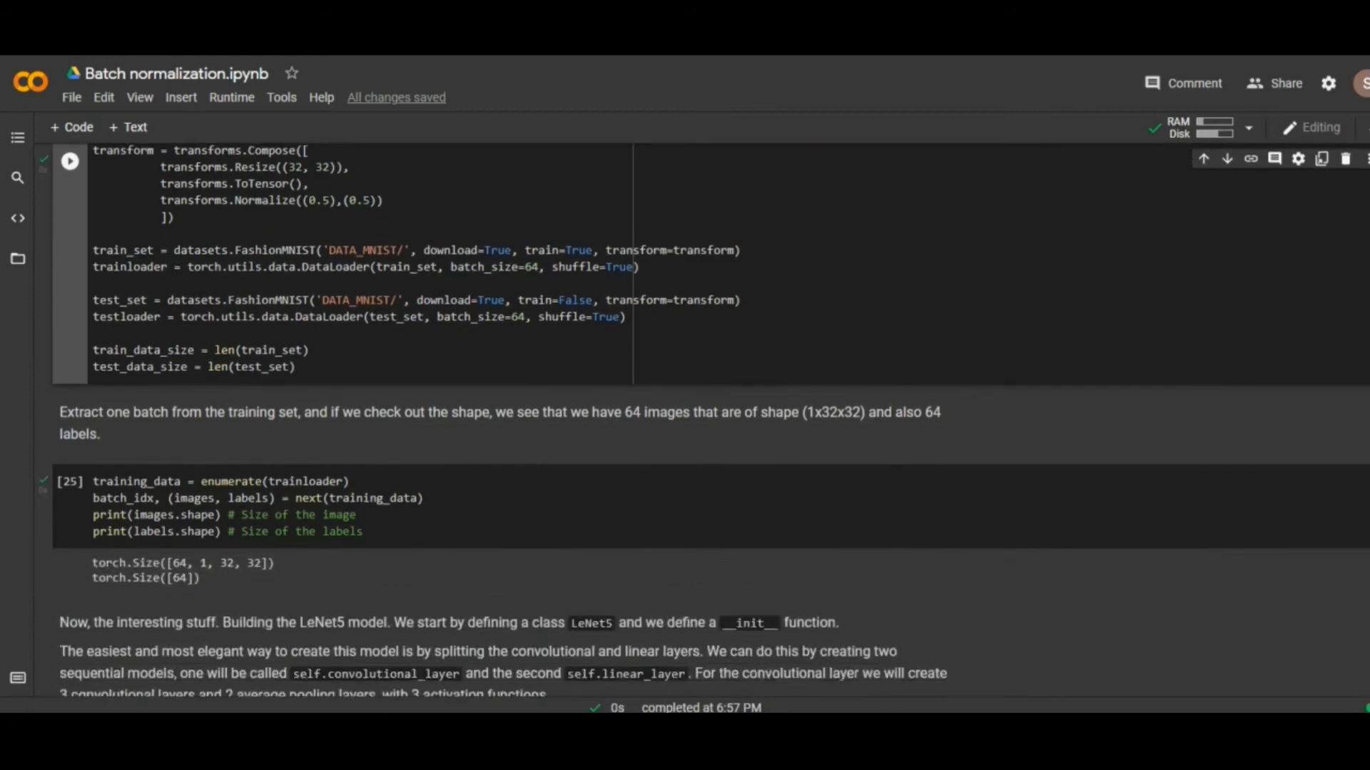
{"action": "scroll", "scroll_direction": "down", "scroll_amount": 3}
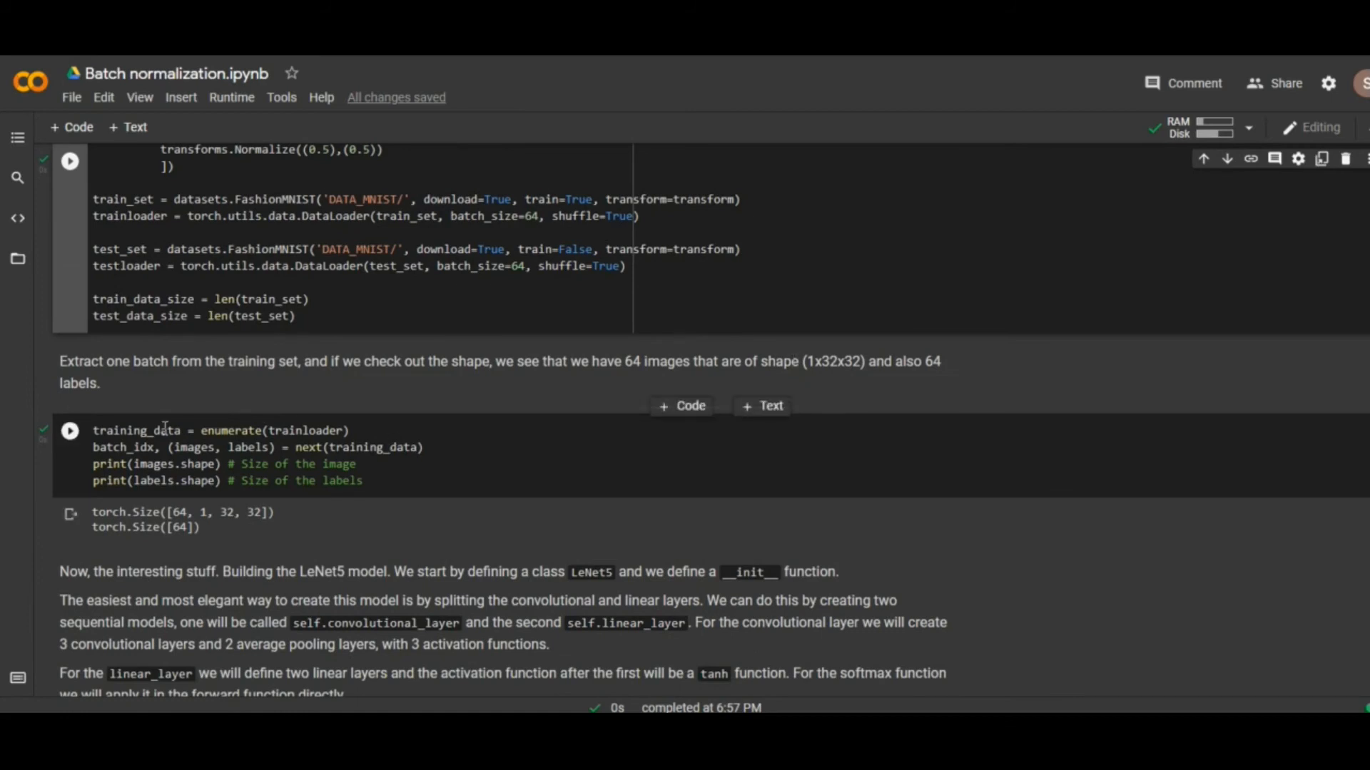
Step: Rerun the one-batch extraction cell to confirm shapes [64, 1, 32, 32] and [64]
{"action": "double_click", "coordinate": [136, 431]}
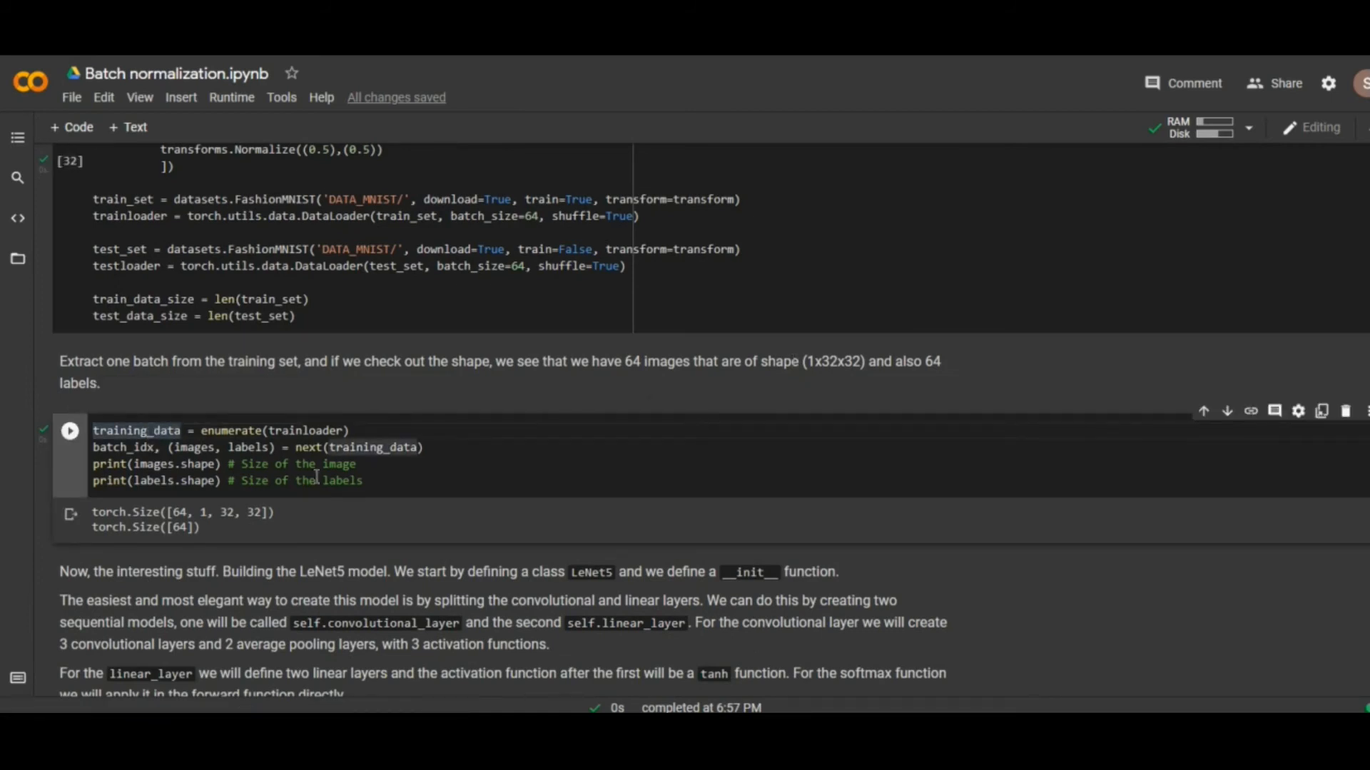
{"action": "left_click", "coordinate": [391, 481]}
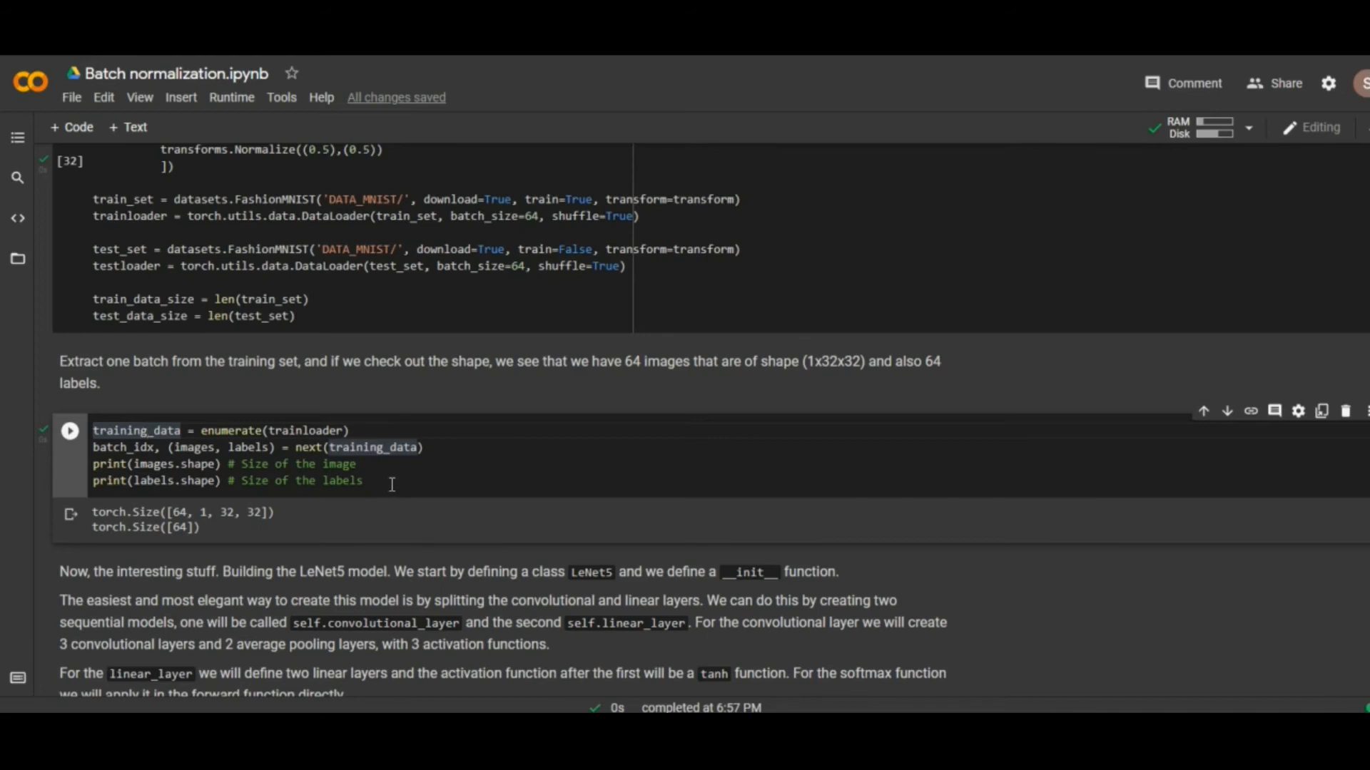
{"action": "mouse_move", "coordinate": [78, 441]}
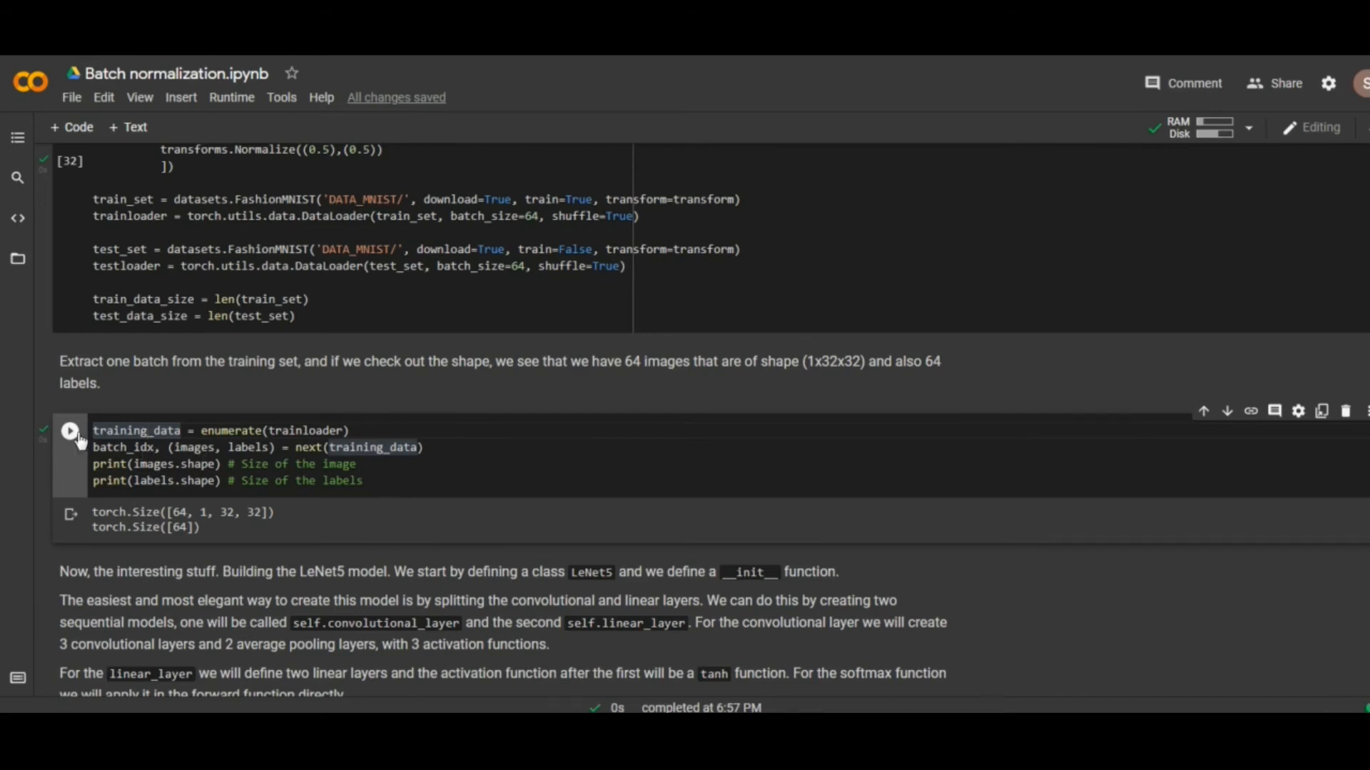
{"action": "left_click", "coordinate": [70, 430]}
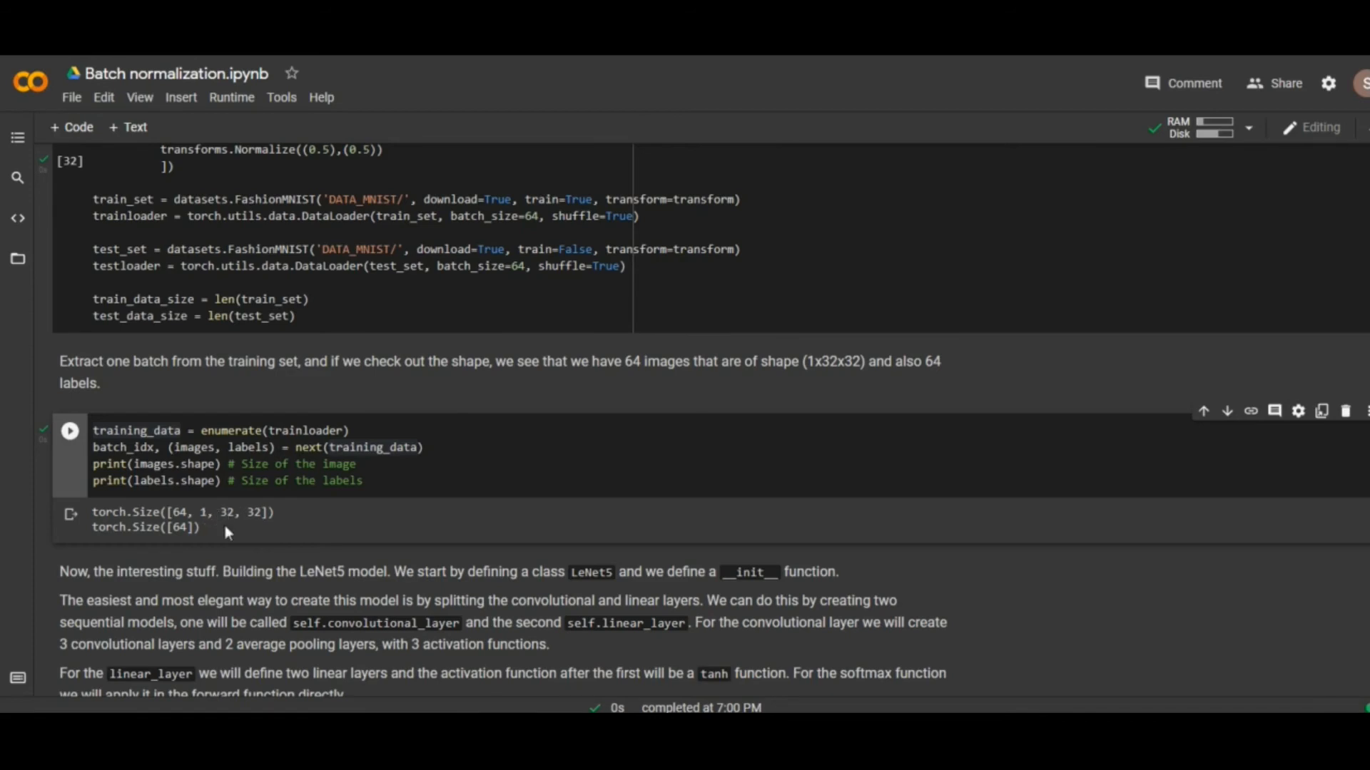
{"action": "mouse_move", "coordinate": [1260, 390]}
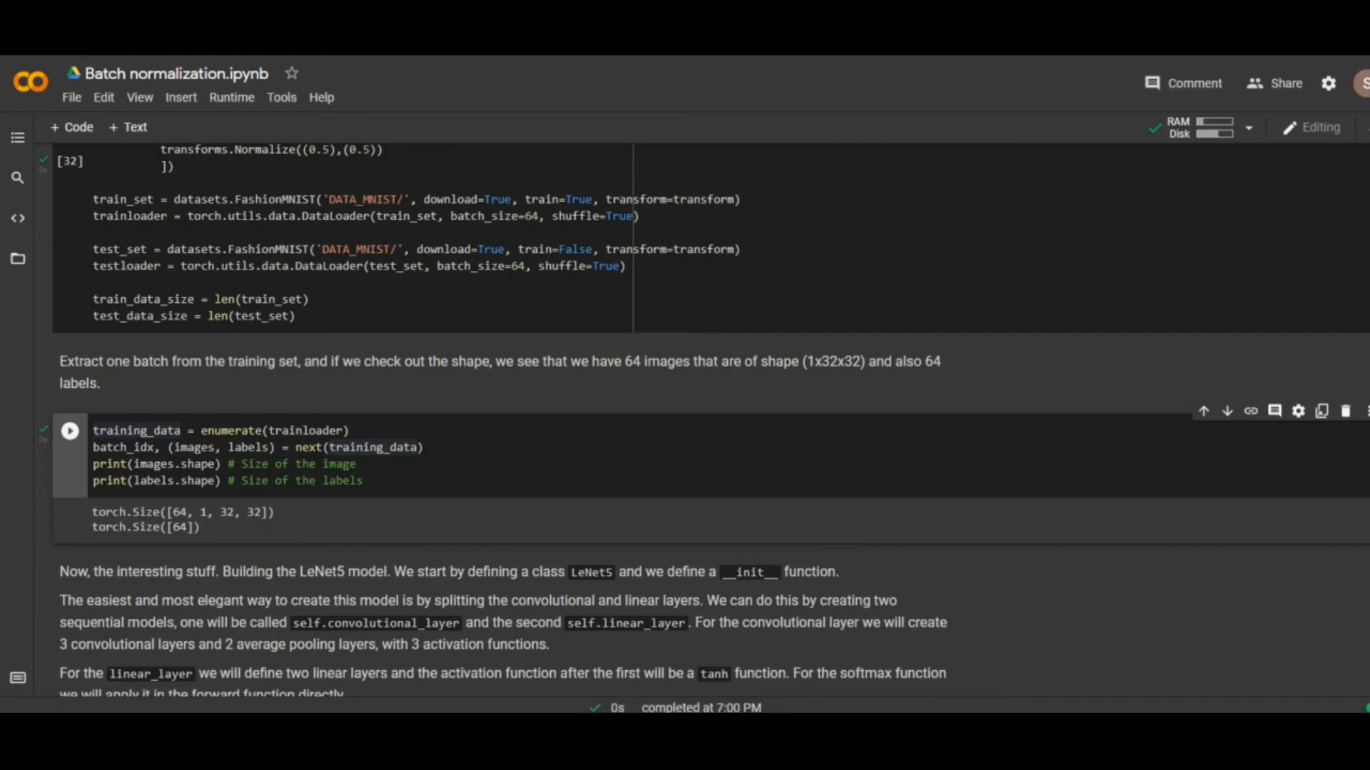
Step: Scroll down to the LeNet5 class definition cell
{"action": "scroll", "scroll_direction": "down", "scroll_amount": 3}
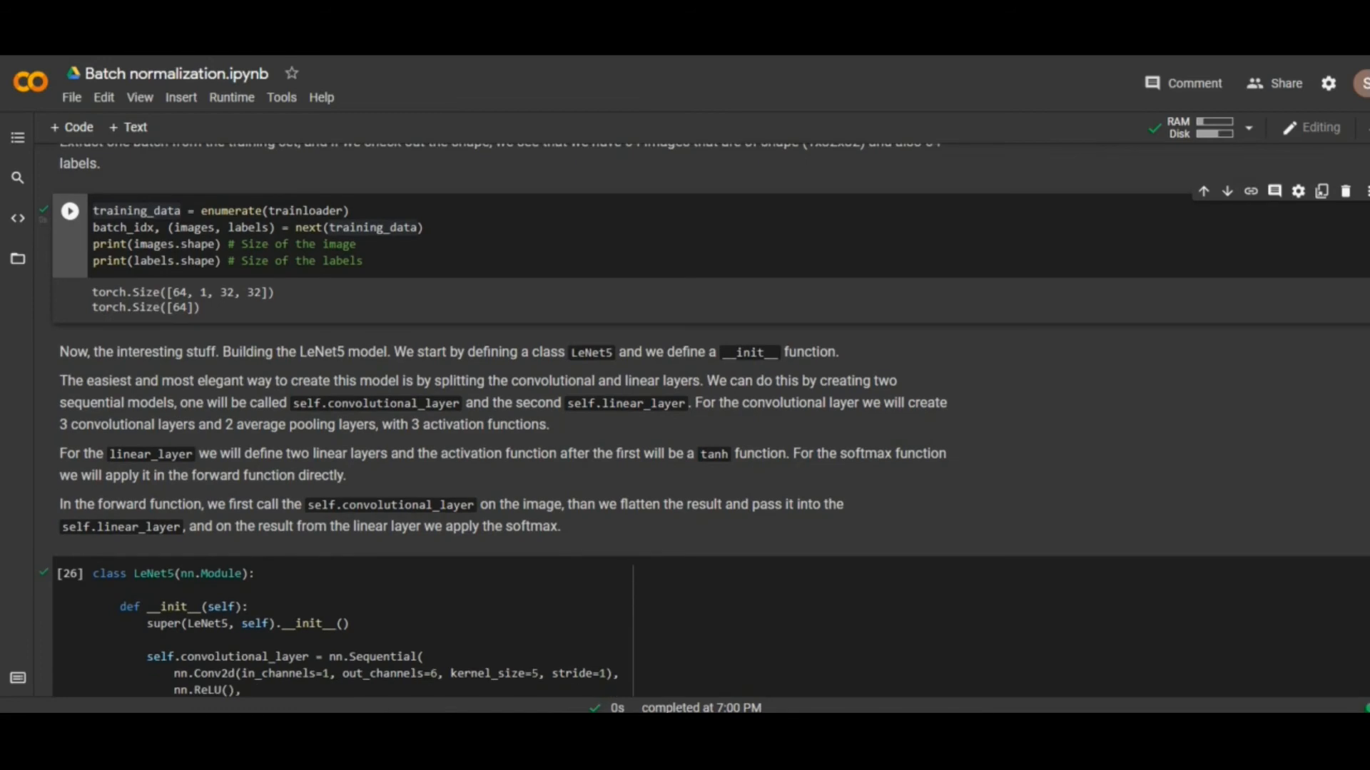
{"action": "scroll", "scroll_direction": "down", "scroll_amount": 3}
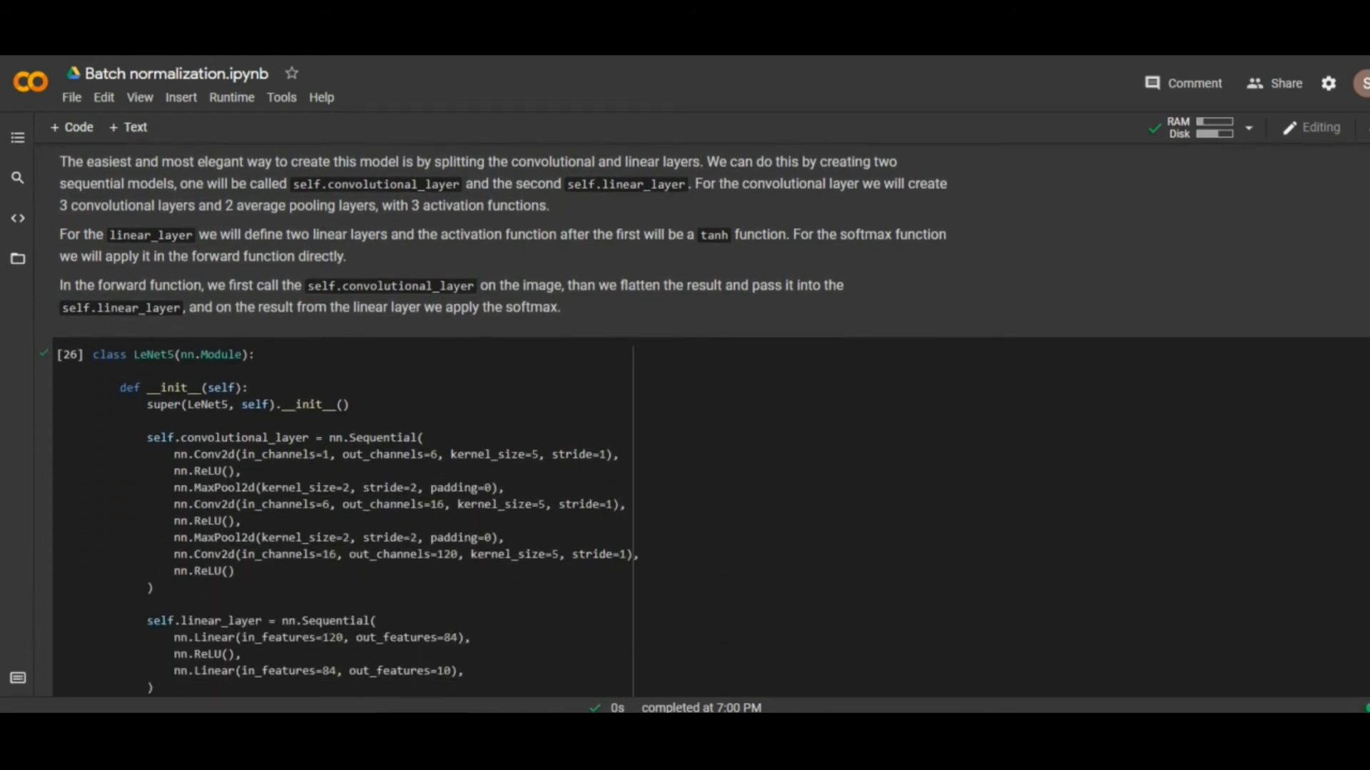
{"action": "scroll", "scroll_direction": "down", "scroll_amount": 3}
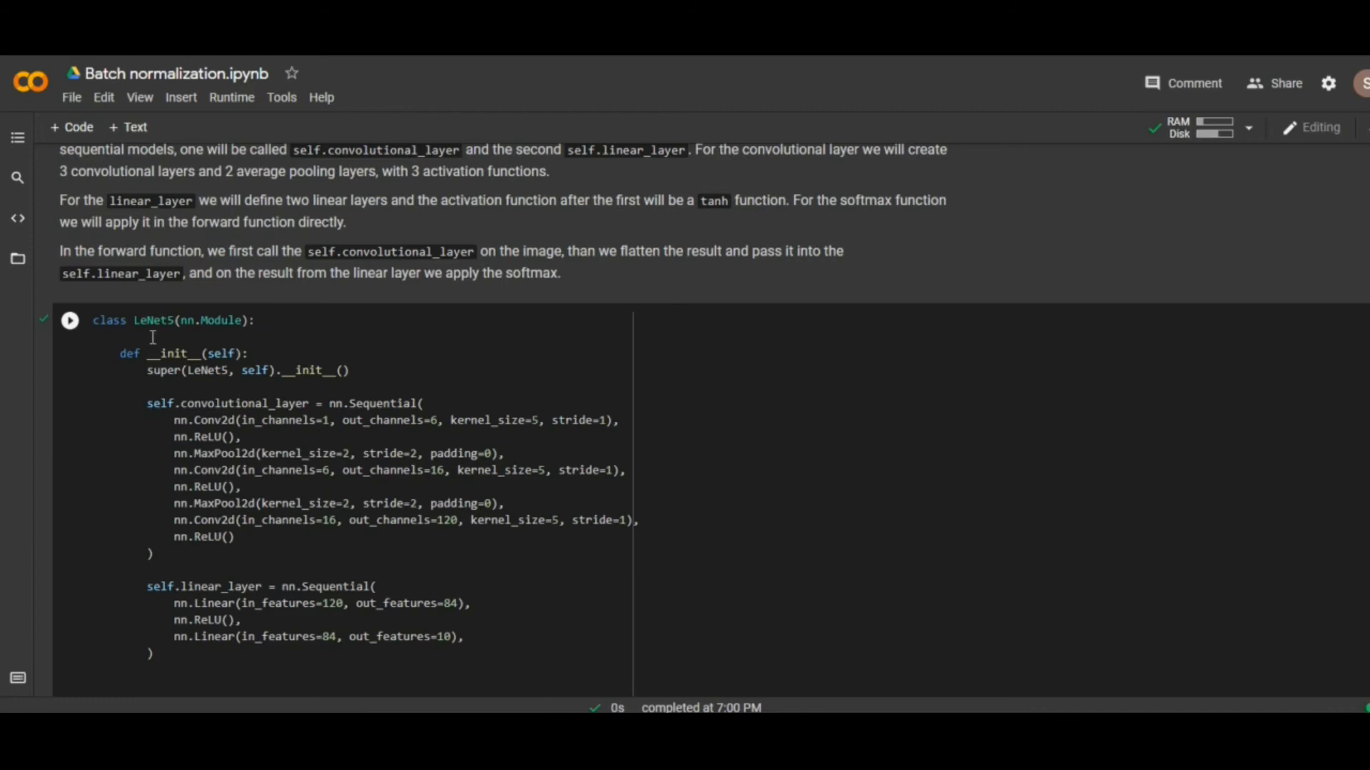
{"action": "mouse_move", "coordinate": [1010, 450]}
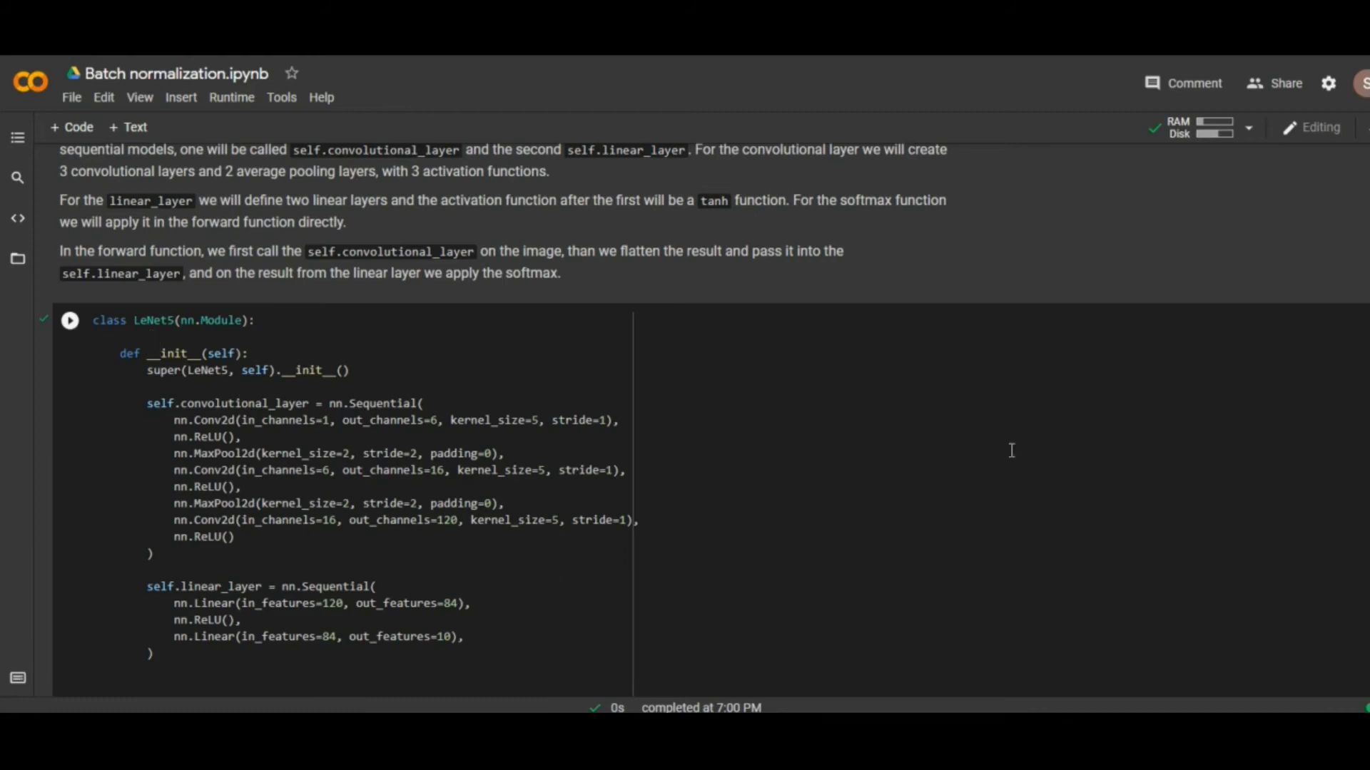
{"action": "left_click", "coordinate": [70, 319]}
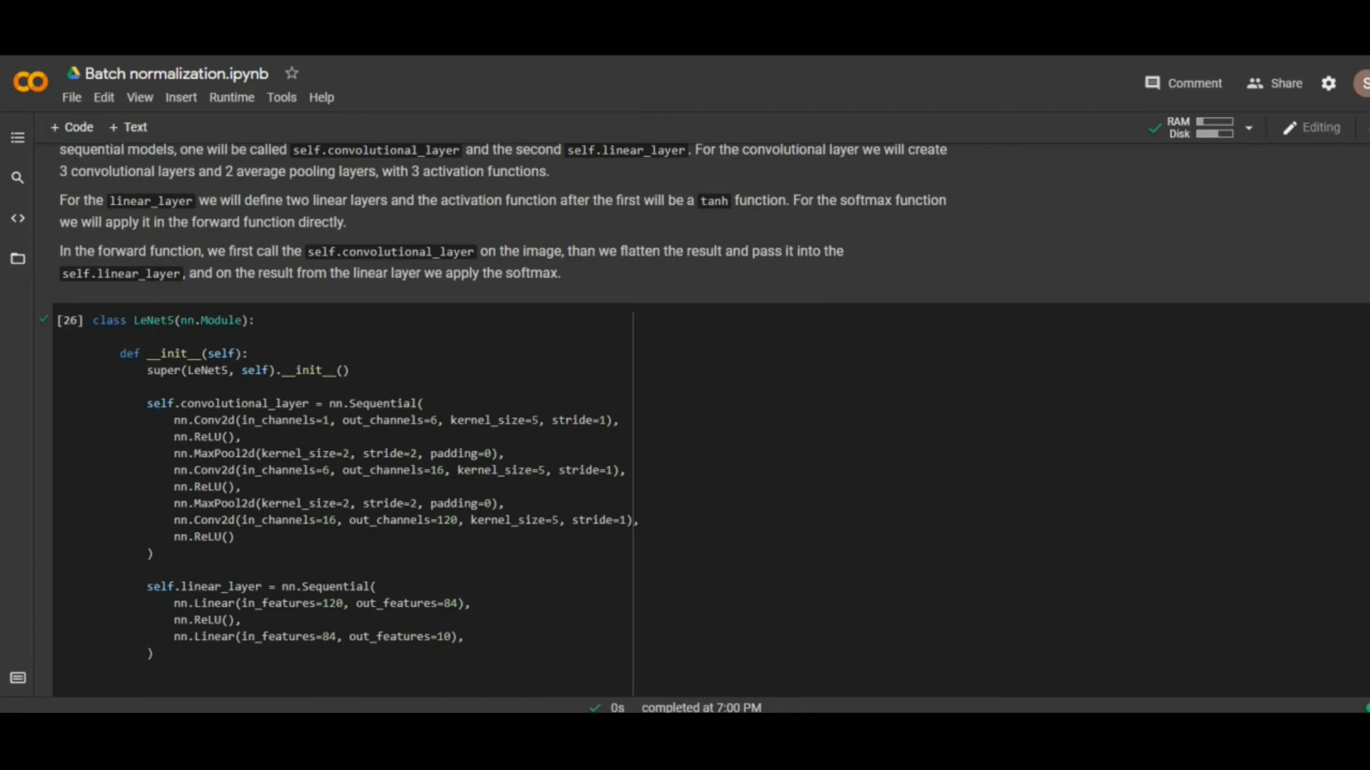
{"action": "scroll", "scroll_direction": "down", "scroll_amount": 3}
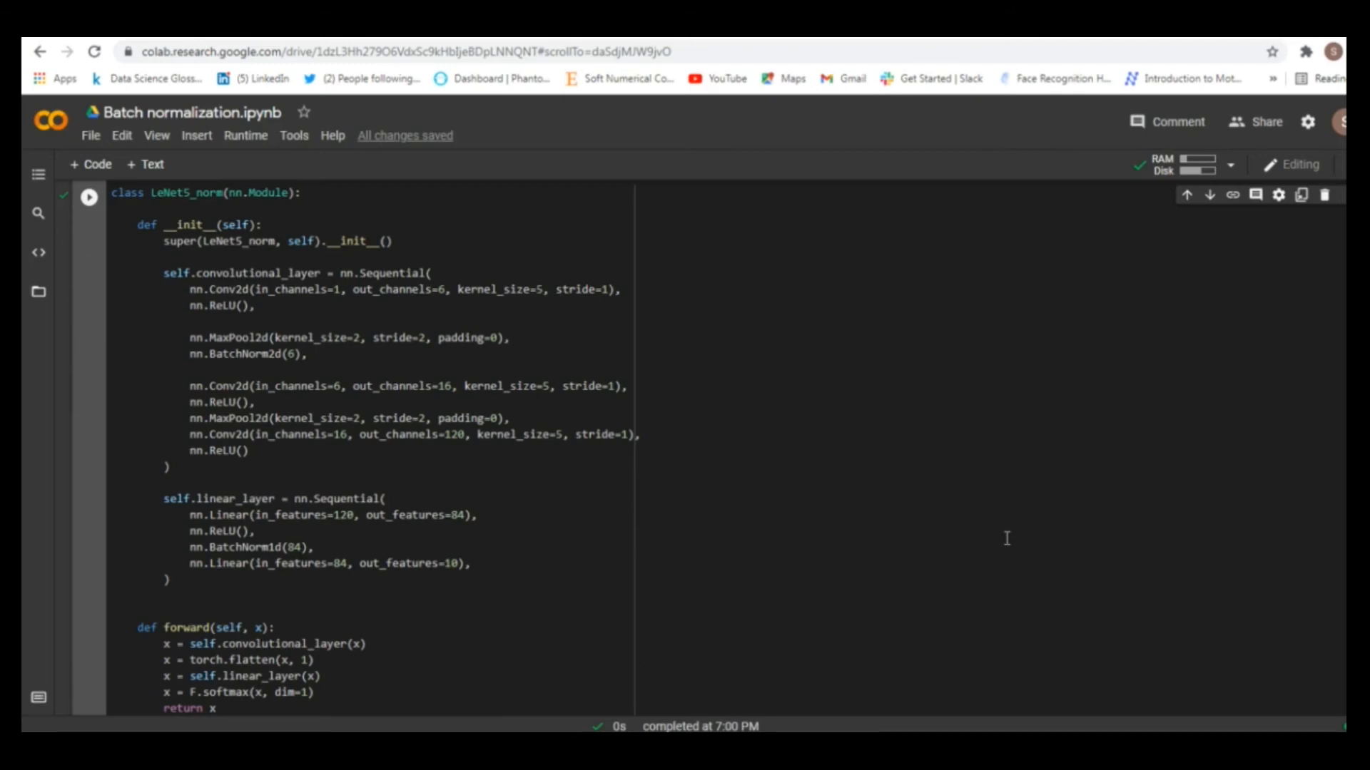
{"action": "mouse_move", "coordinate": [695, 369]}
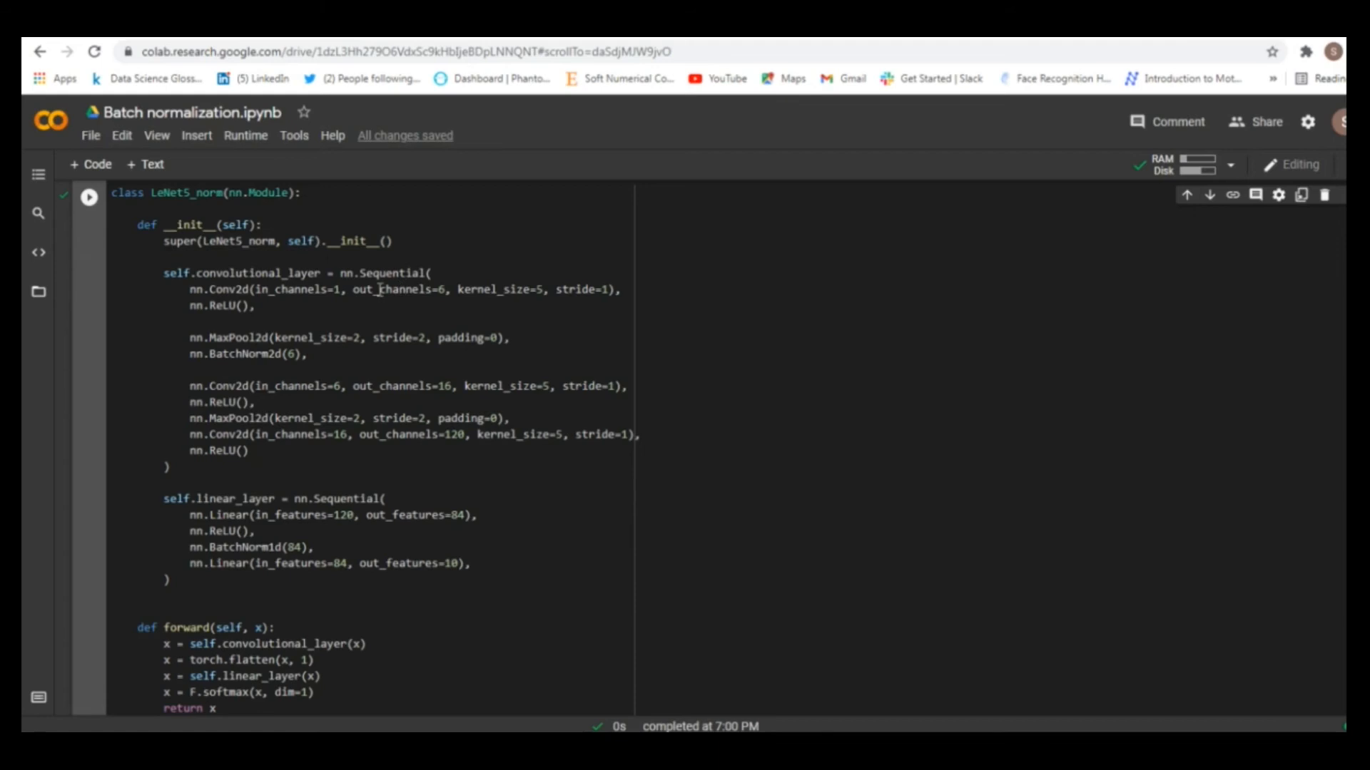
{"action": "mouse_move", "coordinate": [308, 299]}
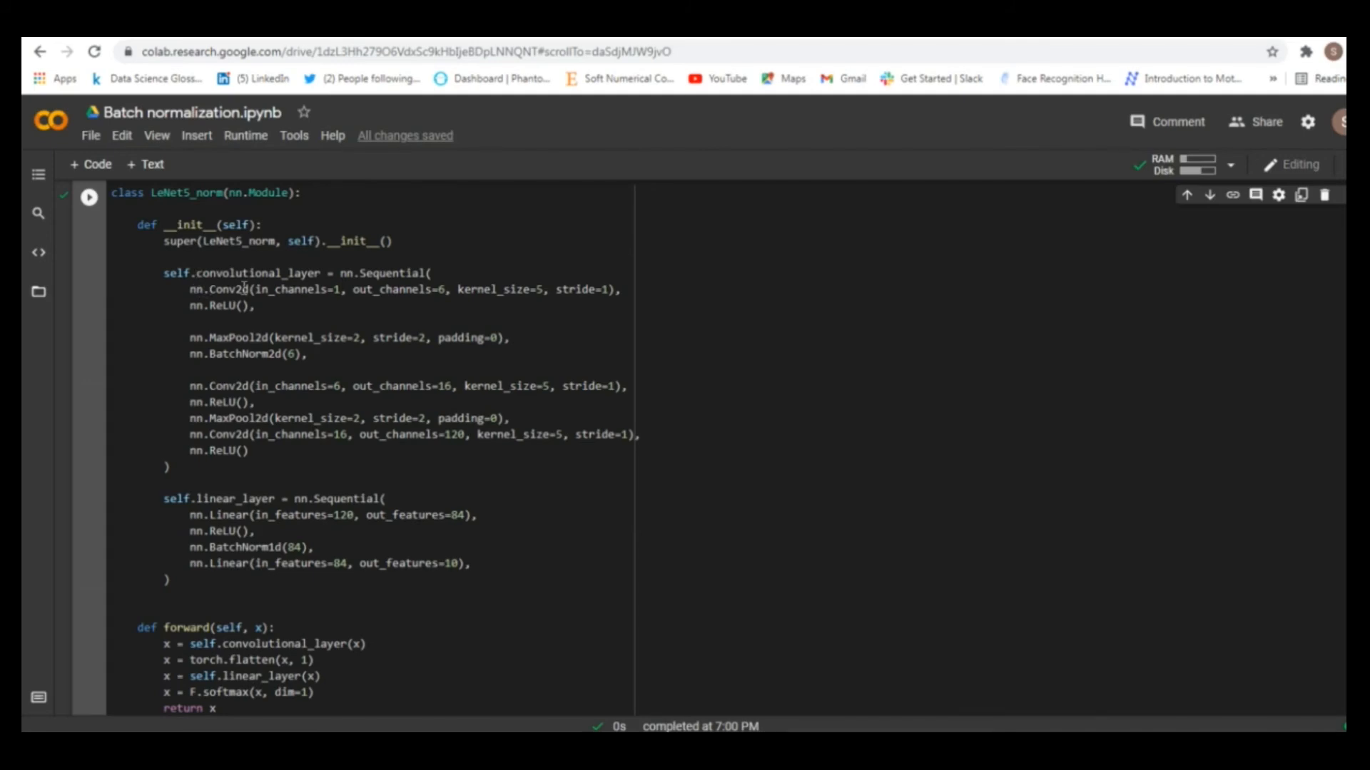
Step: Point out the first Conv2d layer in LeNet5_norm and scroll to its forward function
{"action": "double_click", "coordinate": [225, 290]}
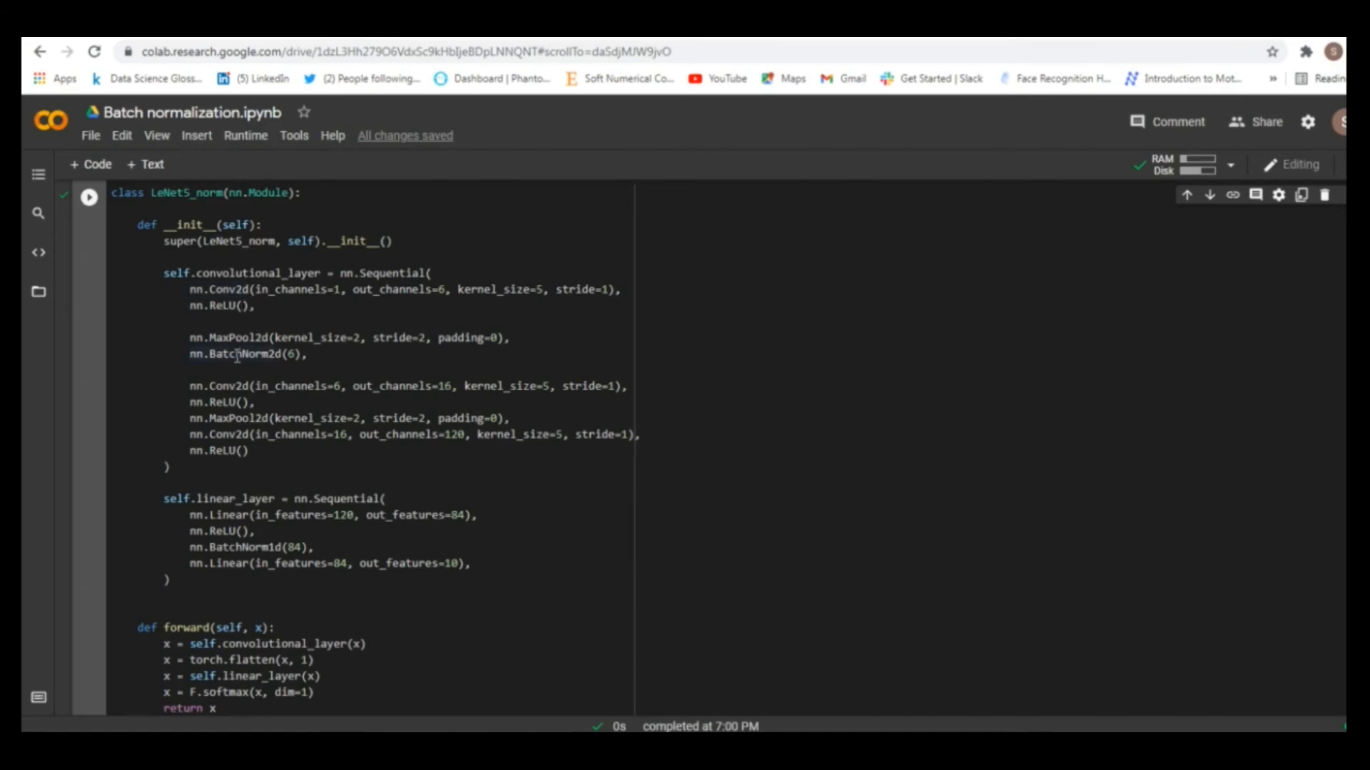
{"action": "mouse_move", "coordinate": [269, 370]}
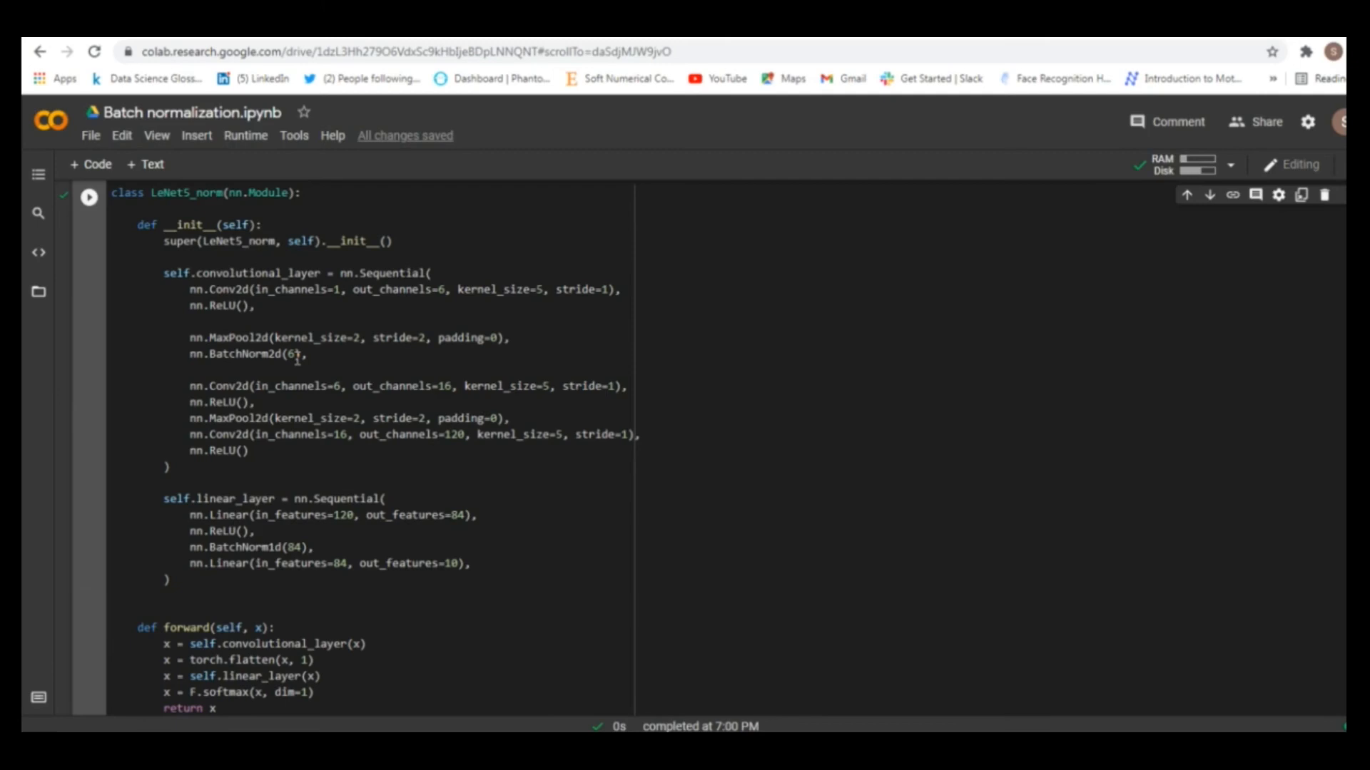
{"action": "mouse_move", "coordinate": [301, 362]}
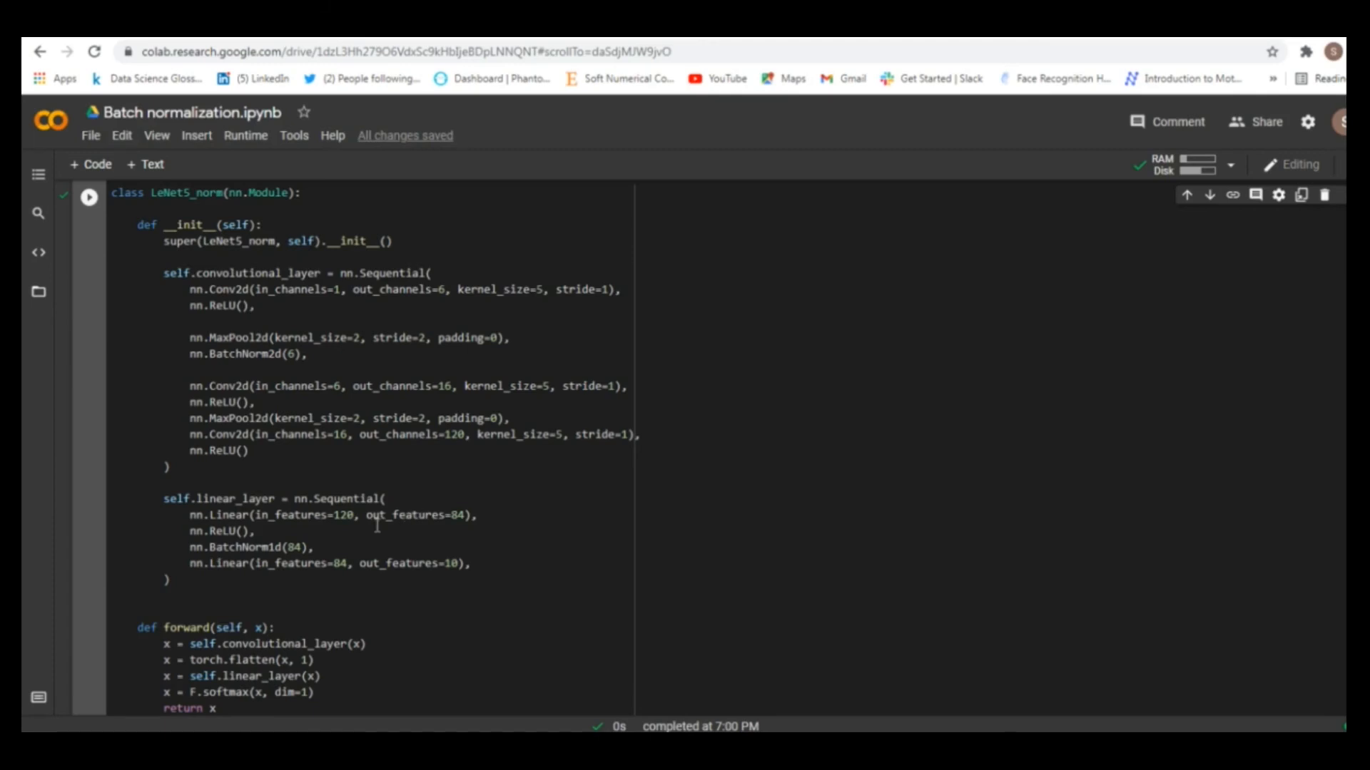
{"action": "mouse_move", "coordinate": [304, 555]}
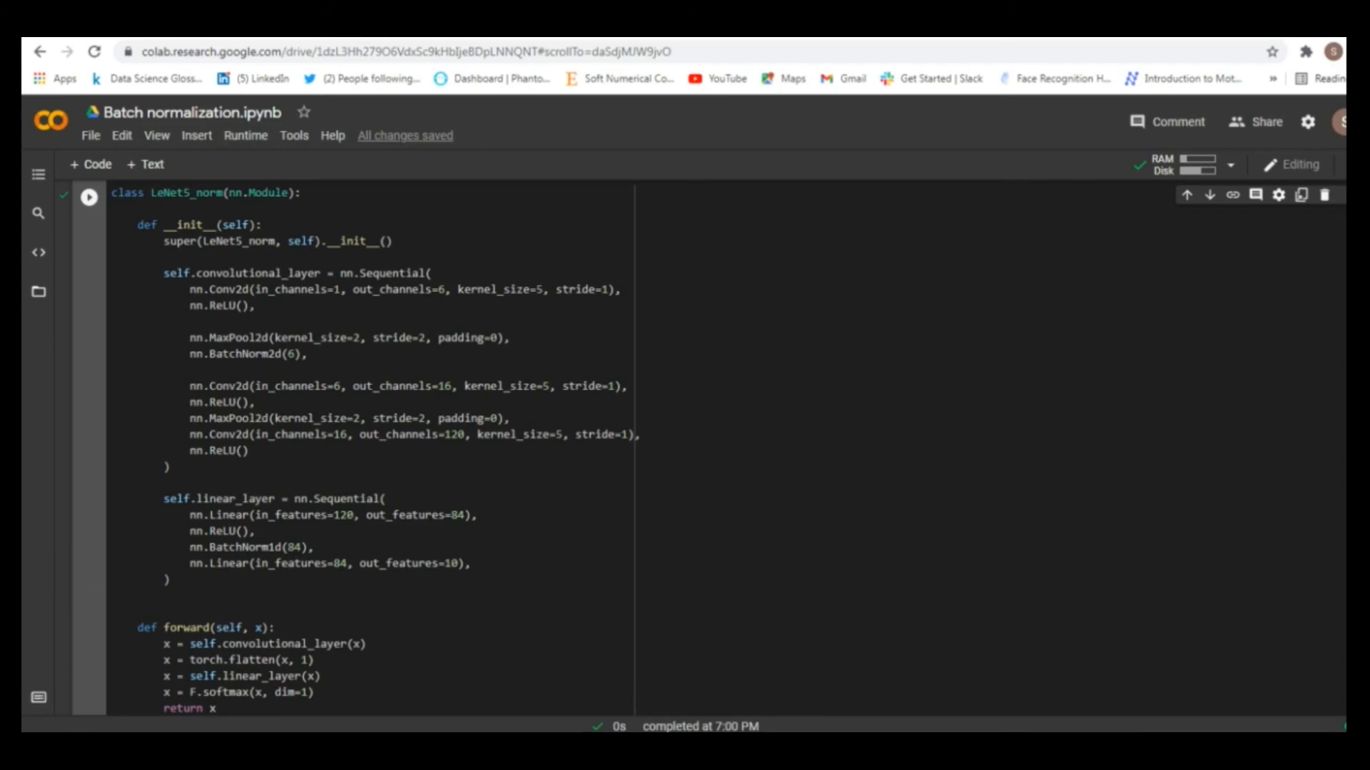
{"action": "scroll", "scroll_direction": "down", "scroll_amount": 3}
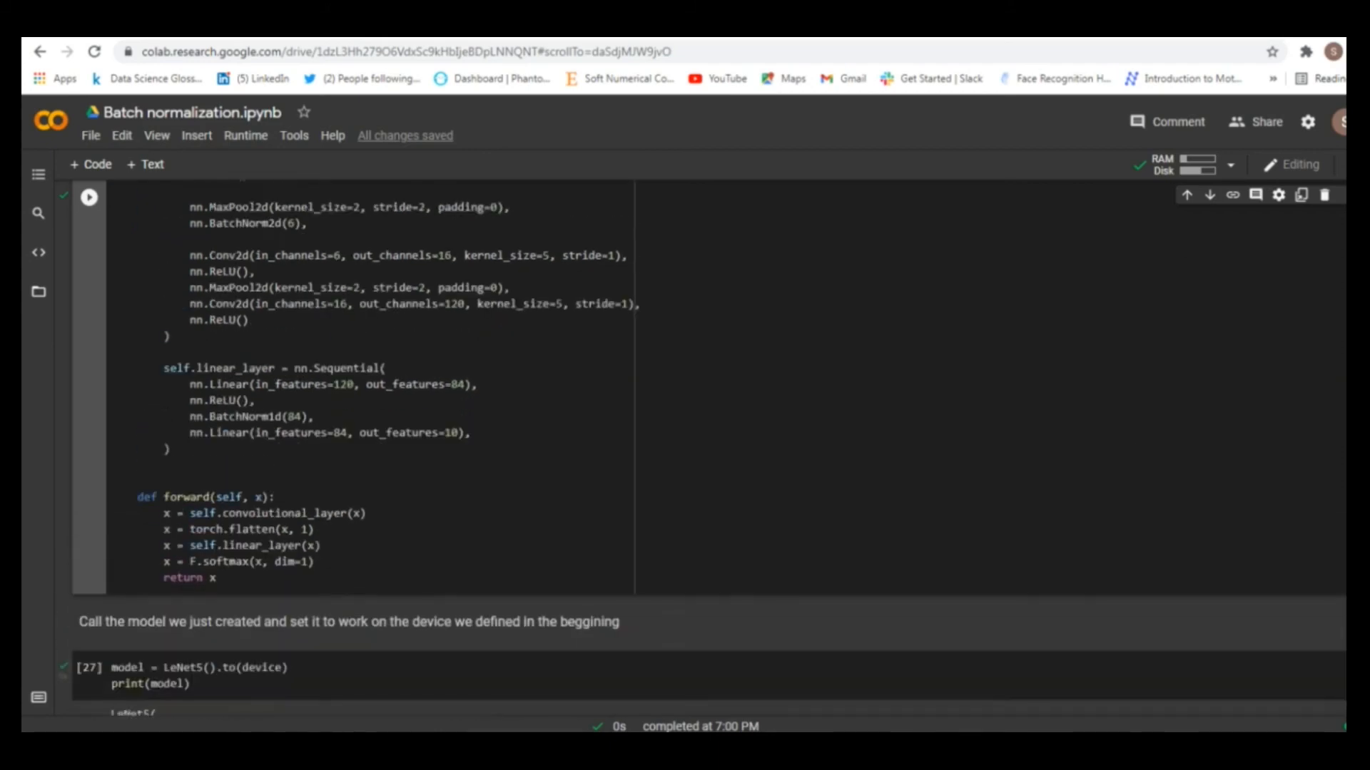
{"action": "scroll", "scroll_direction": "down", "scroll_amount": 3}
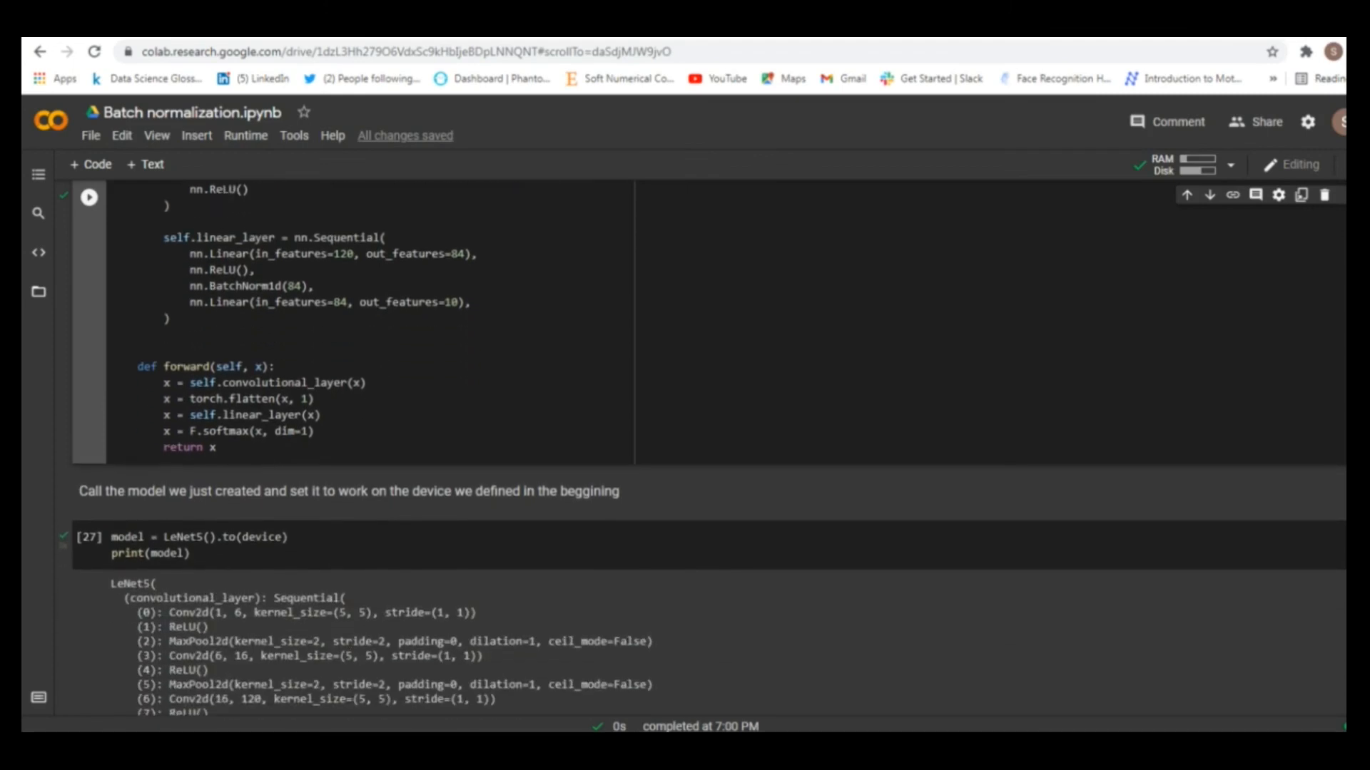
{"action": "scroll", "scroll_direction": "down", "scroll_amount": 3}
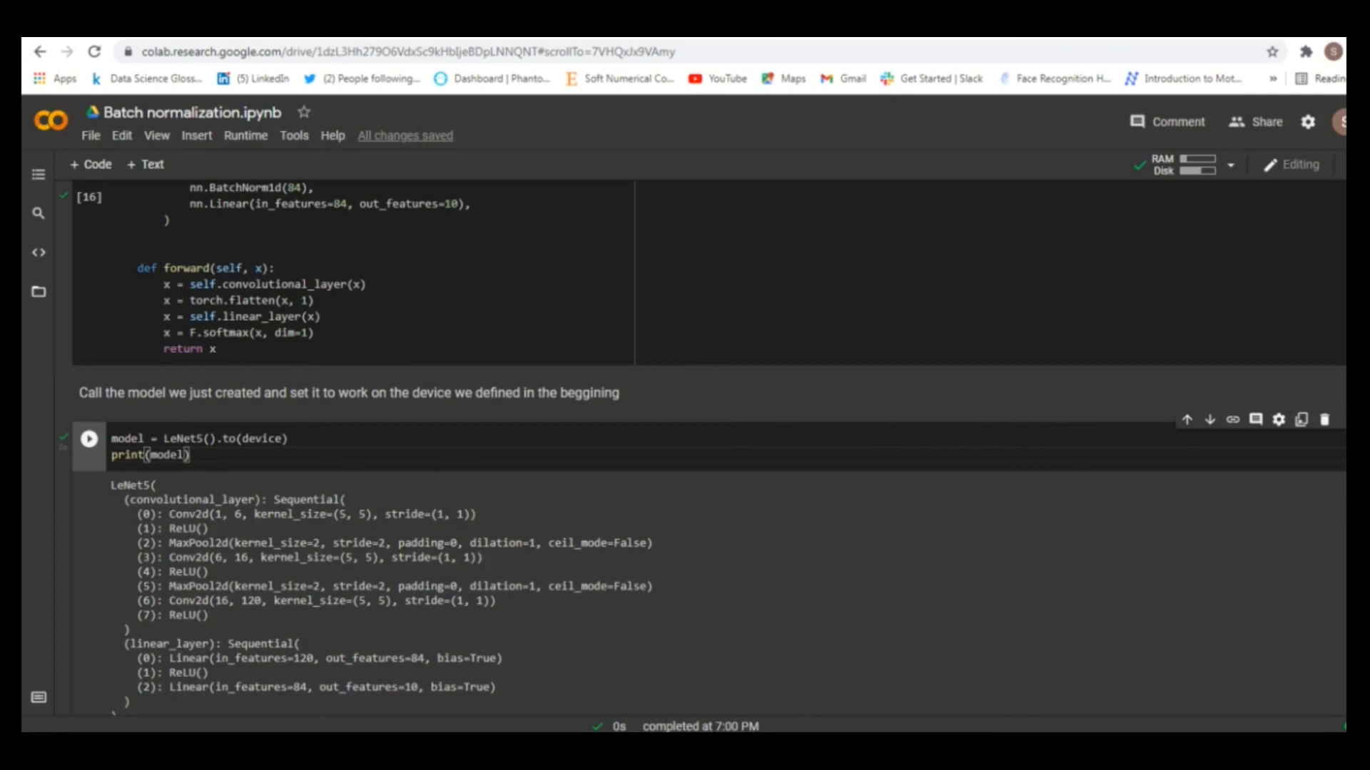
{"action": "scroll", "scroll_direction": "down", "scroll_amount": 3}
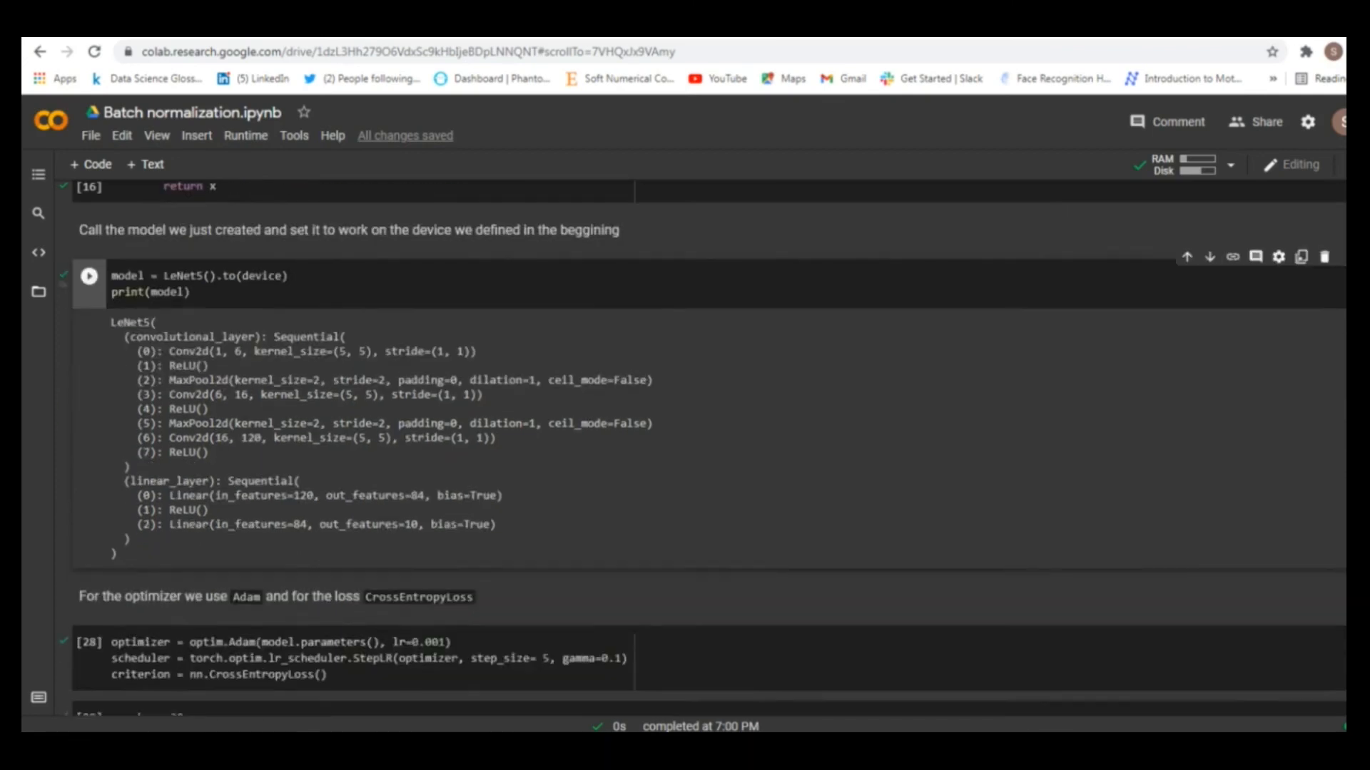
{"action": "scroll", "scroll_direction": "down", "scroll_amount": 3}
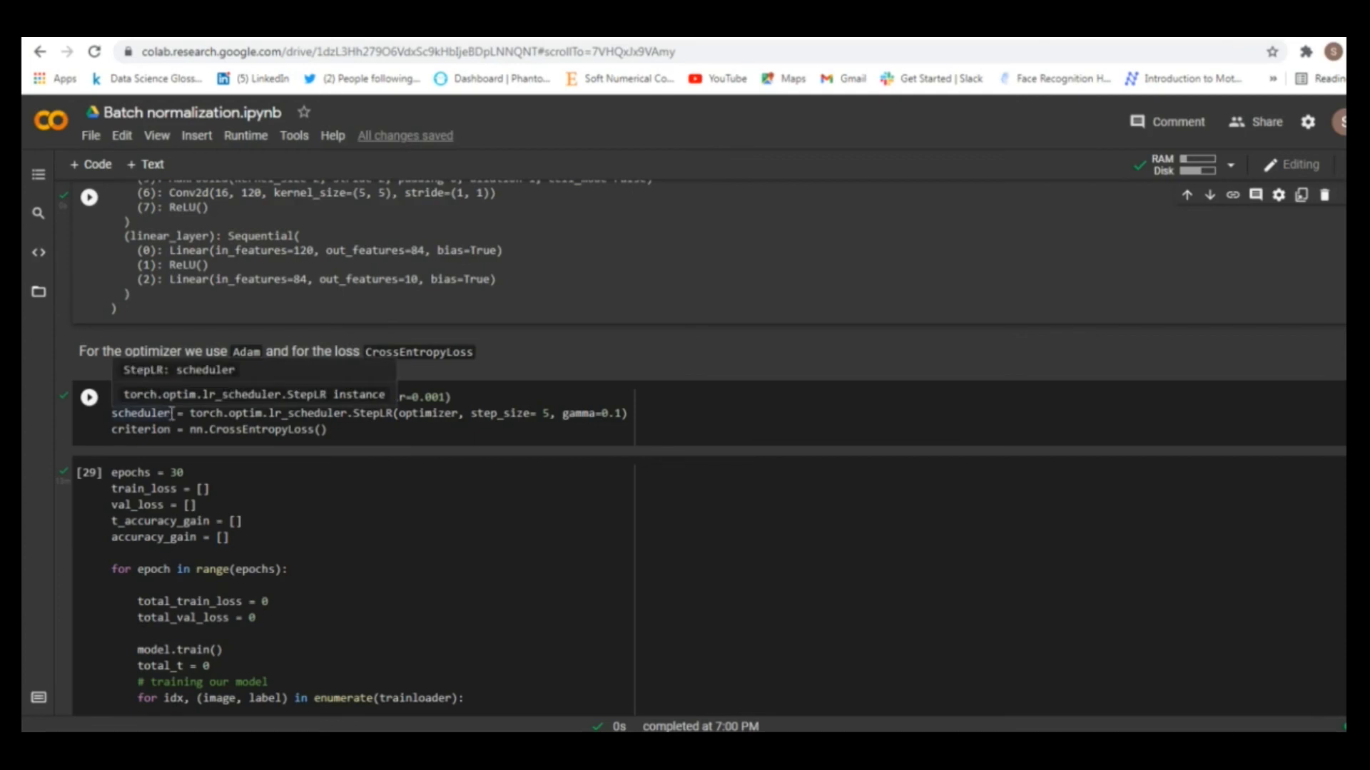
{"action": "left_click", "coordinate": [351, 429]}
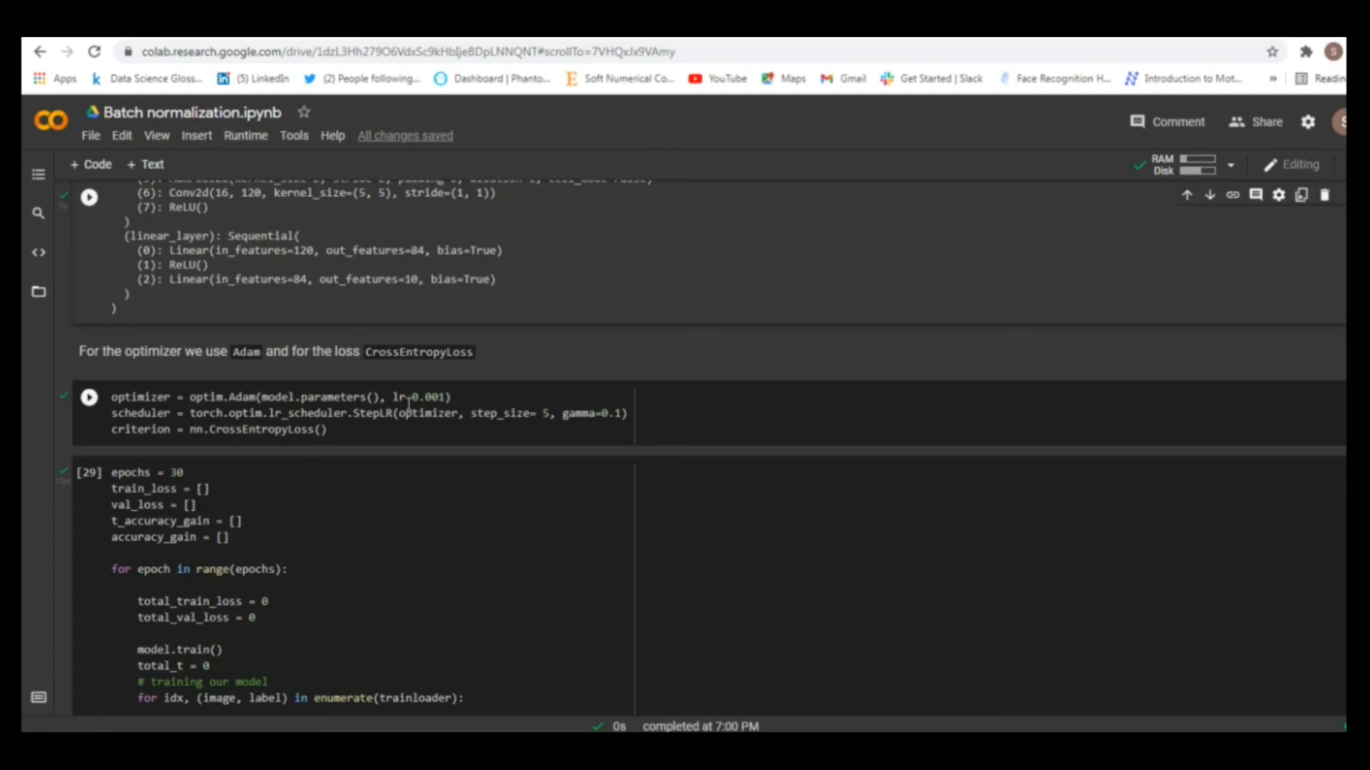
{"action": "mouse_move", "coordinate": [428, 412]}
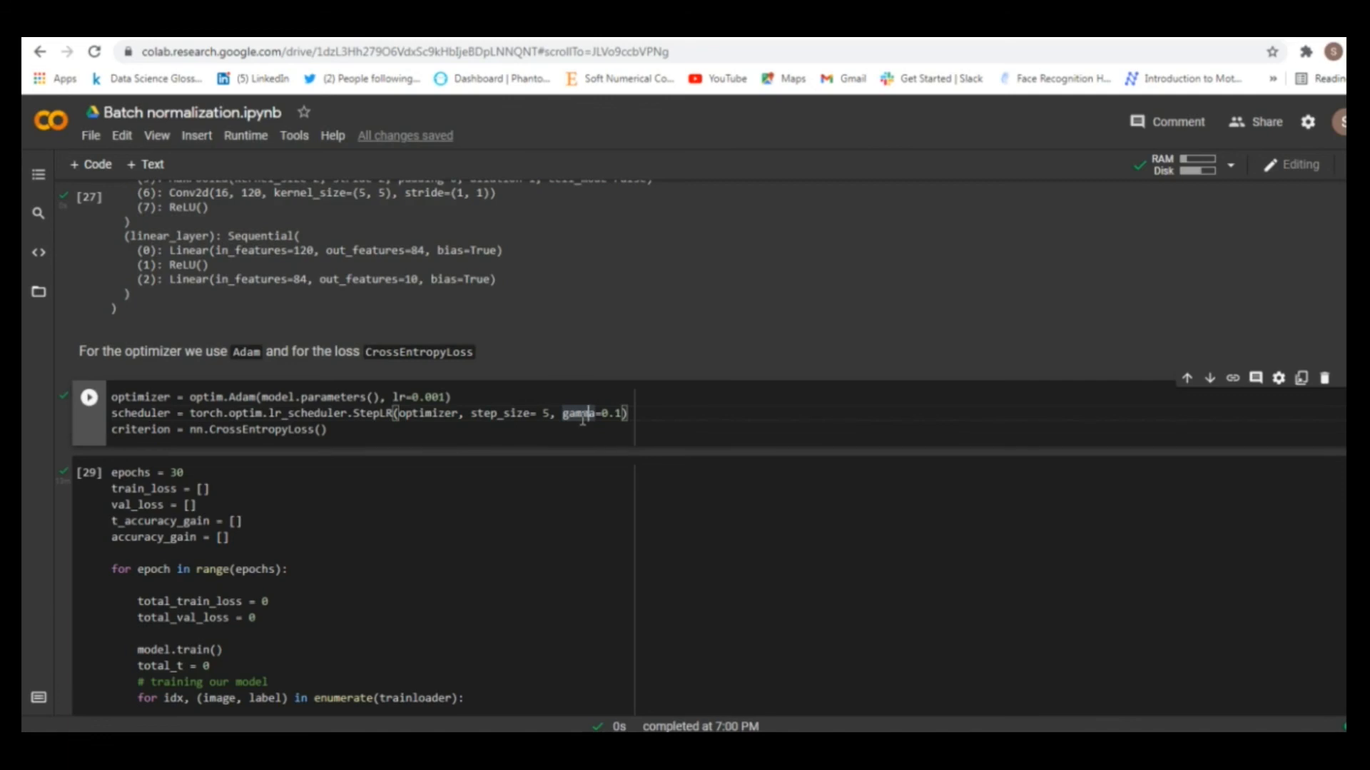
{"action": "mouse_move", "coordinate": [528, 431]}
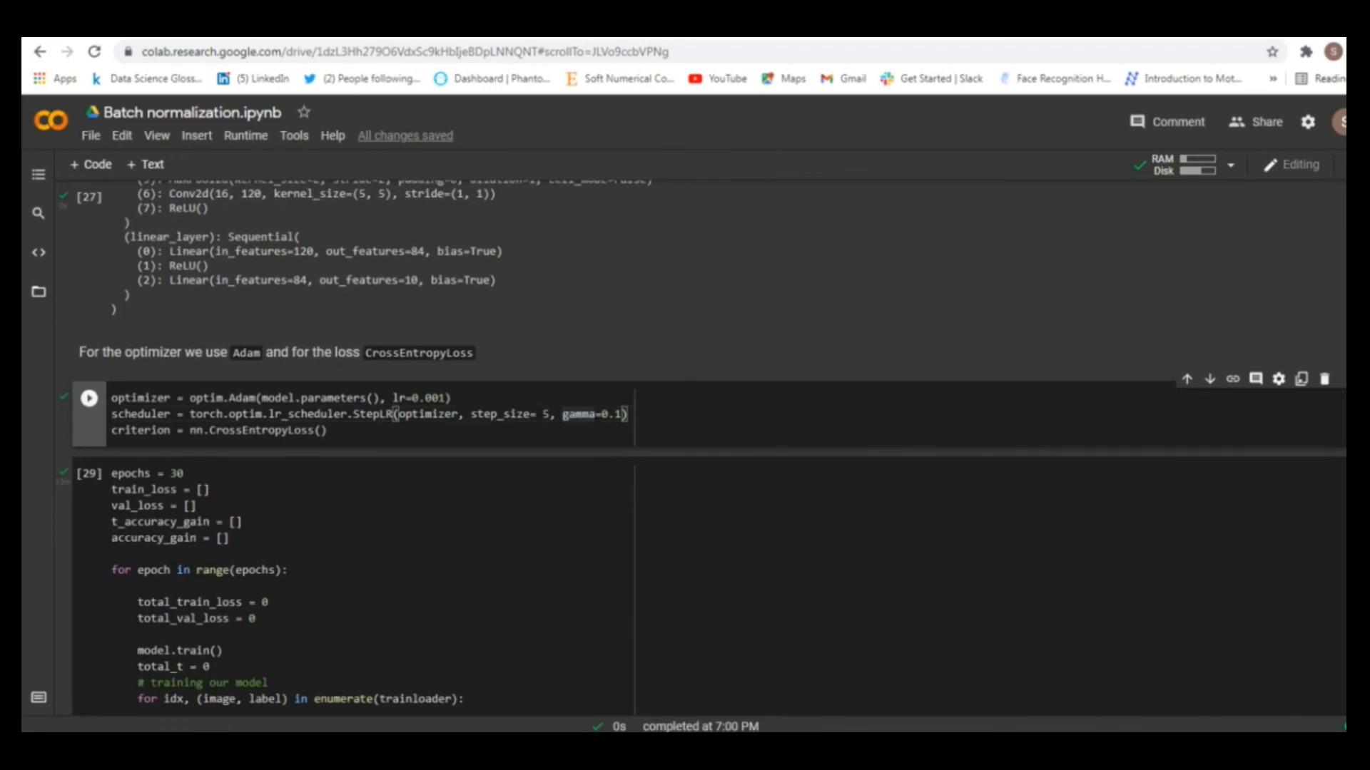
Step: Rerun the optimizer and scheduler cell, then launch the epochs = 30 training loop
{"action": "scroll", "scroll_direction": "down", "scroll_amount": 3}
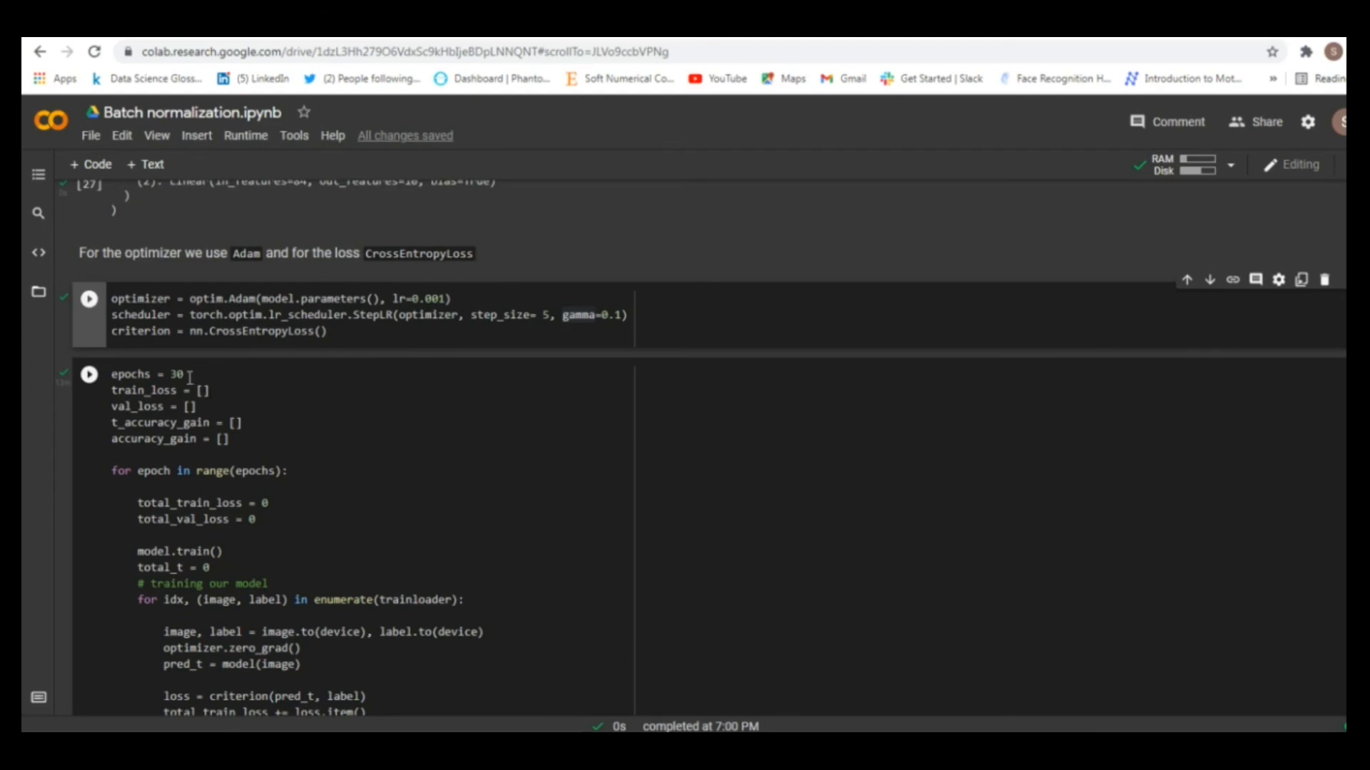
{"action": "left_click", "coordinate": [88, 373]}
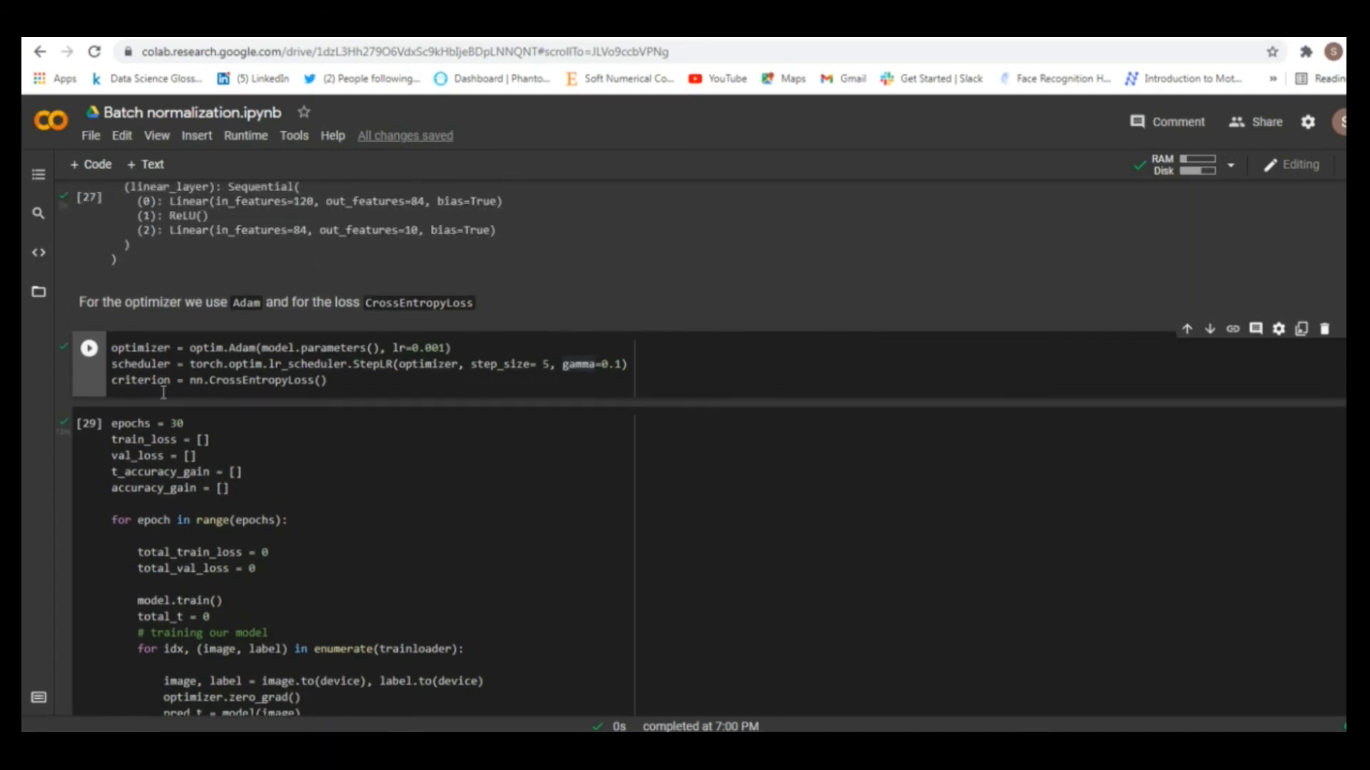
{"action": "left_click", "coordinate": [88, 424]}
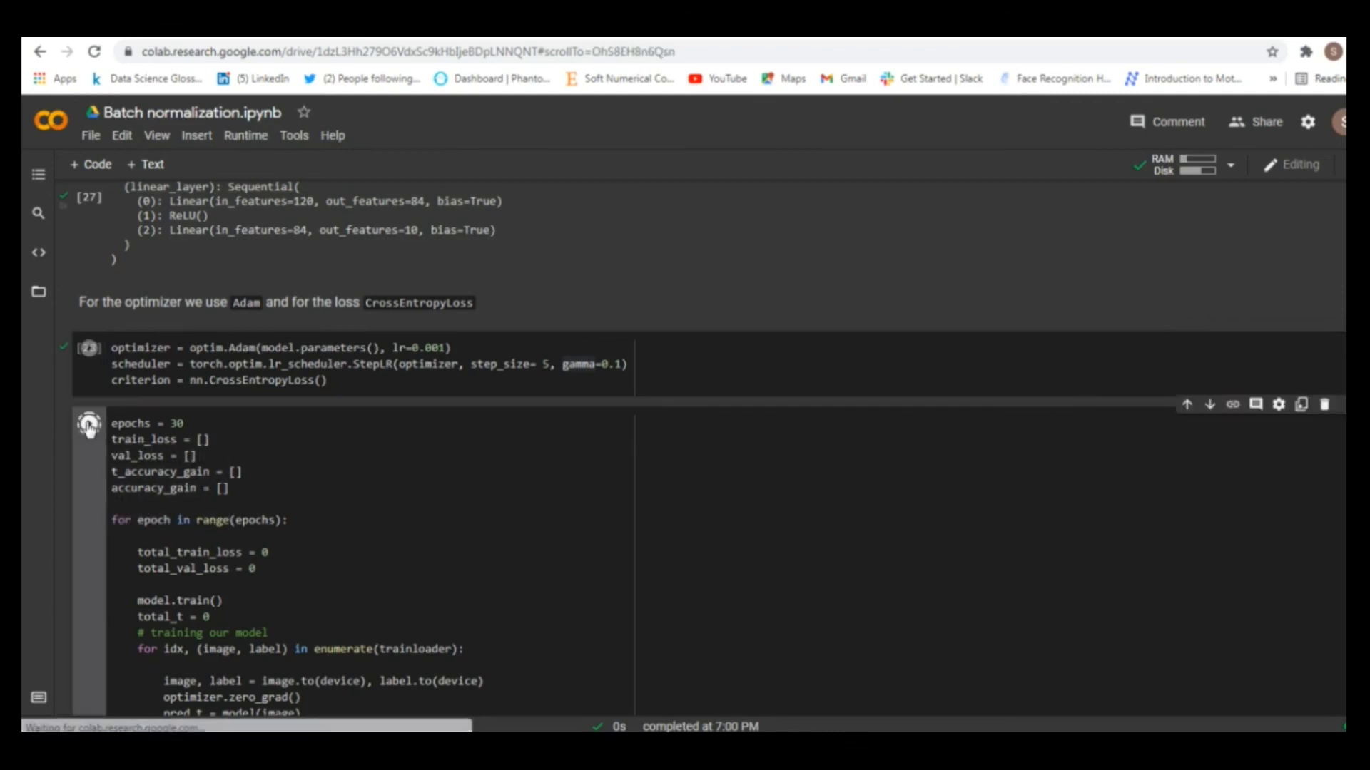
{"action": "left_click", "coordinate": [88, 424]}
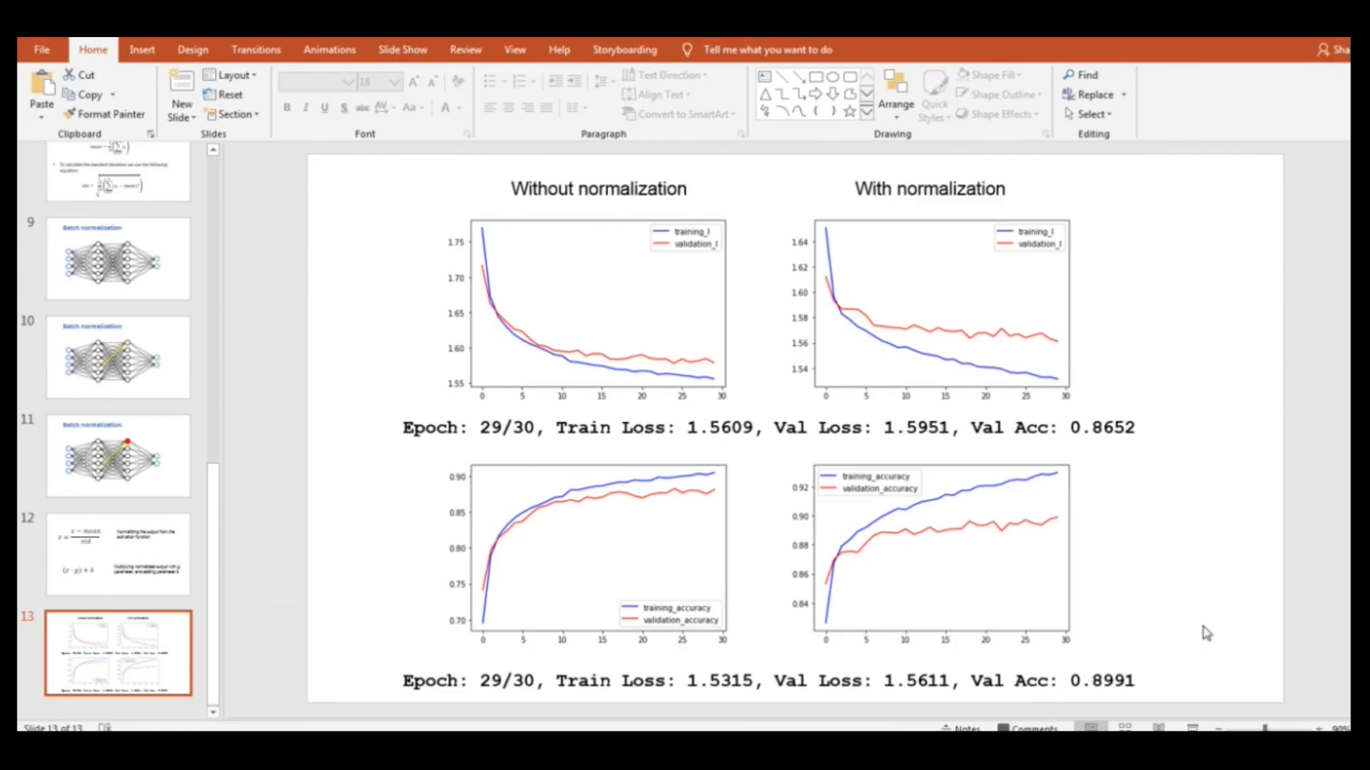
{"action": "mouse_move", "coordinate": [1118, 544]}
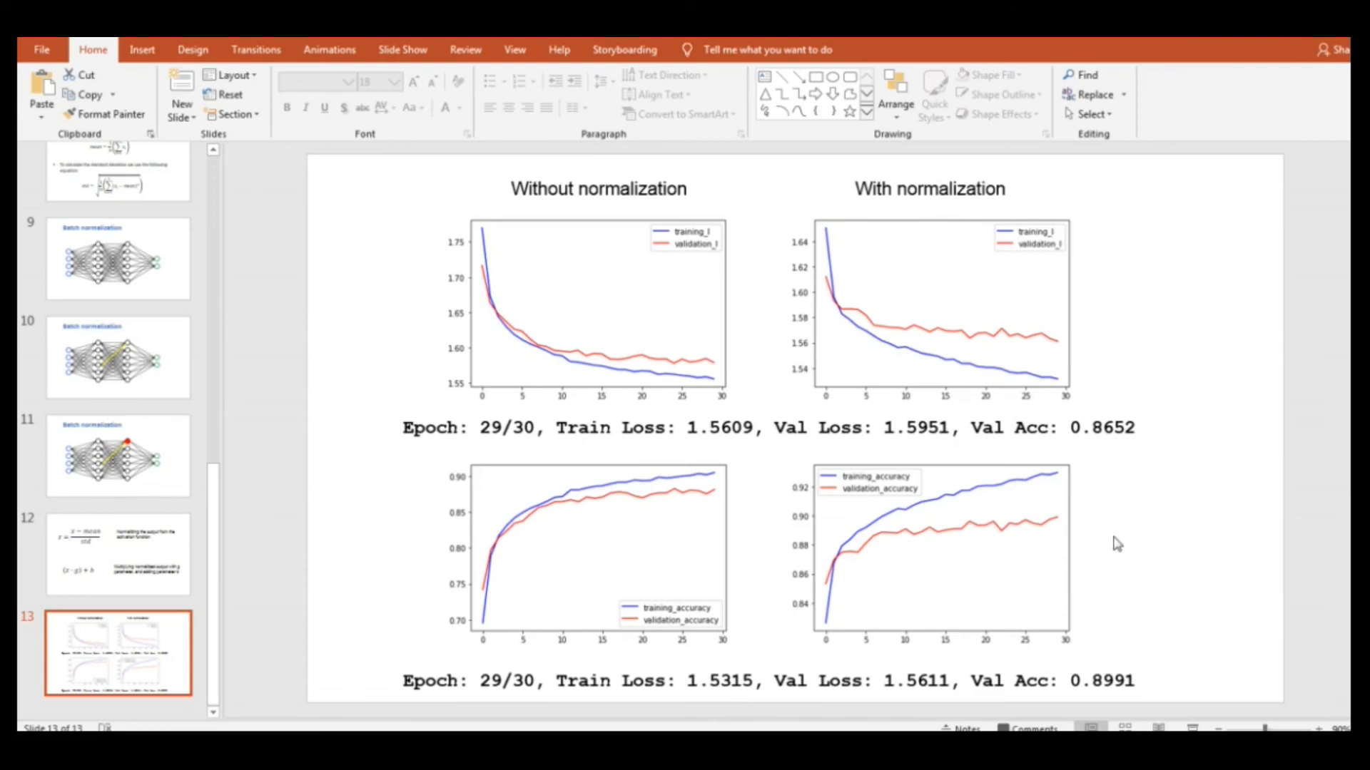
{"action": "mouse_move", "coordinate": [1056, 539]}
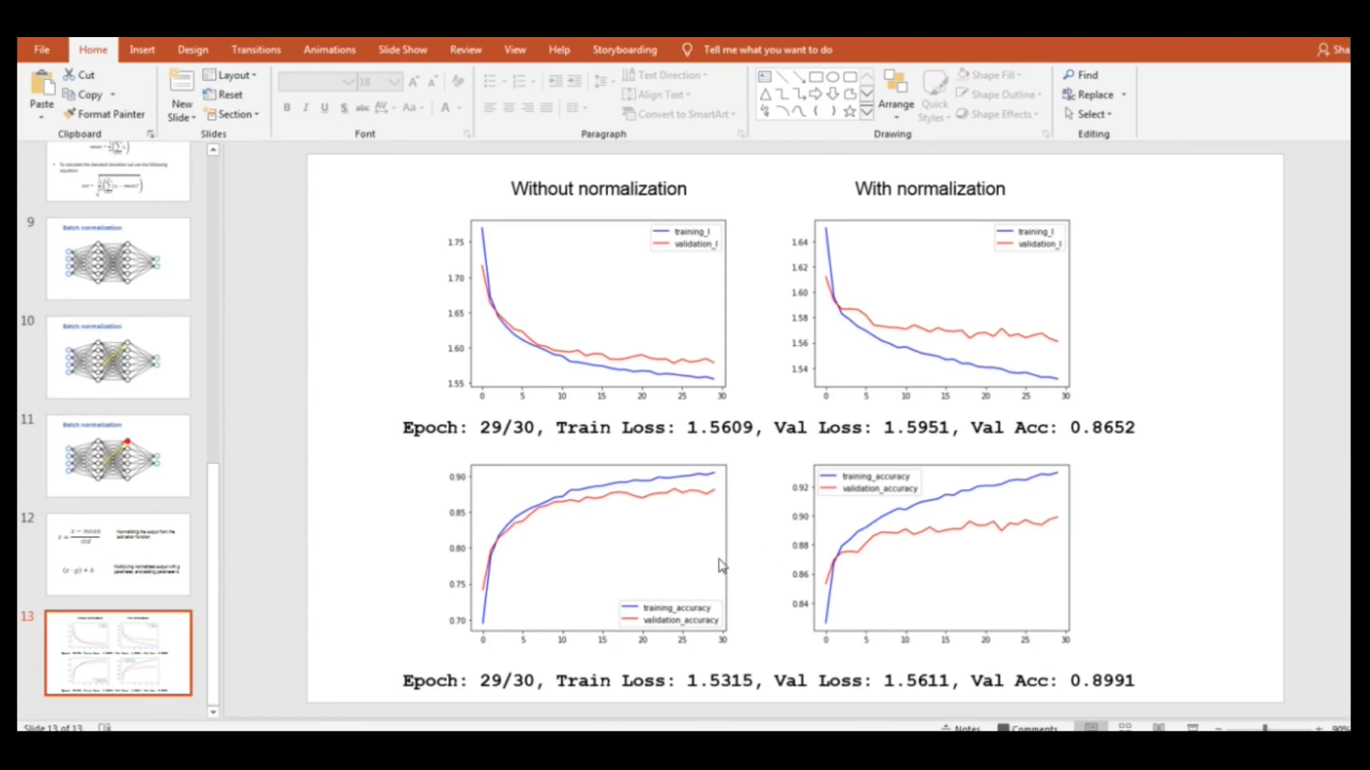
{"action": "mouse_move", "coordinate": [711, 559]}
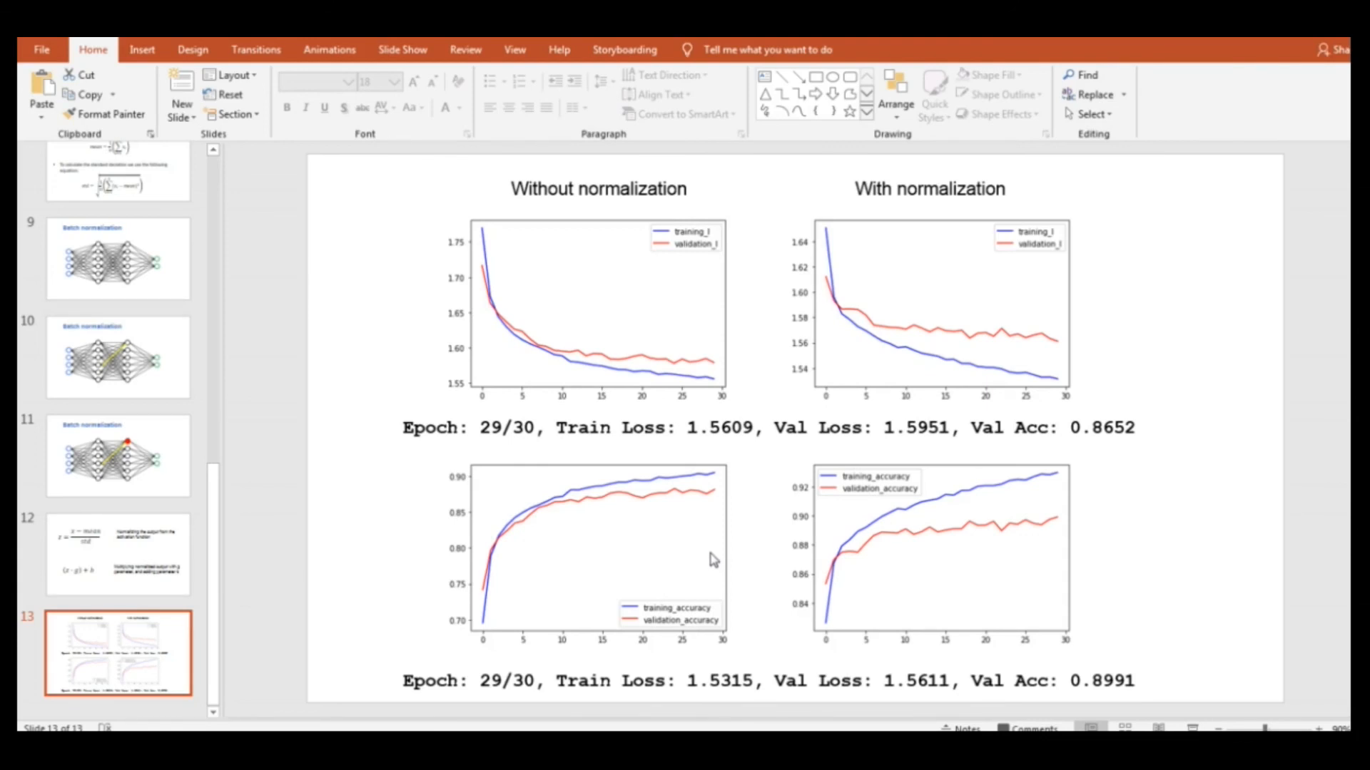
{"action": "mouse_move", "coordinate": [601, 618]}
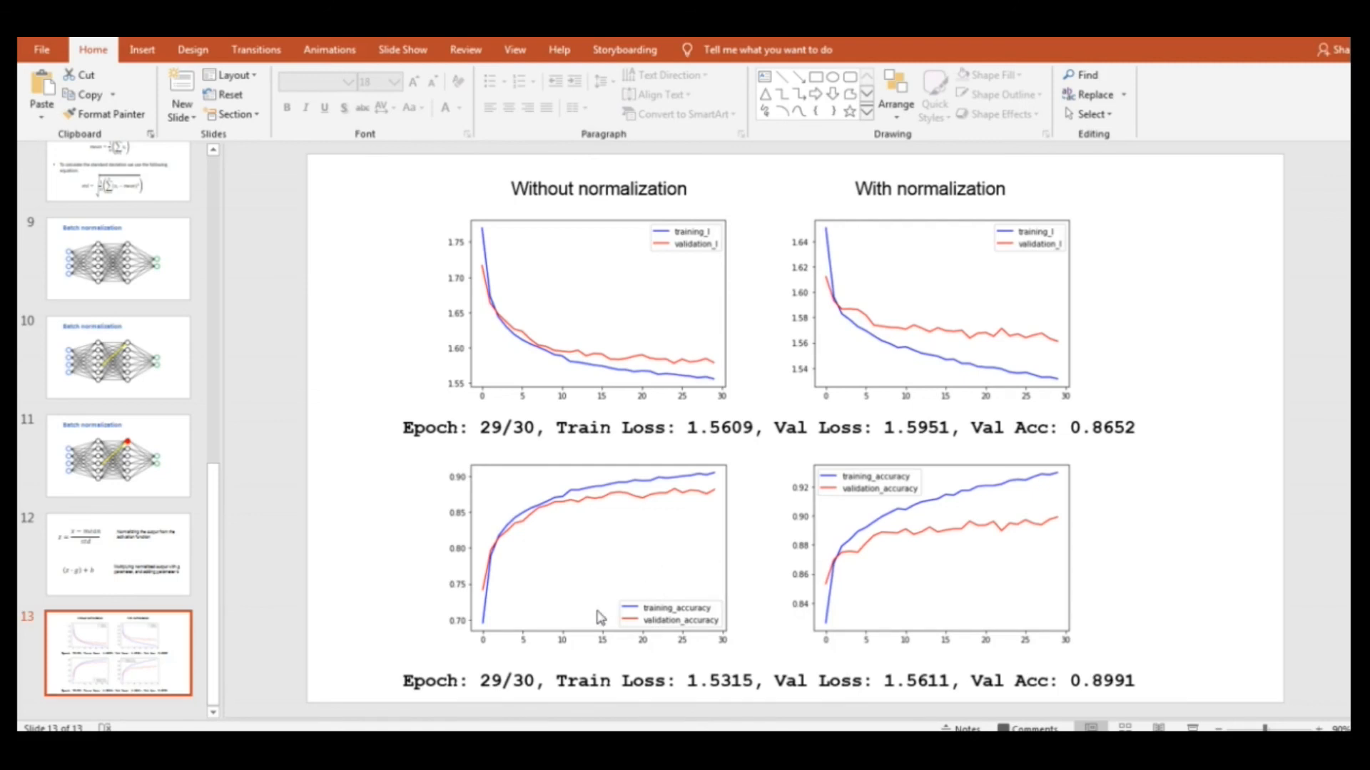
{"action": "mouse_move", "coordinate": [567, 544]}
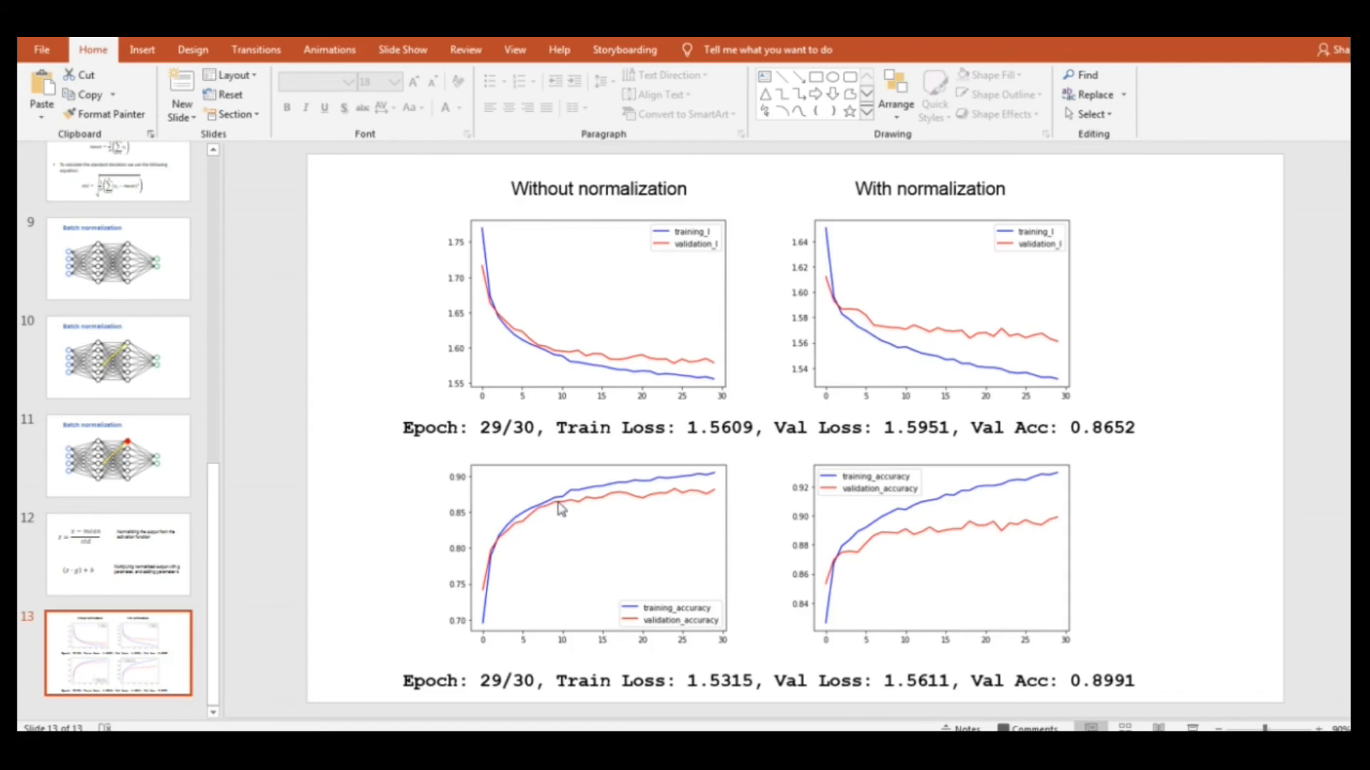
{"action": "mouse_move", "coordinate": [559, 510]}
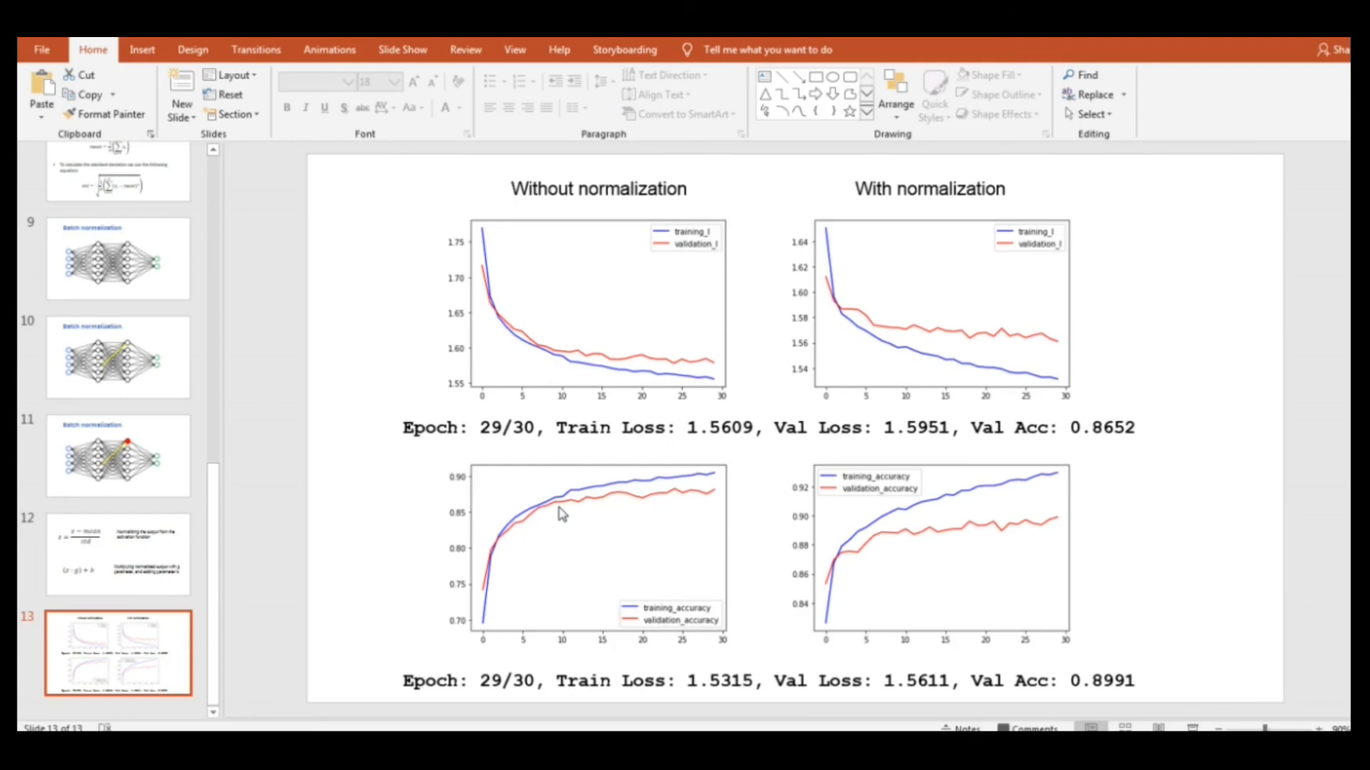
{"action": "mouse_move", "coordinate": [805, 581]}
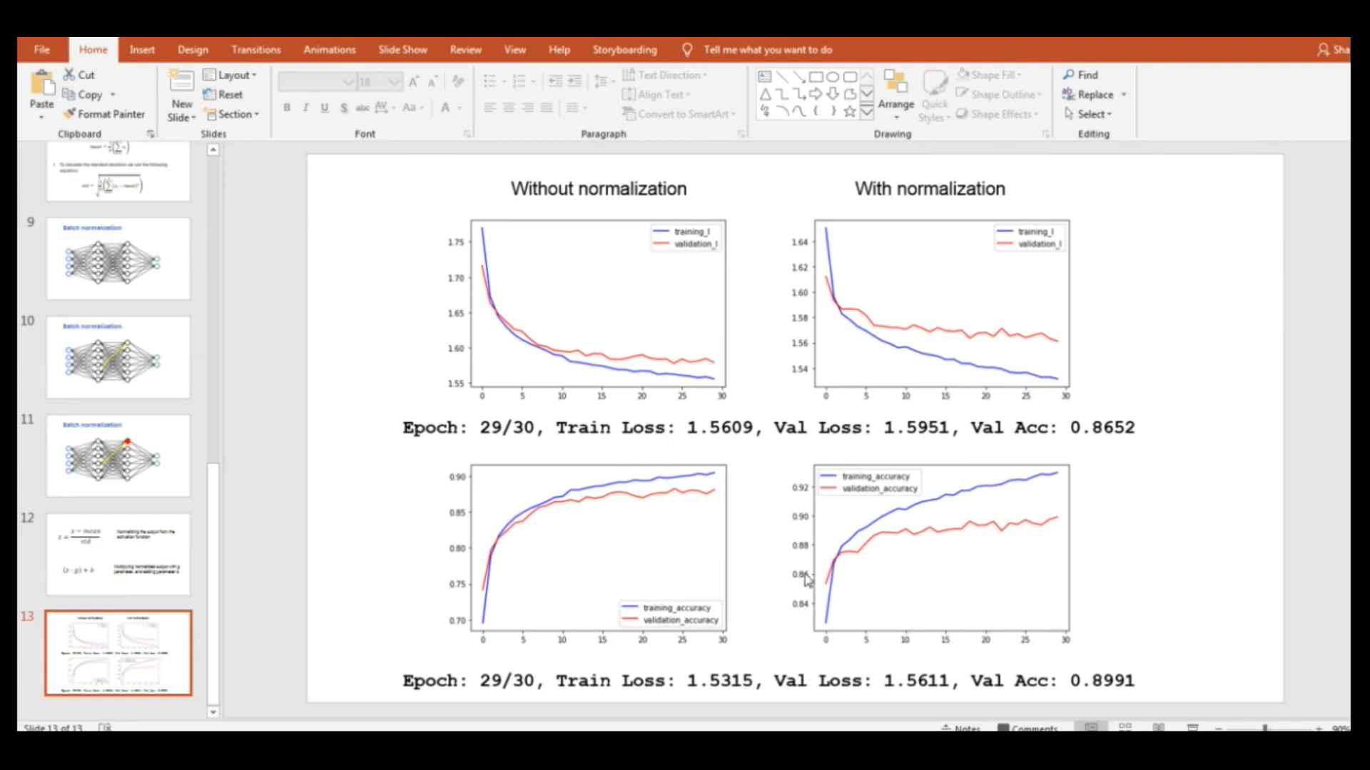
{"action": "mouse_move", "coordinate": [912, 636]}
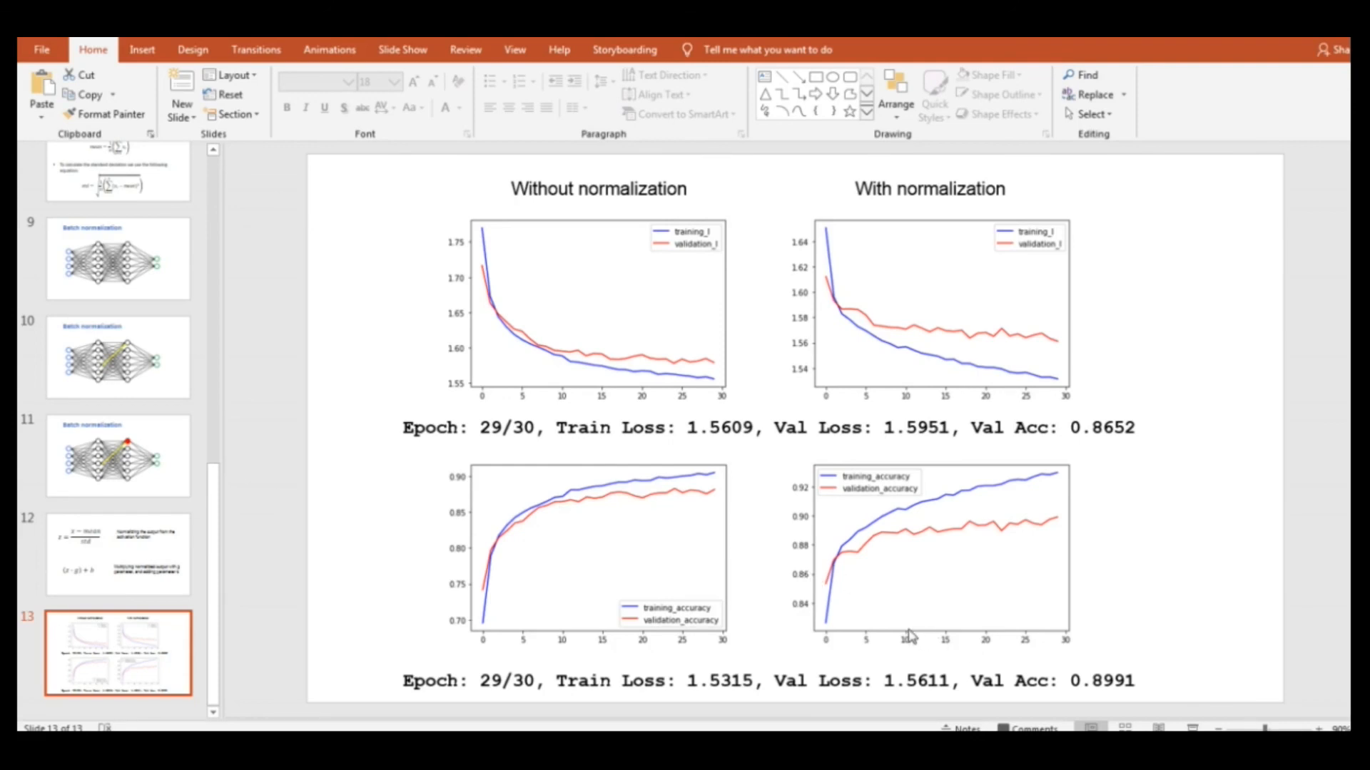
{"action": "mouse_move", "coordinate": [913, 554]}
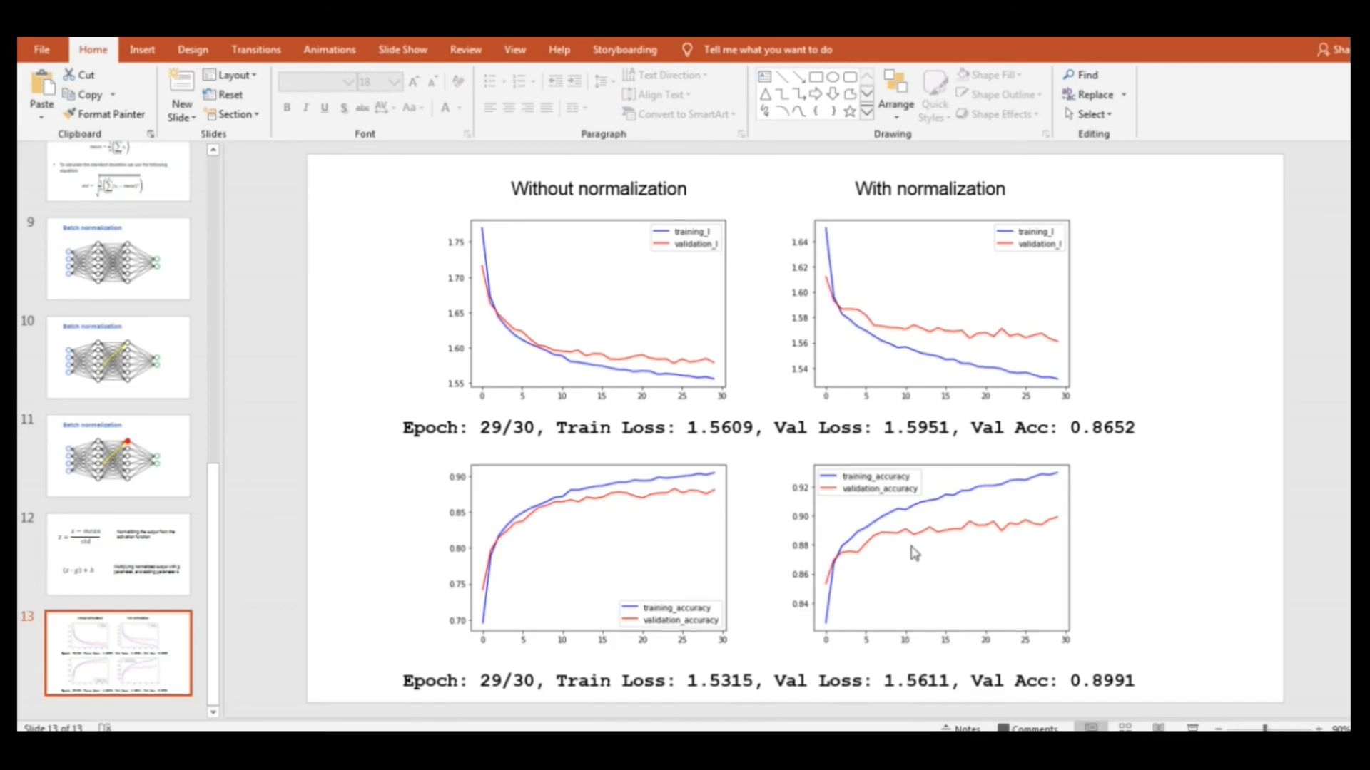
{"action": "mouse_move", "coordinate": [911, 533]}
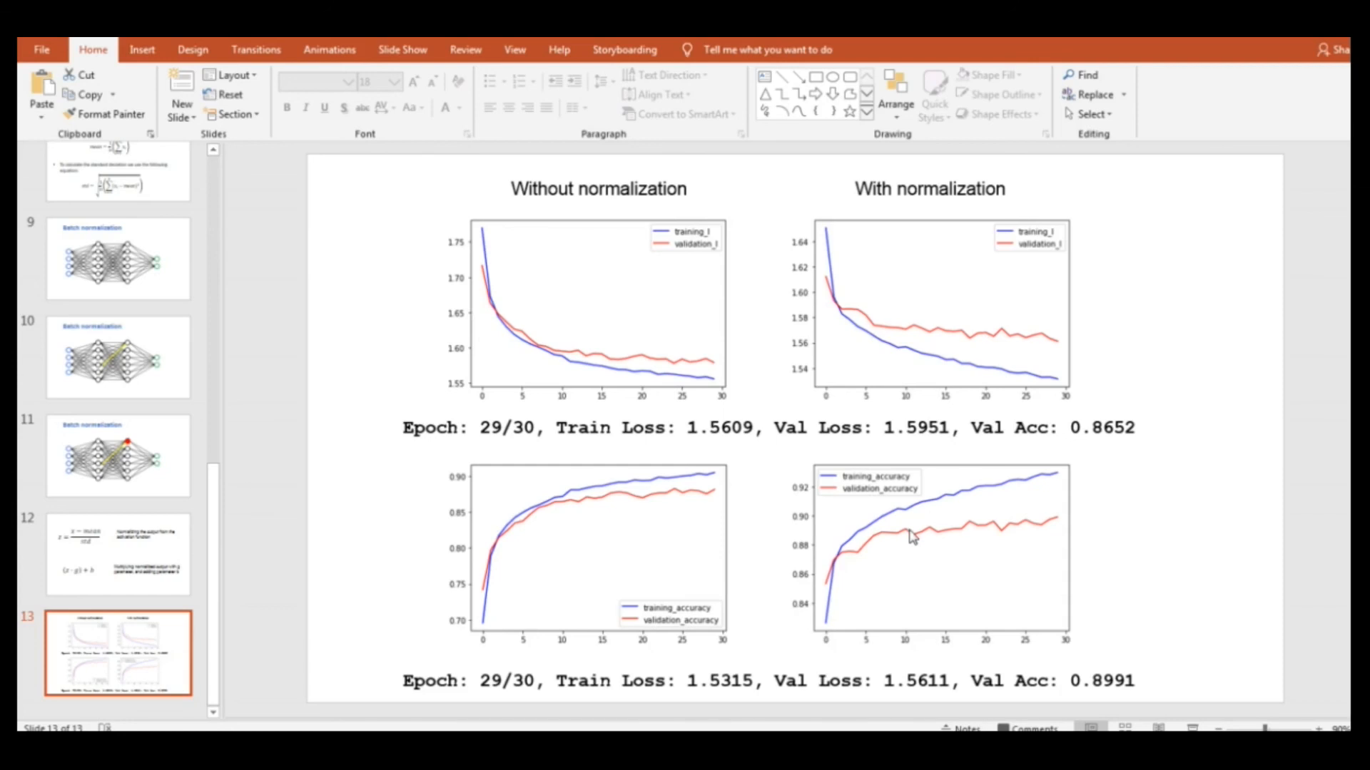
{"action": "mouse_move", "coordinate": [912, 538]}
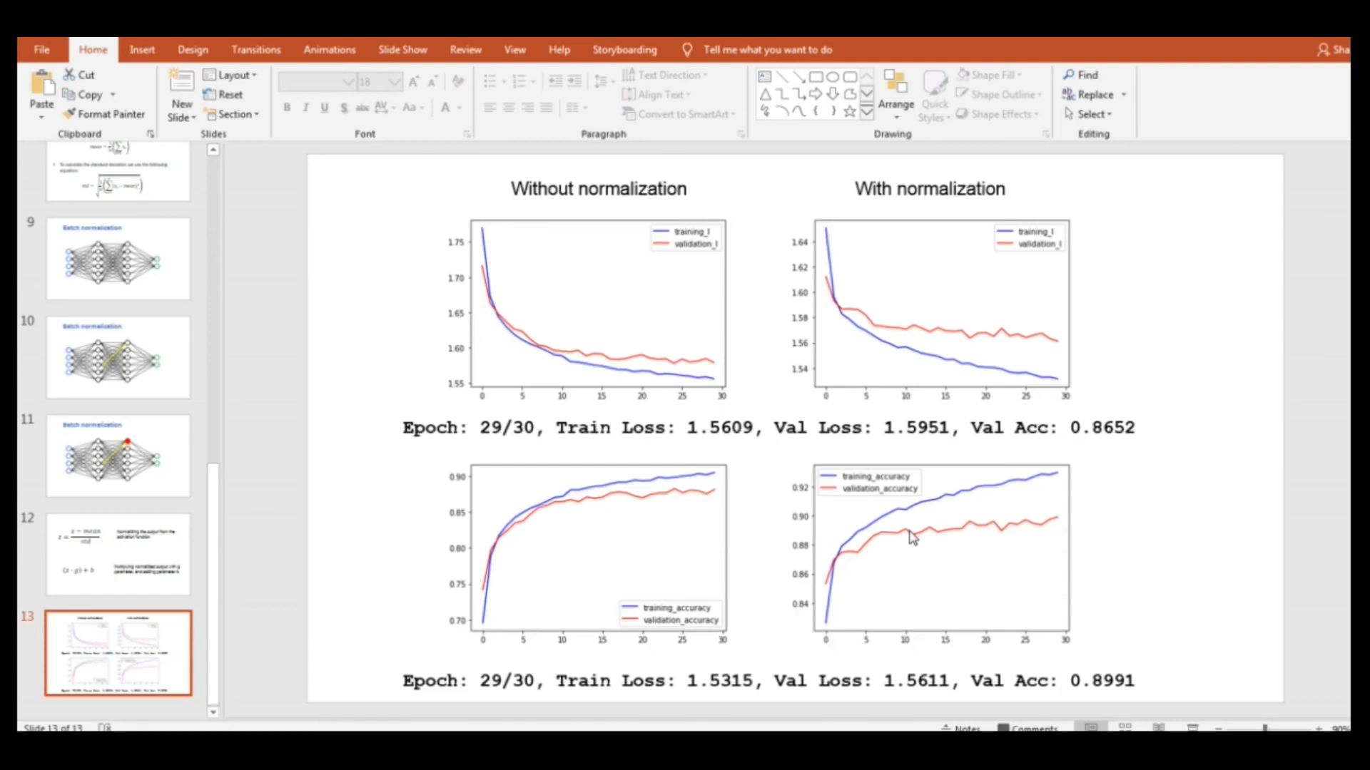